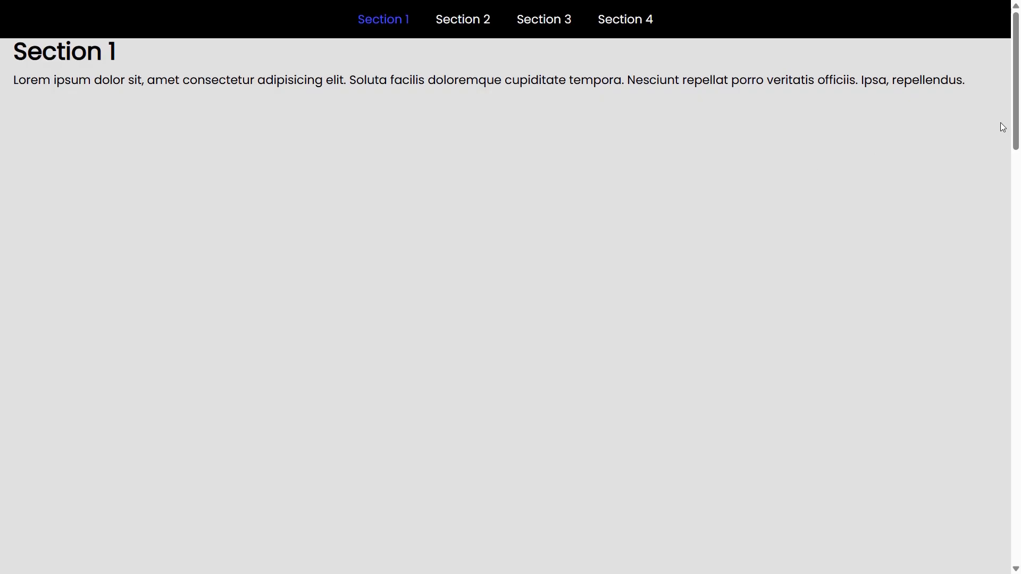
Scroll the finished scroll-spy page and jump between sections using the Section 1–3 navbar links
{"action": "scroll", "scroll_direction": "down", "scroll_amount": 3}
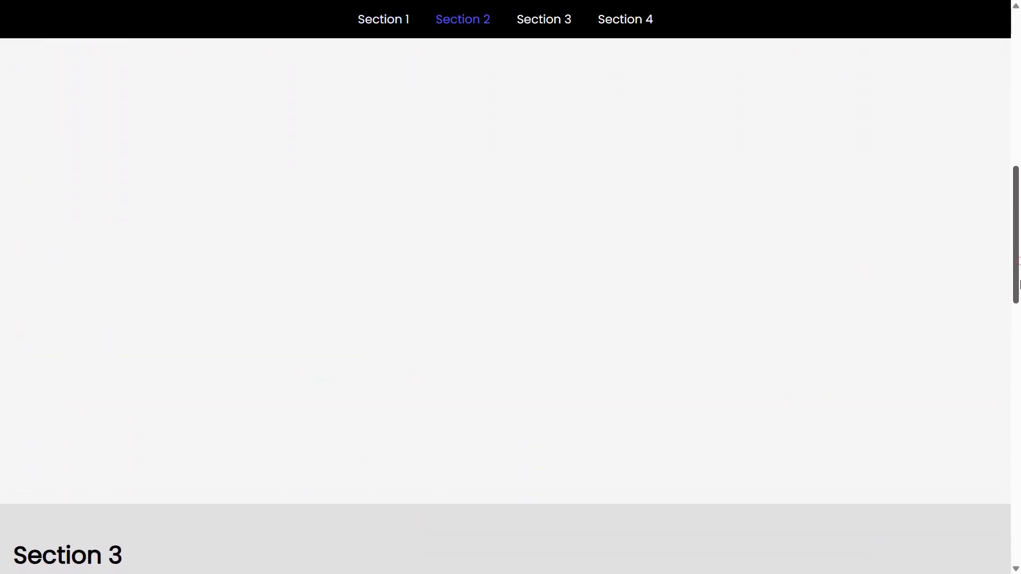
{"action": "left_click", "coordinate": [544, 19]}
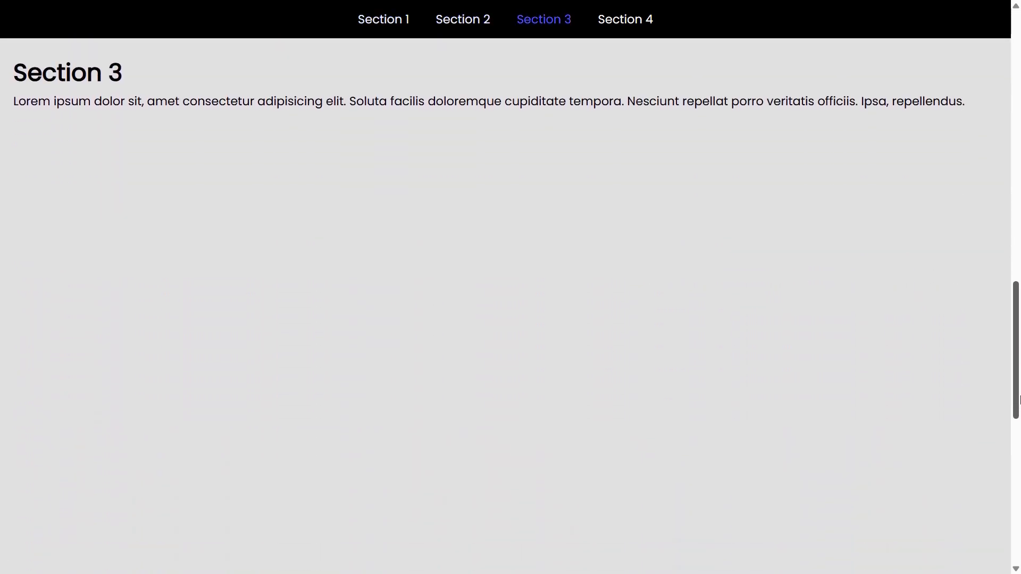
{"action": "scroll", "scroll_direction": "down", "scroll_amount": 3}
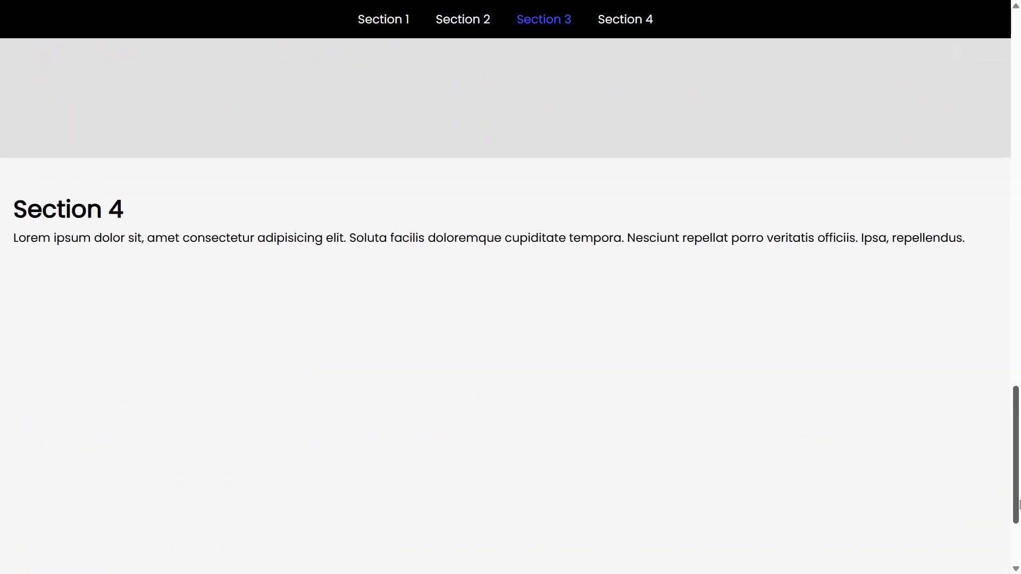
{"action": "left_click", "coordinate": [624, 19]}
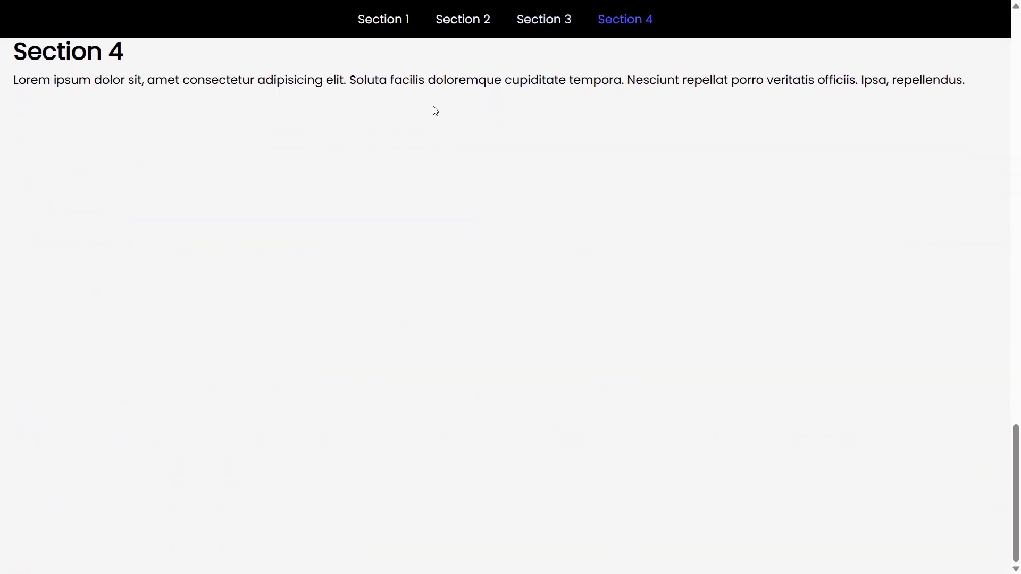
{"action": "left_click", "coordinate": [383, 19]}
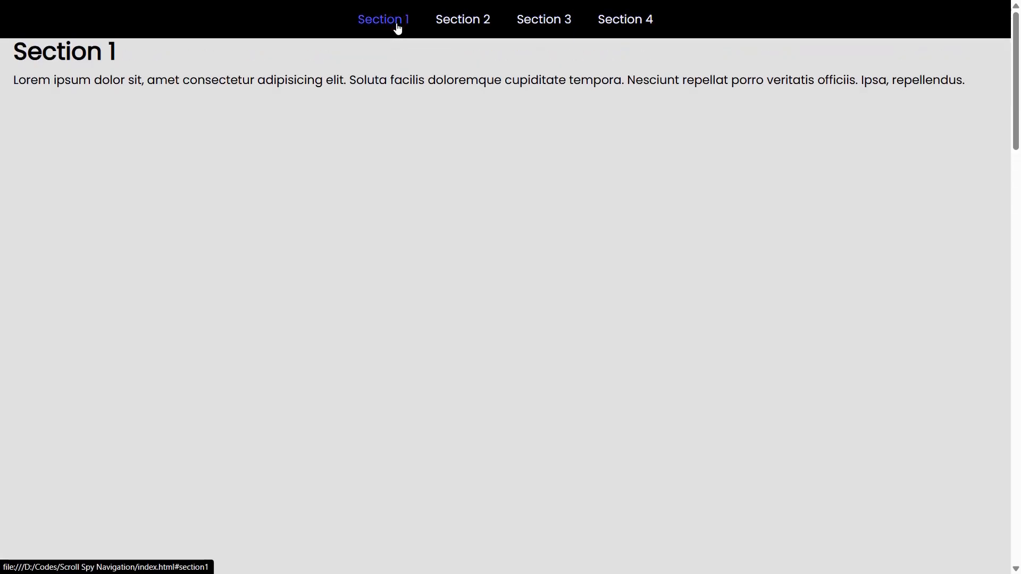
{"action": "left_click", "coordinate": [462, 20]}
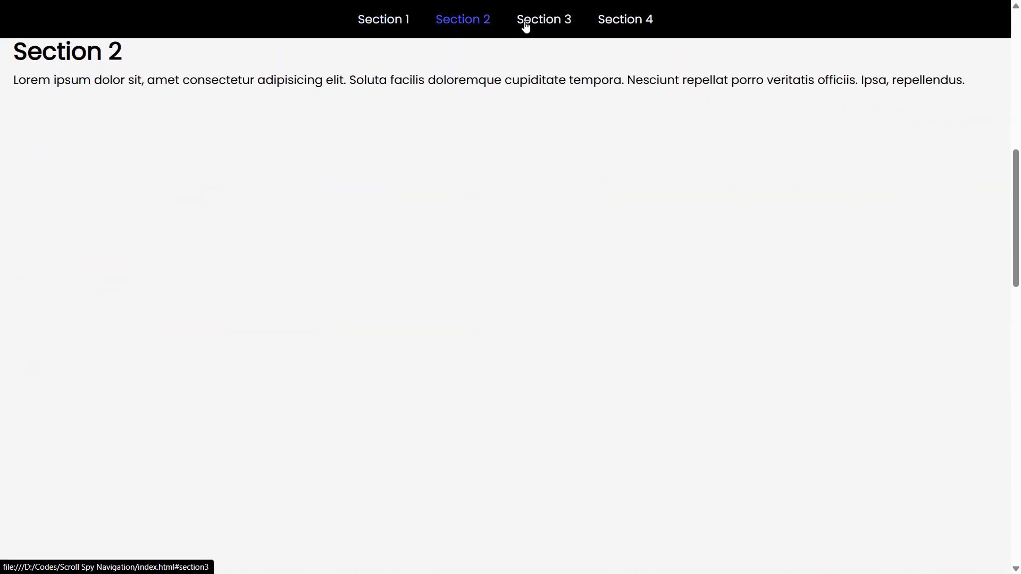
{"action": "left_click", "coordinate": [624, 19]}
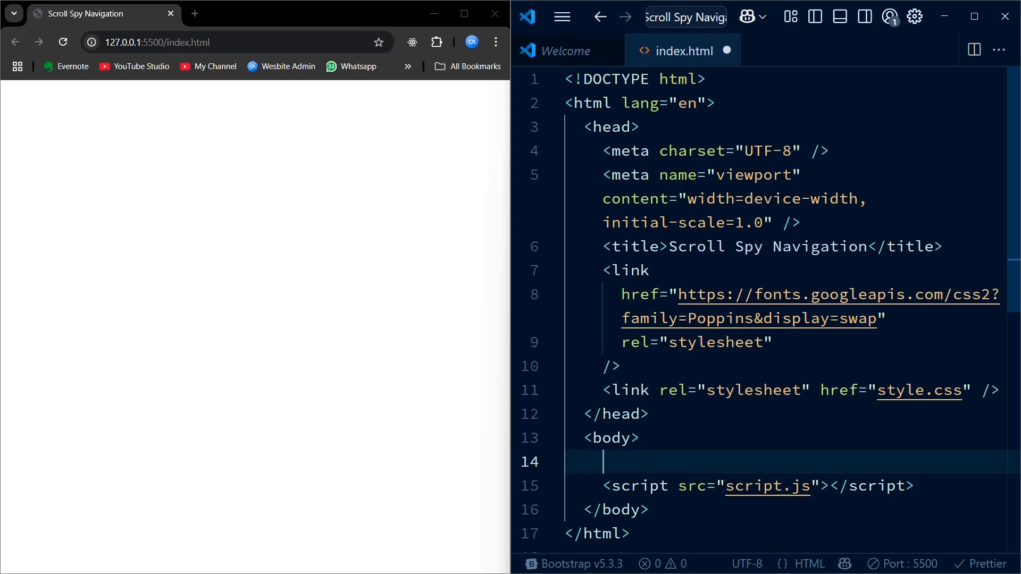
Type a header containing nav#navbar with a 'Section 1' link to #section1
{"action": "type", "text": "header>"}
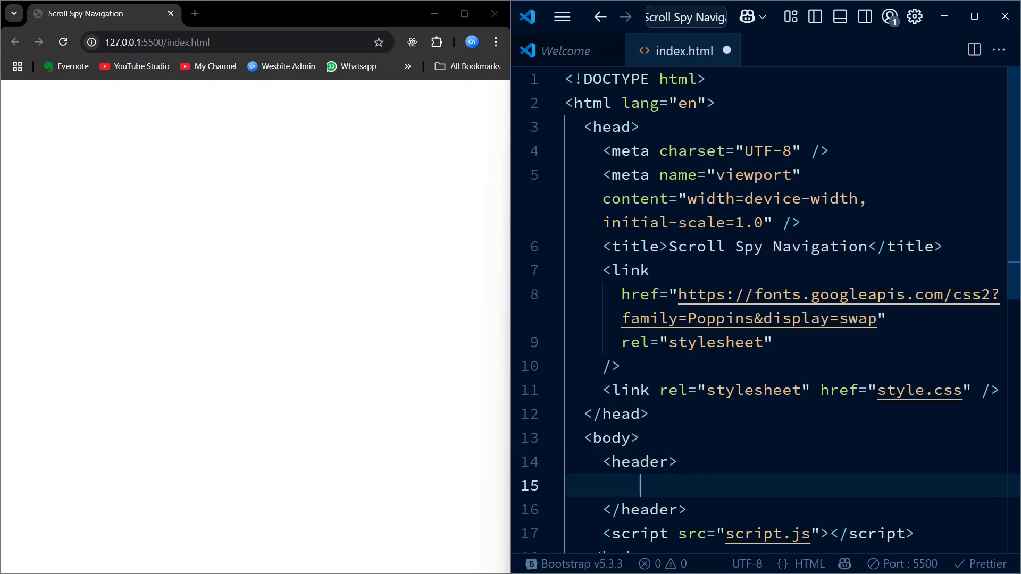
{"action": "type", "text": "<nav i"}
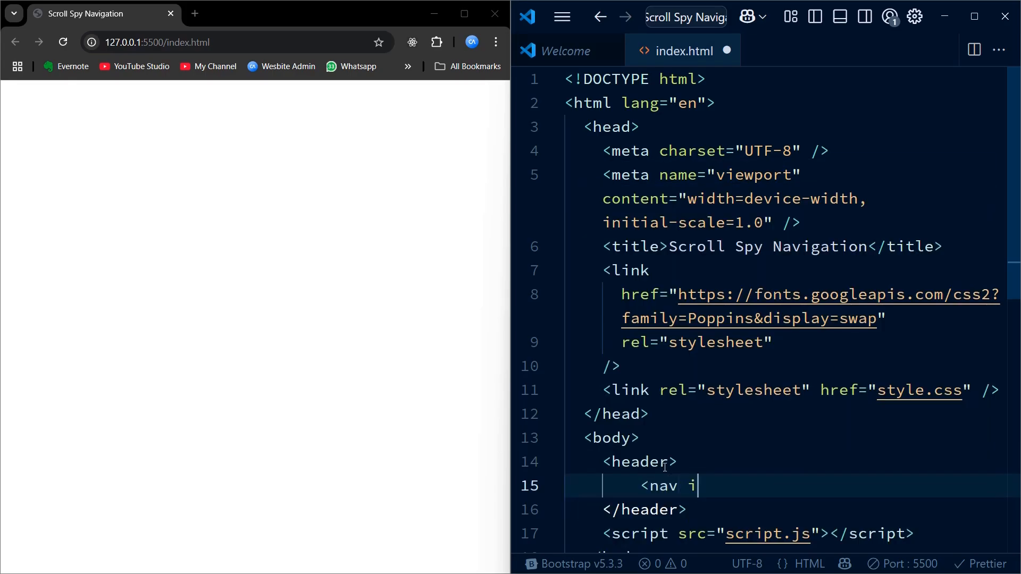
{"action": "type", "text": "d=\"\""}
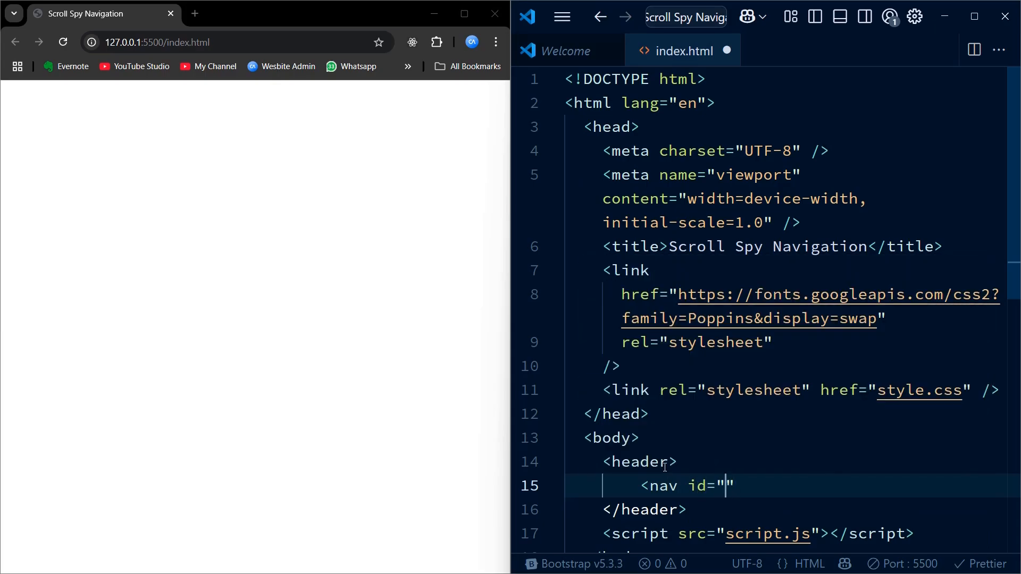
{"action": "type", "text": "navbar"}
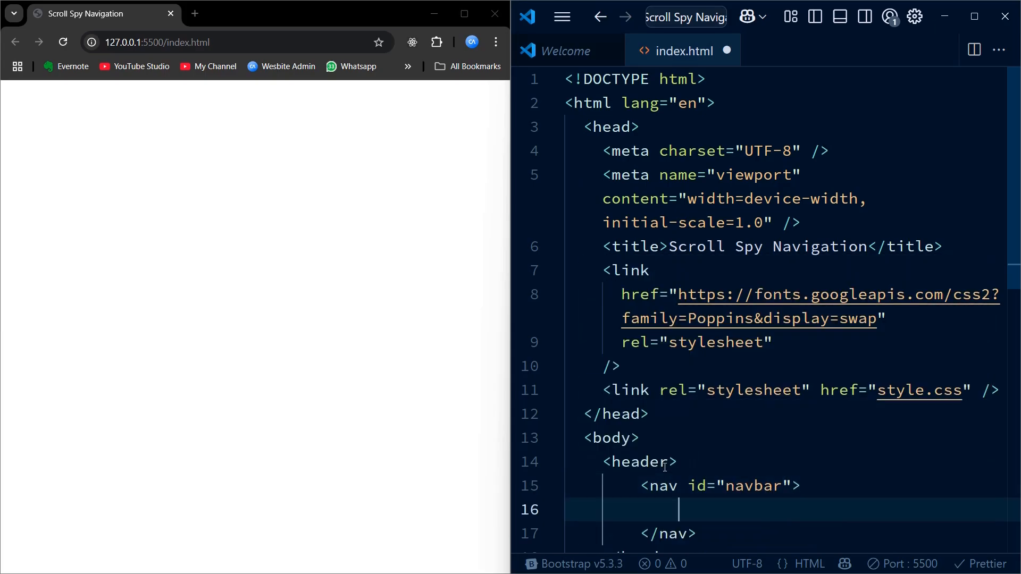
{"action": "type", "text": "<a href=\""}
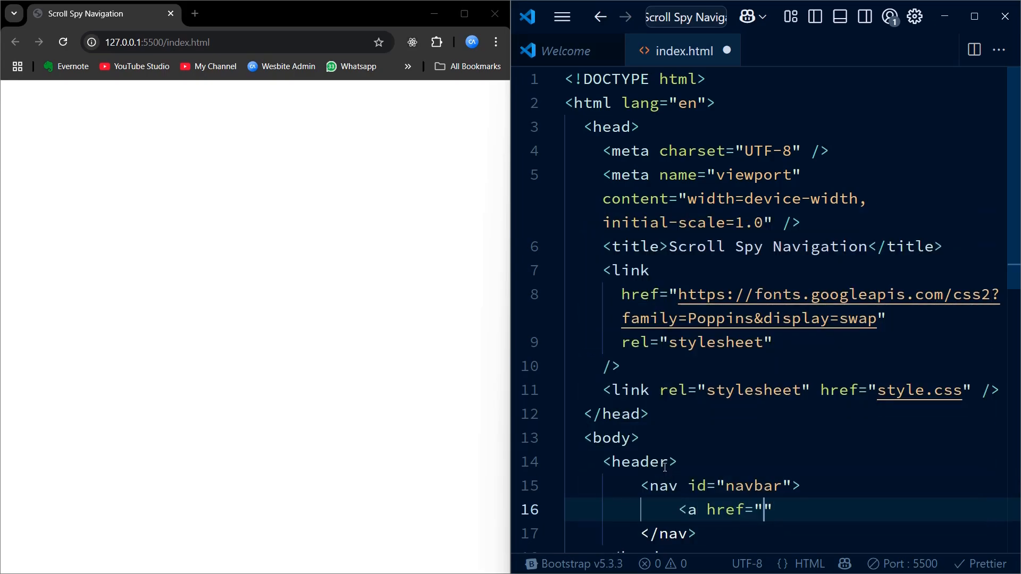
{"action": "type", "text": "#sect"}
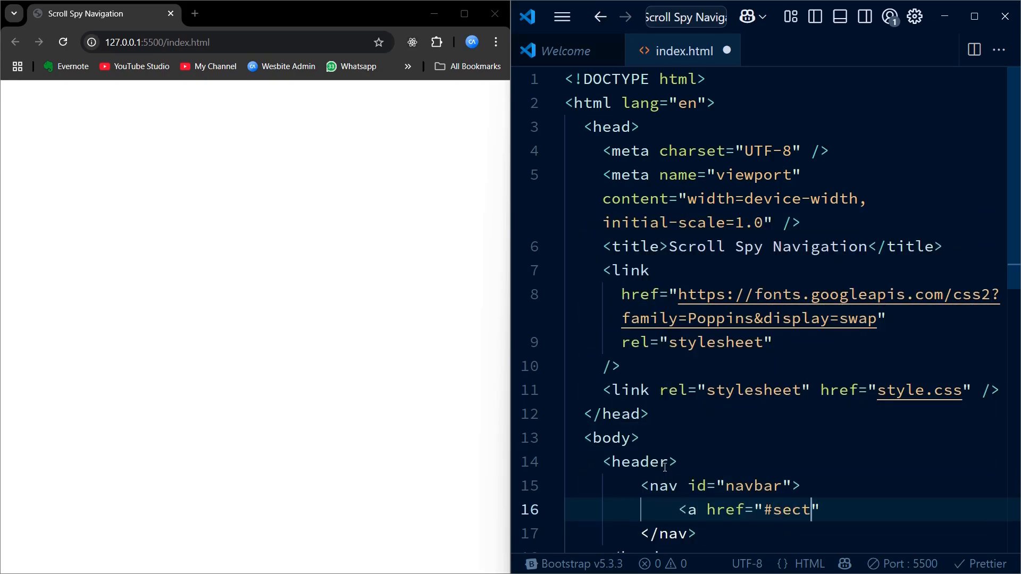
{"action": "type", "text": "ion1"}
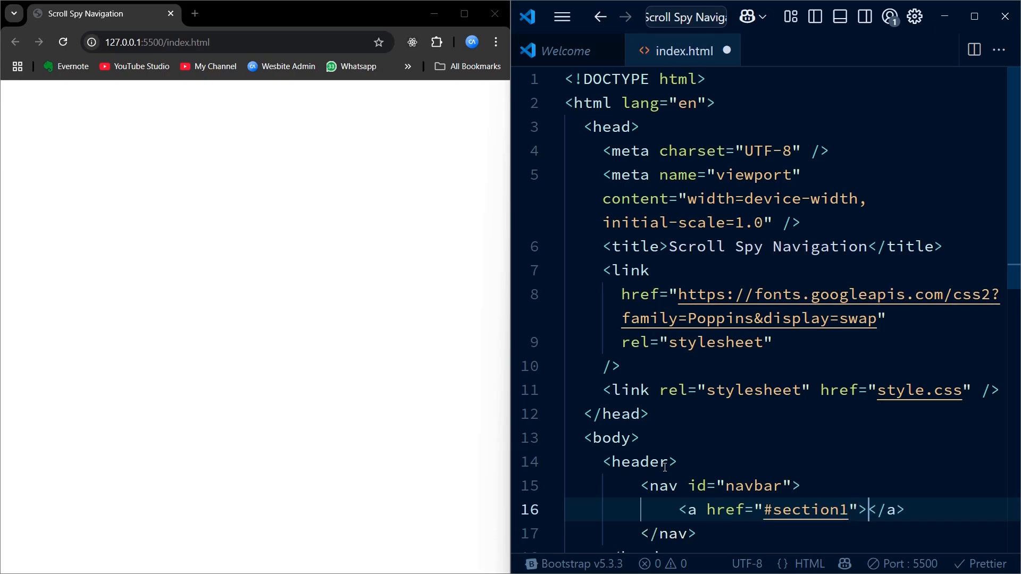
{"action": "type", "text": "Section"}
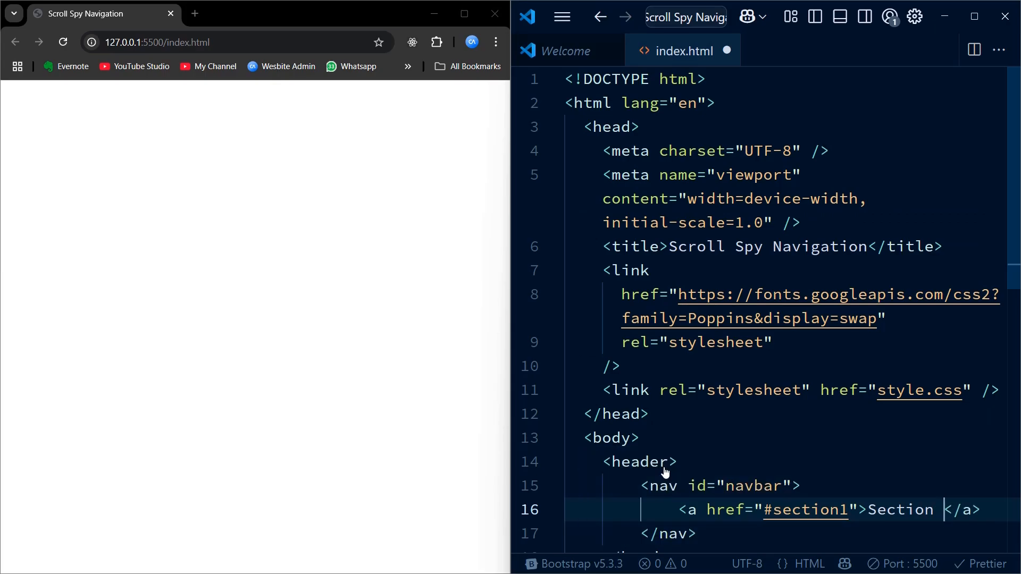
{"action": "type", "text": "1"}
{"action": "type", "text": "<a href=\""}
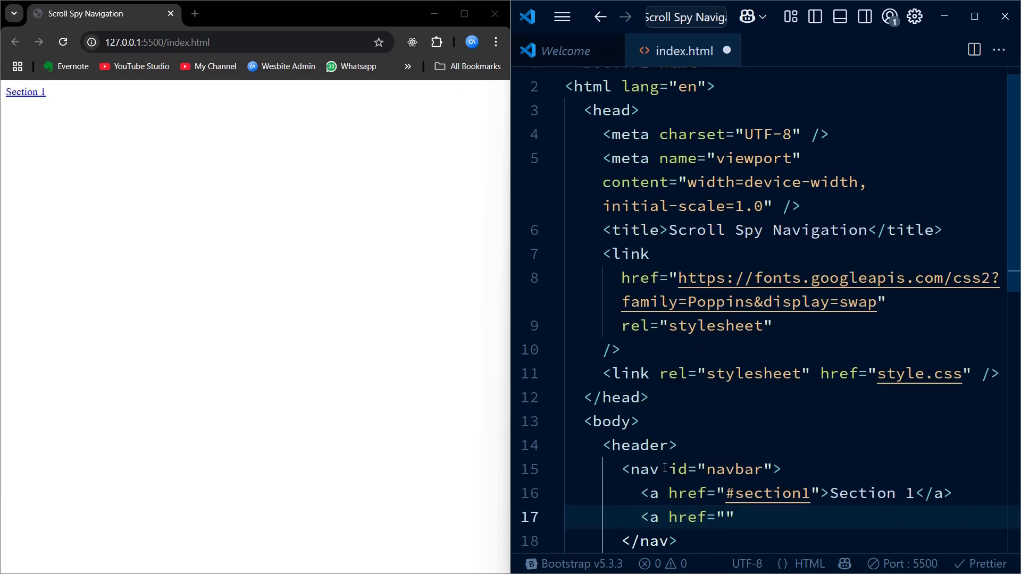
Add 'Section 2' to 'Section 4' links pointing to #section2–#section4, saving along the way
{"action": "type", "text": "#sect"}
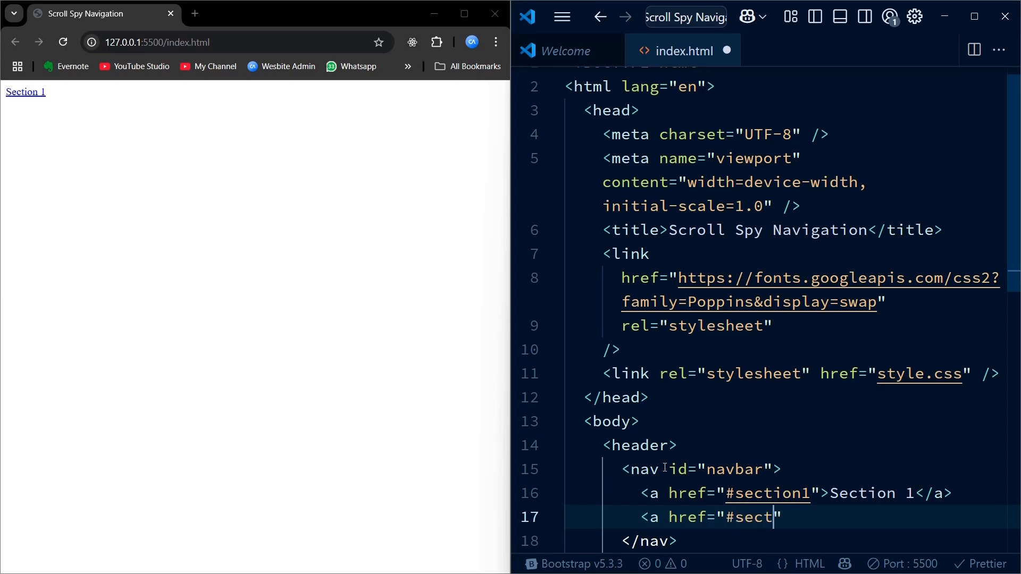
{"action": "type", "text": "ion2"}
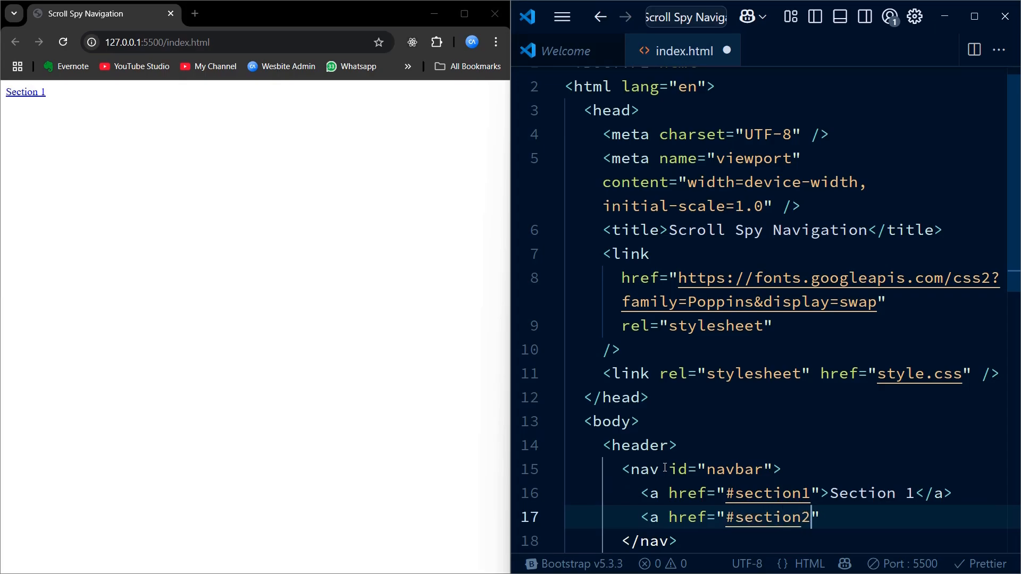
{"action": "type", "text": "Section 2</a>"}
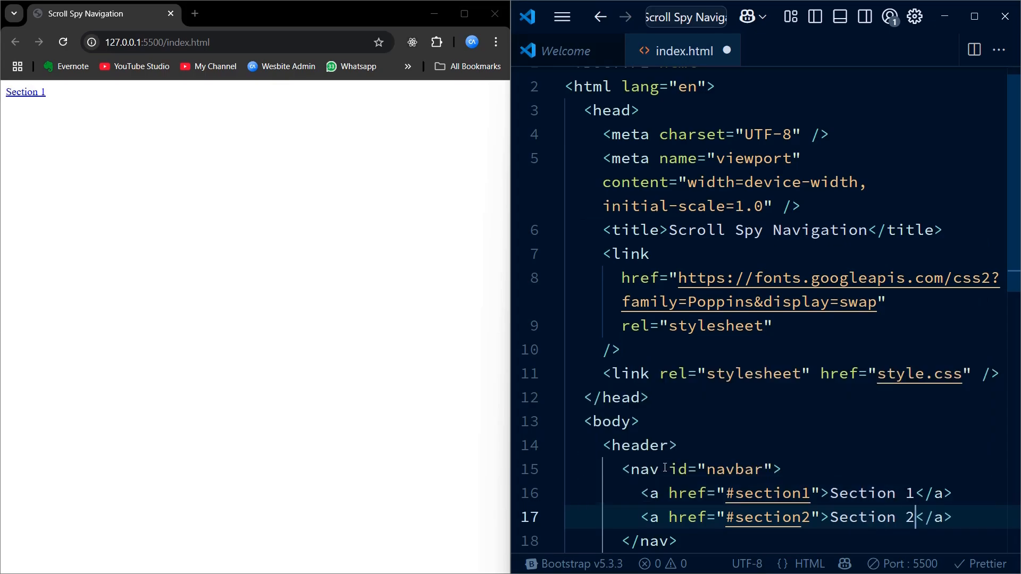
{"action": "key", "text": "Enter"}
{"action": "type", "text": "<a href=\"#"}
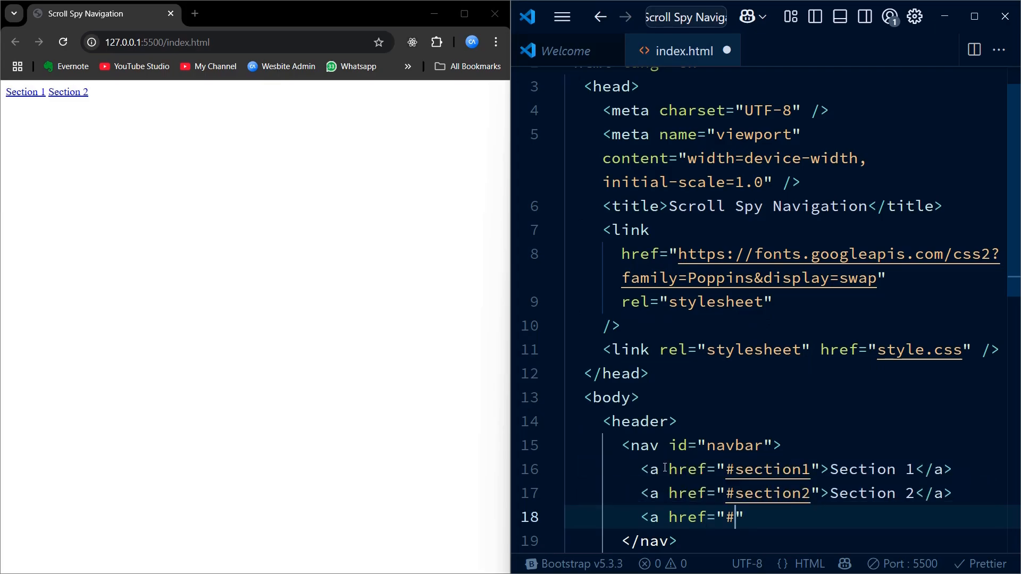
{"action": "type", "text": "section"}
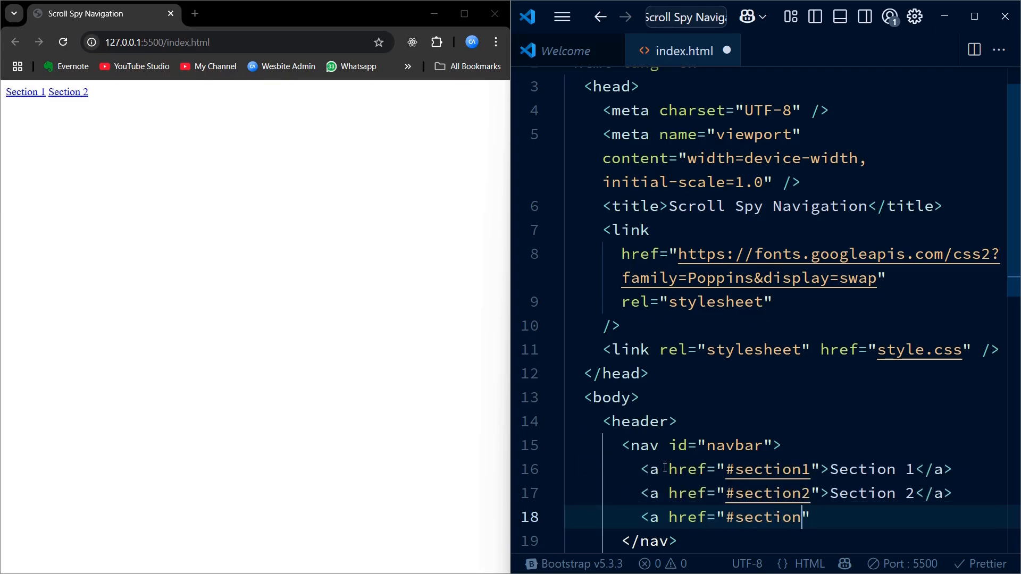
{"action": "type", "text": "3\"></a>"}
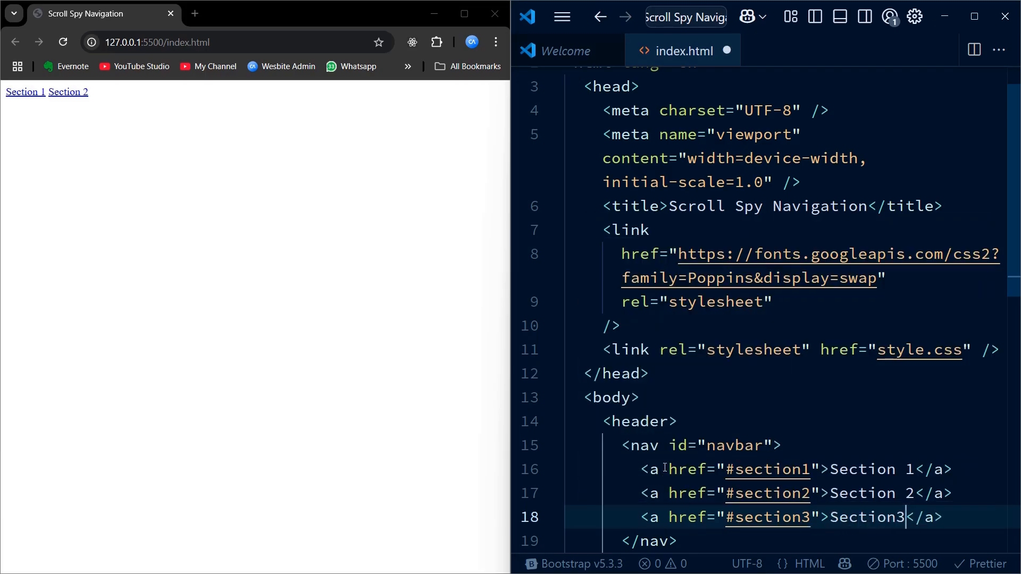
{"action": "key", "text": "ctrl+s"}
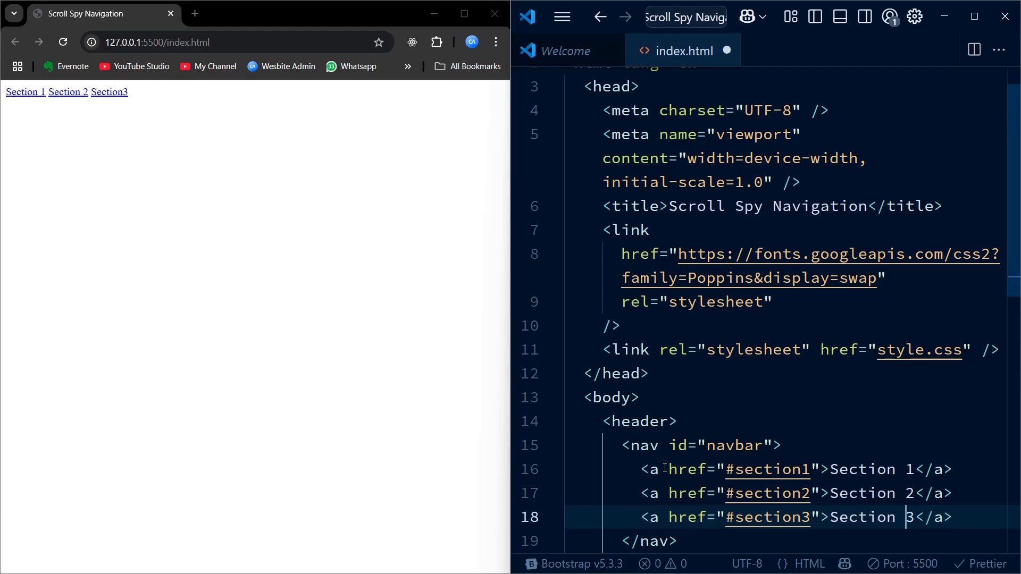
{"action": "type", "text": "<a href=\"#sec"}
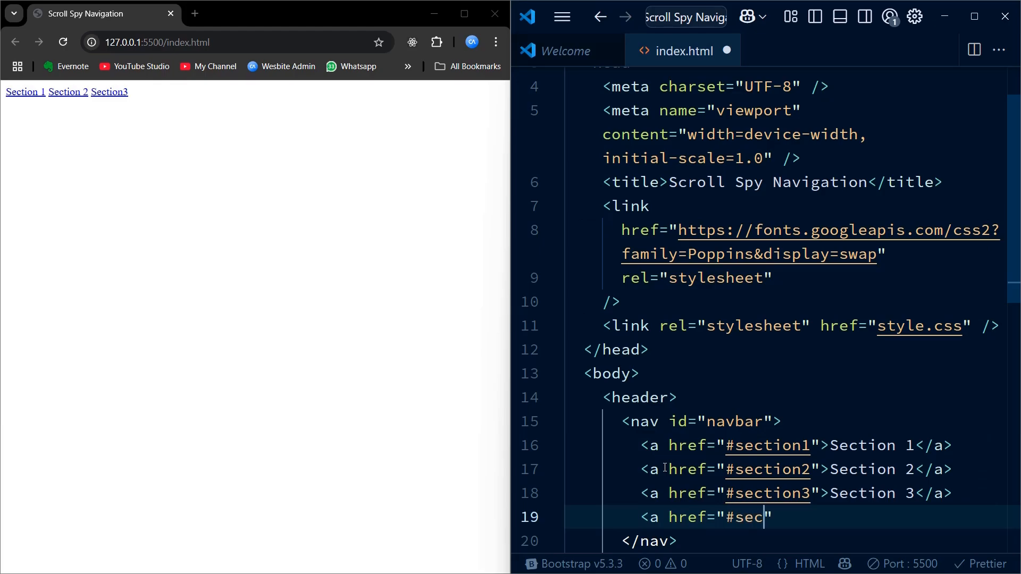
{"action": "type", "text": "tion4\""}
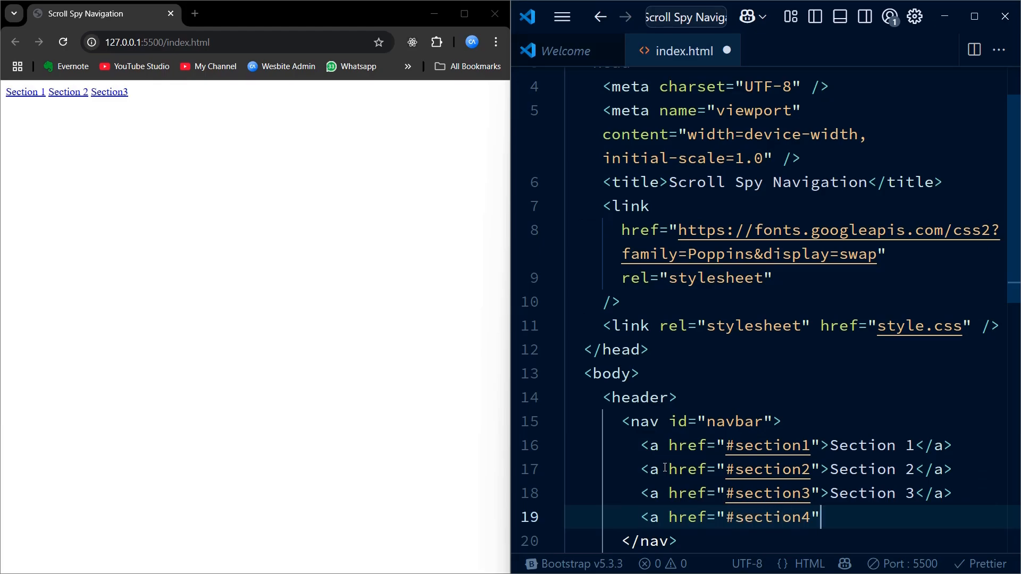
{"action": "type", "text": "Section 4</a>"}
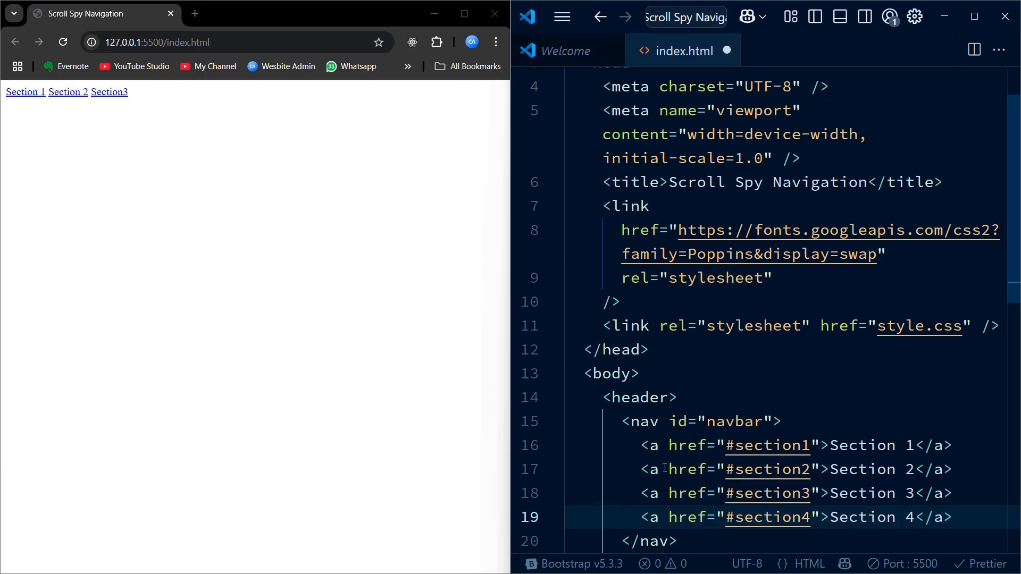
{"action": "scroll", "scroll_direction": "down", "scroll_amount": 3}
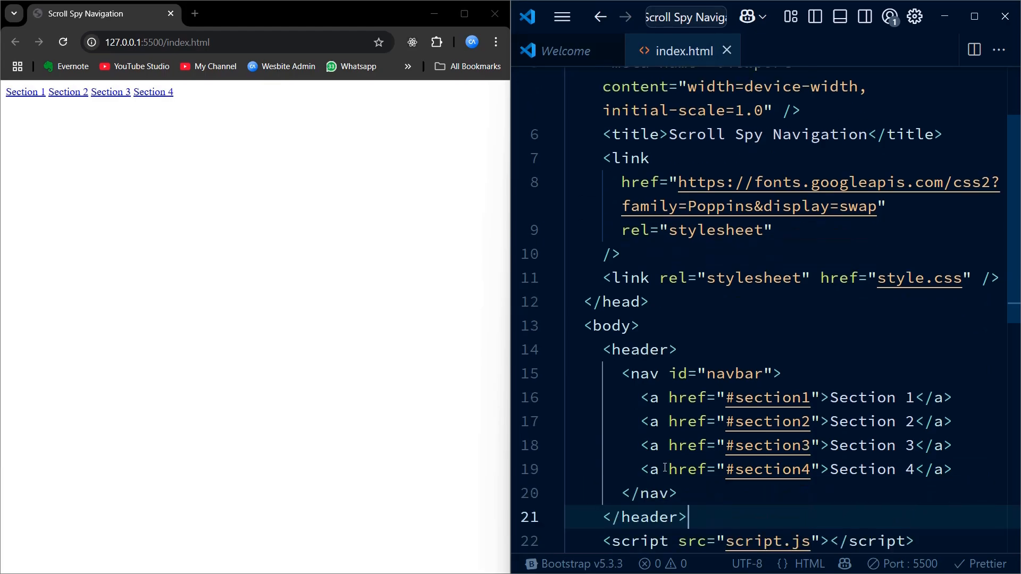
Add section1 with an h2 'Sectiom 1' and a lorem20 Emmet paragraph
{"action": "key", "text": "enter"}
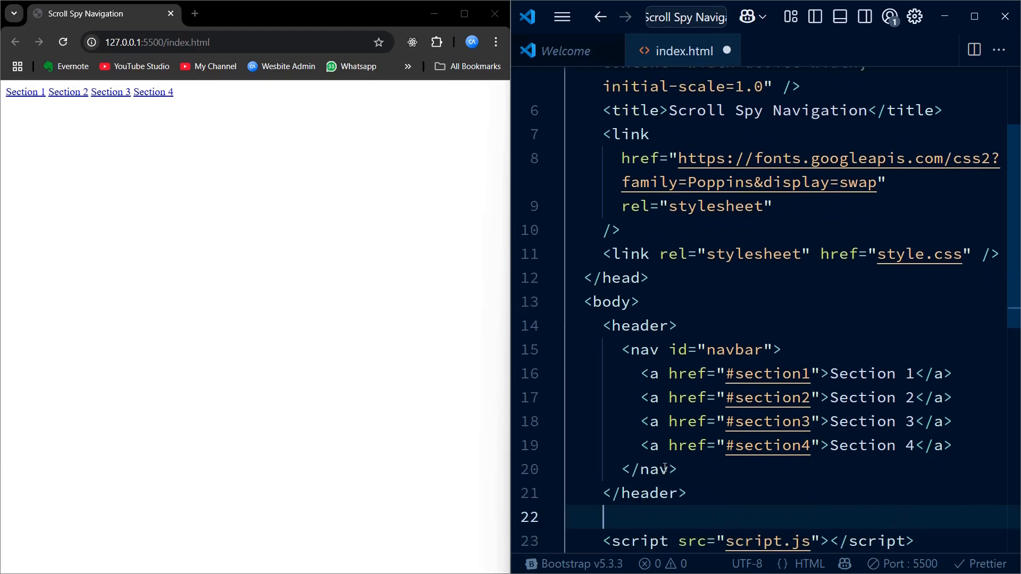
{"action": "type", "text": "<section id="}
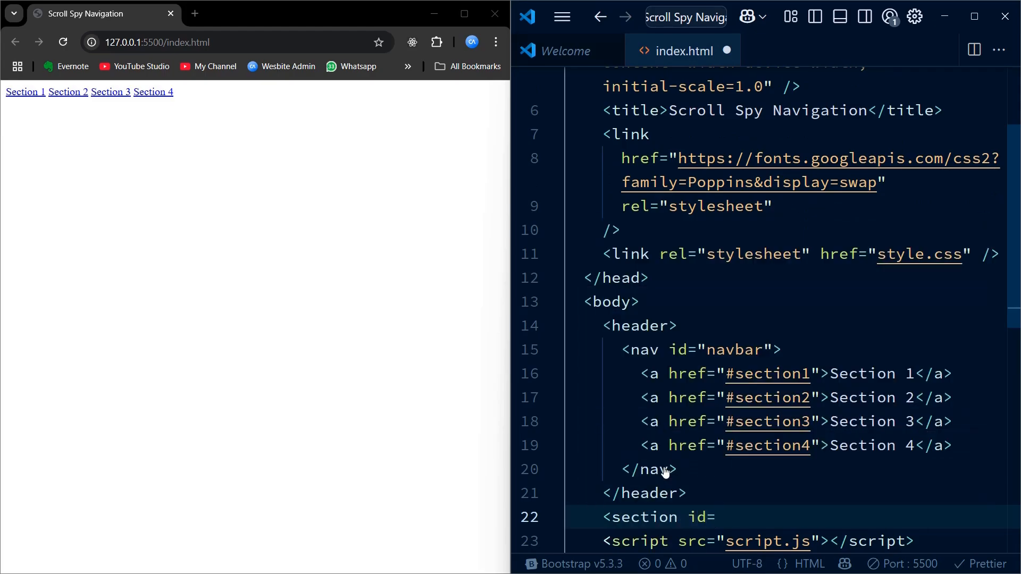
{"action": "type", "text": "section1\">"}
{"action": "type", "text": "<h2></h2>"}
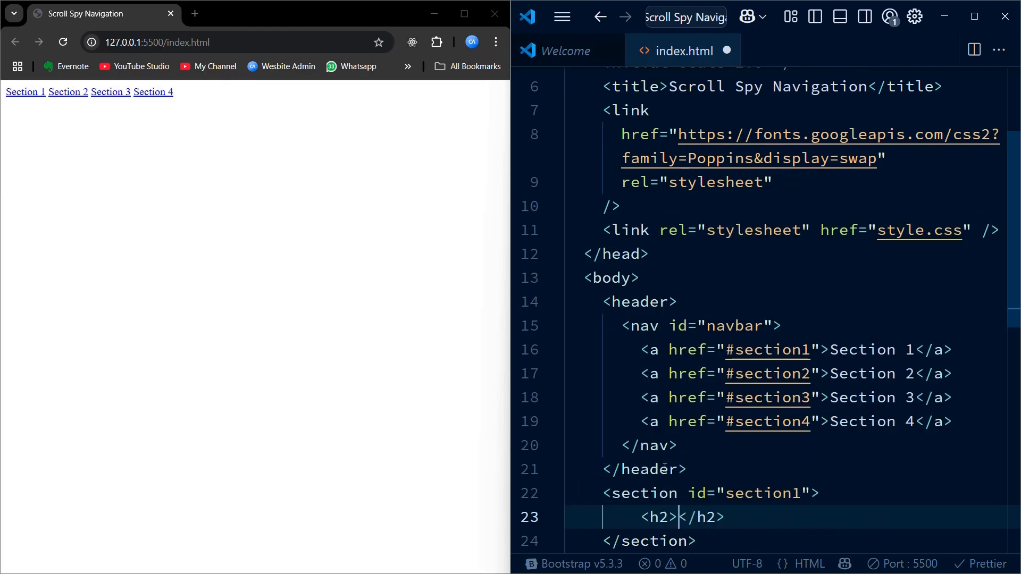
{"action": "type", "text": "Sectiom"}
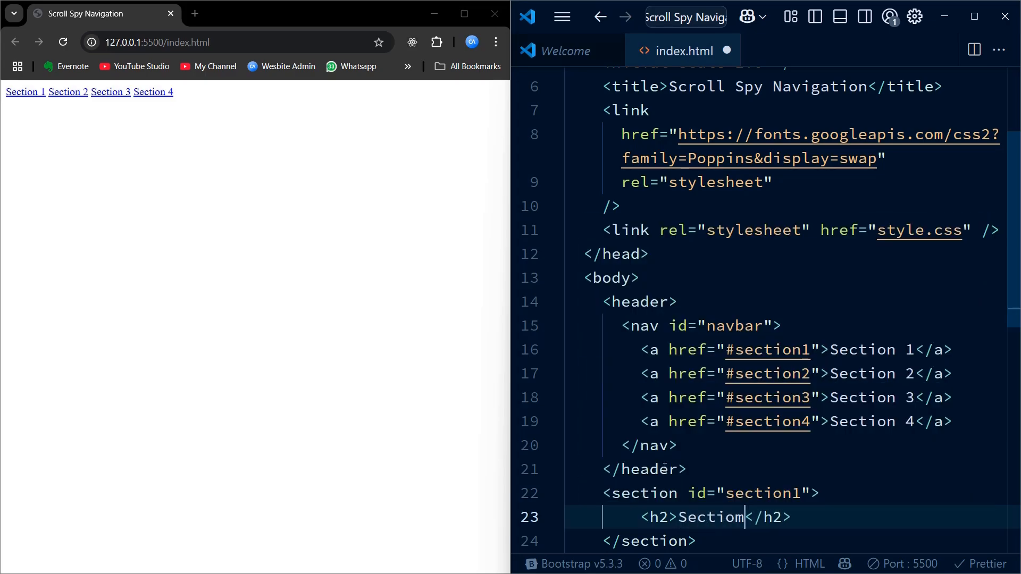
{"action": "type", "text": "1"}
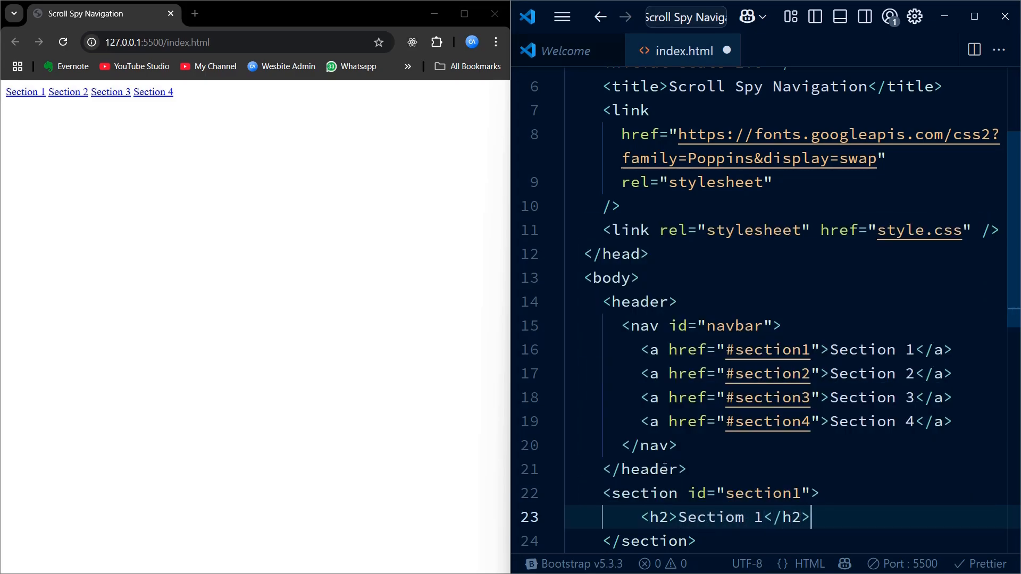
{"action": "type", "text": "<lore"}
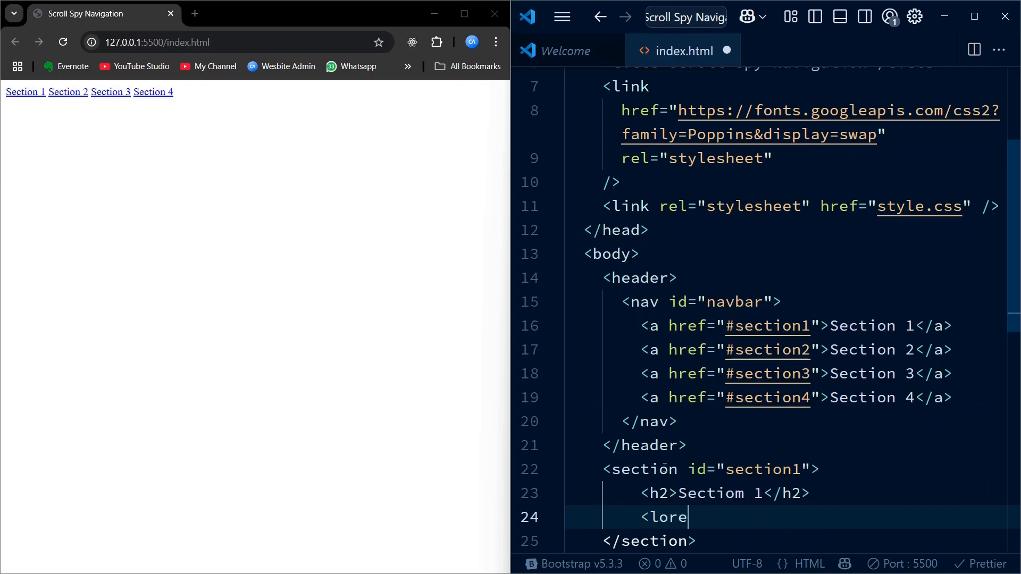
{"action": "key", "text": "Backspace"}
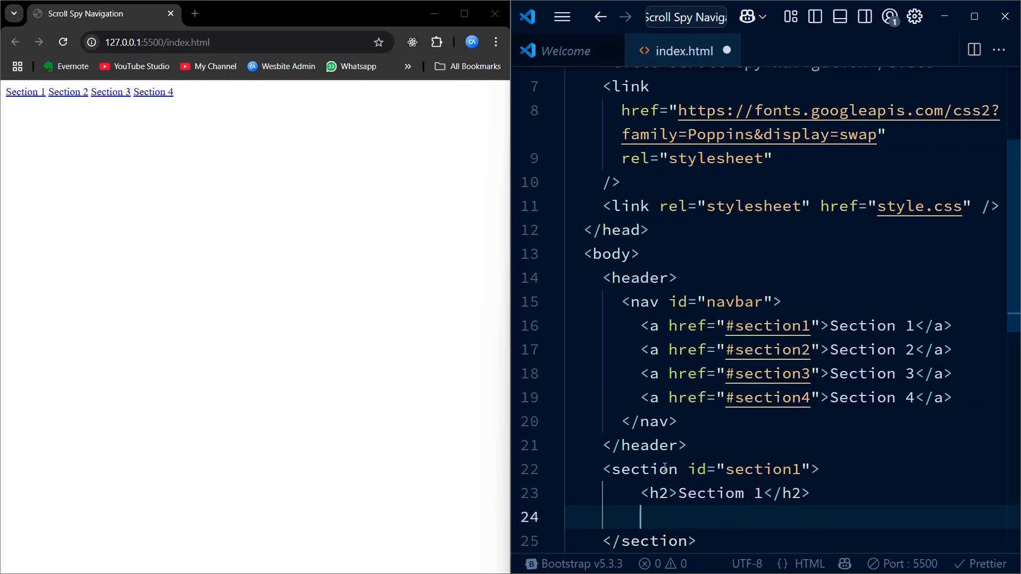
{"action": "type", "text": "<p"}
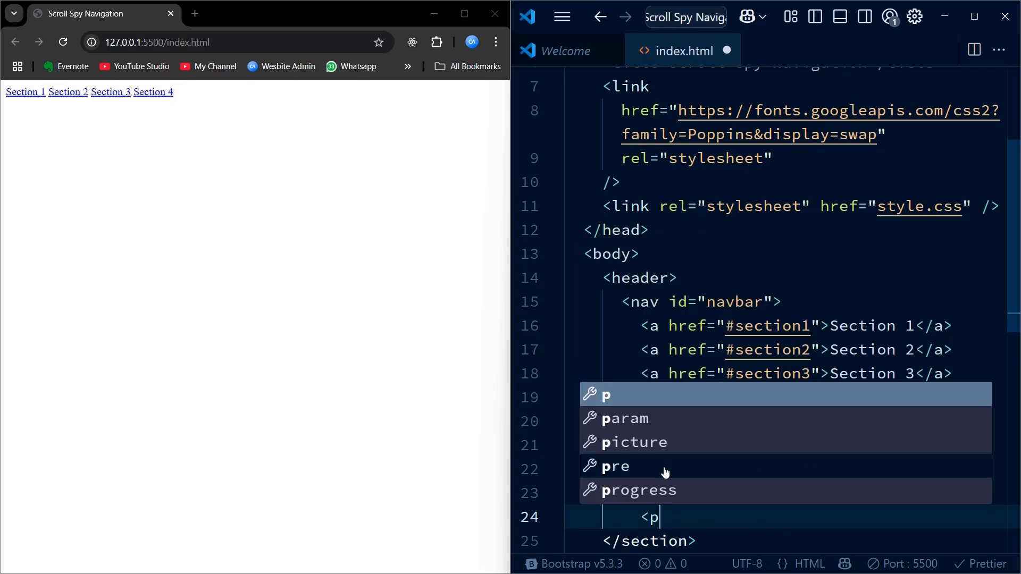
{"action": "type", "text": "lorem20"}
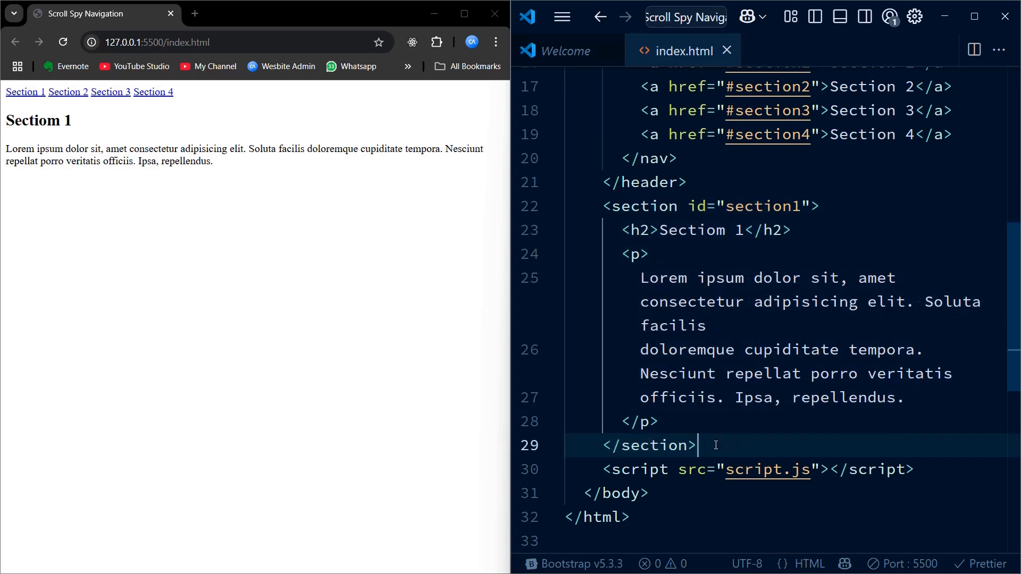
Duplicate the section block, renumber copies to section2–section4, save, and start a new file
{"action": "key", "text": "Enter"}
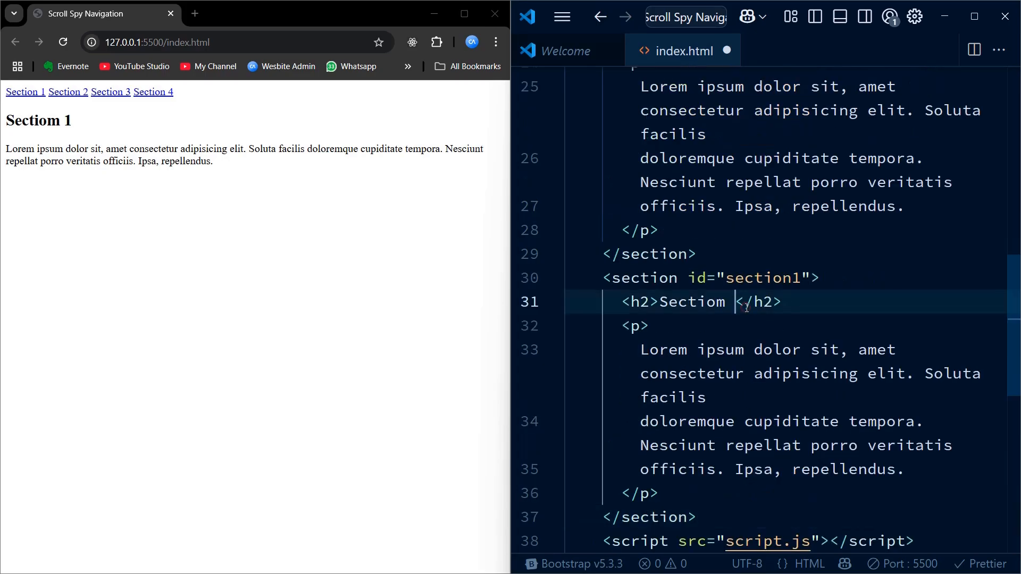
{"action": "type", "text": "2"}
{"action": "left_click", "coordinate": [788, 278]}
{"action": "type", "text": "2"}
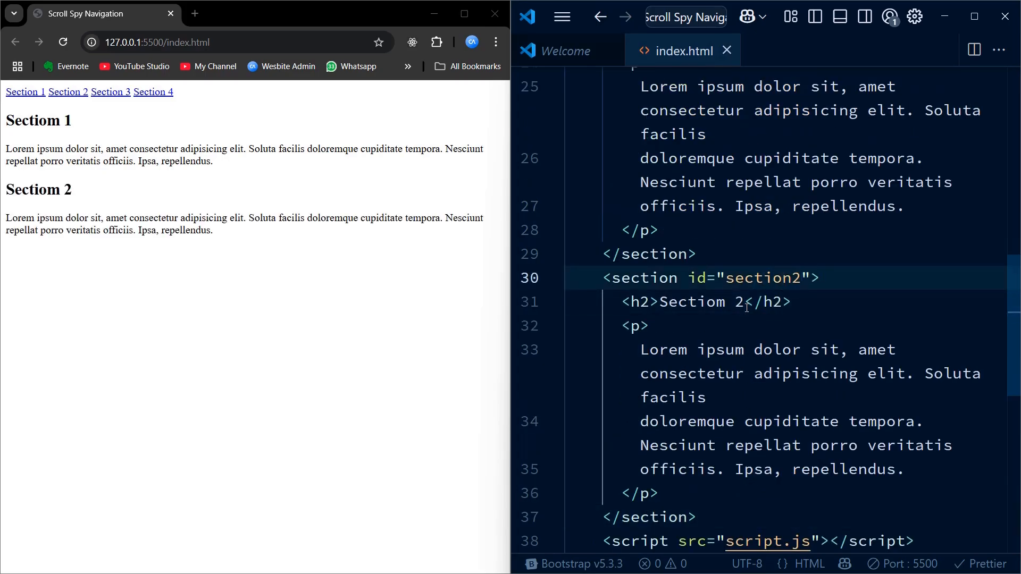
{"action": "left_click", "coordinate": [659, 494]}
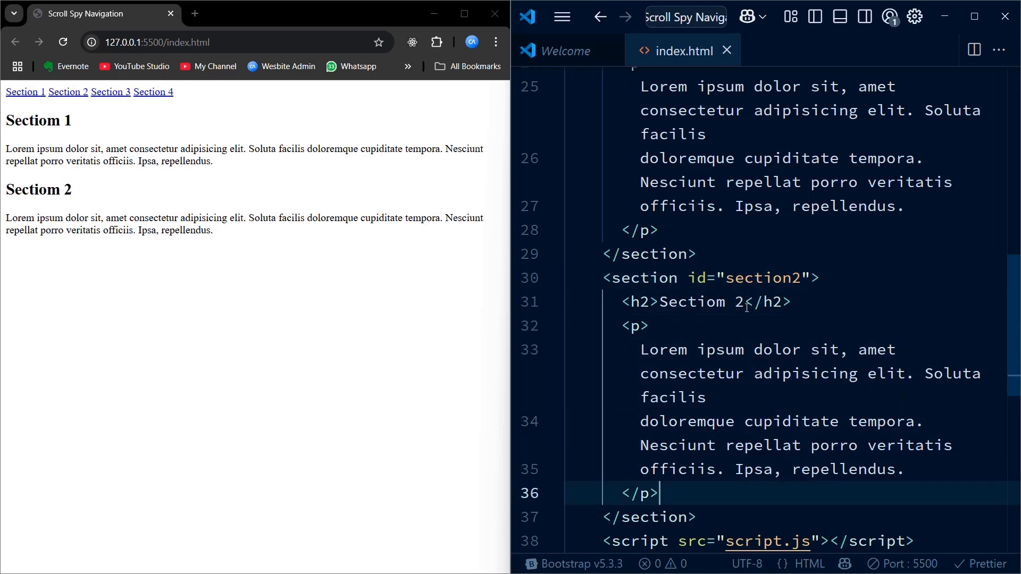
{"action": "scroll", "scroll_direction": "down", "scroll_amount": 3}
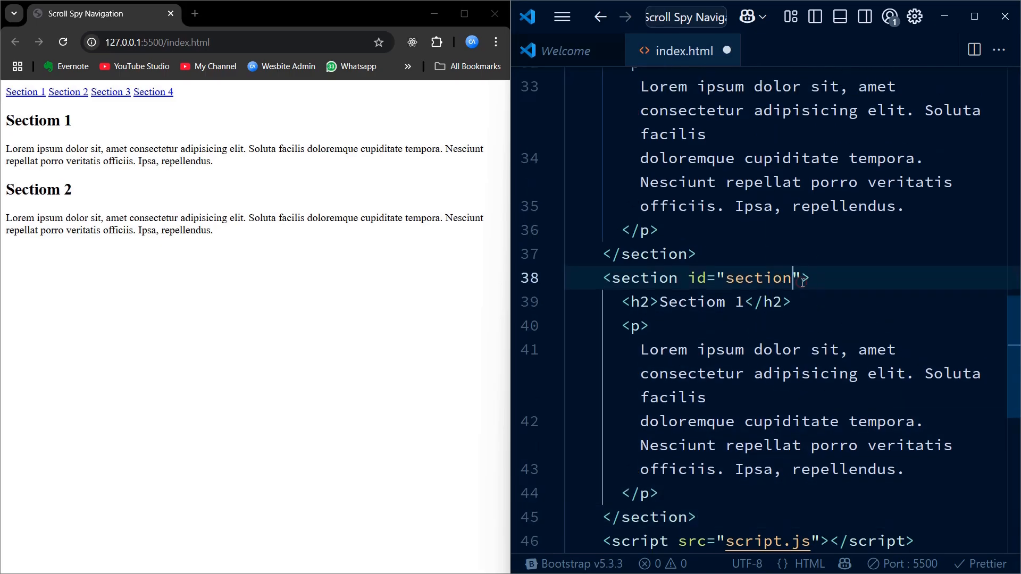
{"action": "type", "text": "3"}
{"action": "left_click", "coordinate": [700, 302]}
{"action": "type", "text": "3"}
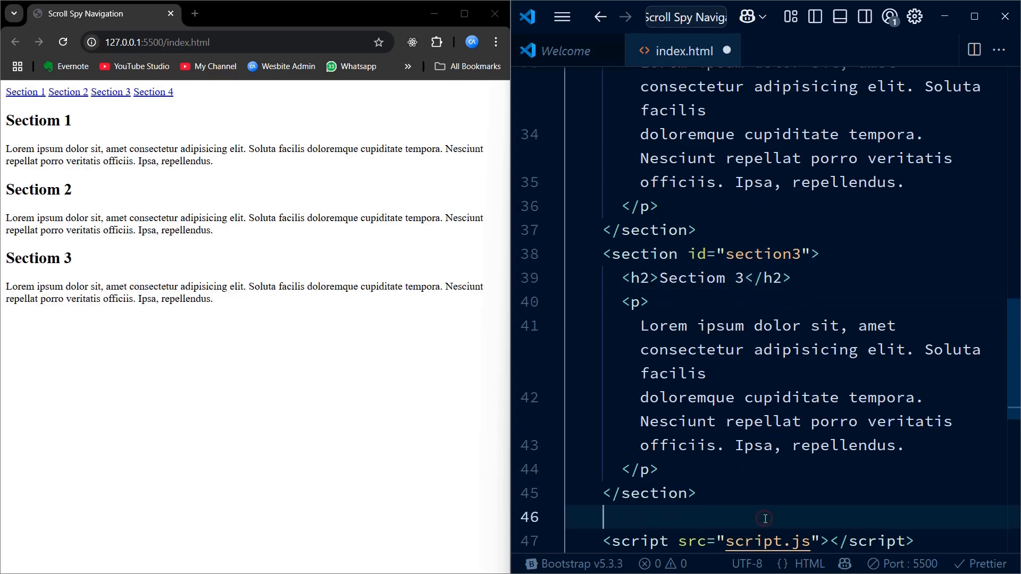
{"action": "scroll", "scroll_direction": "down", "scroll_amount": 3}
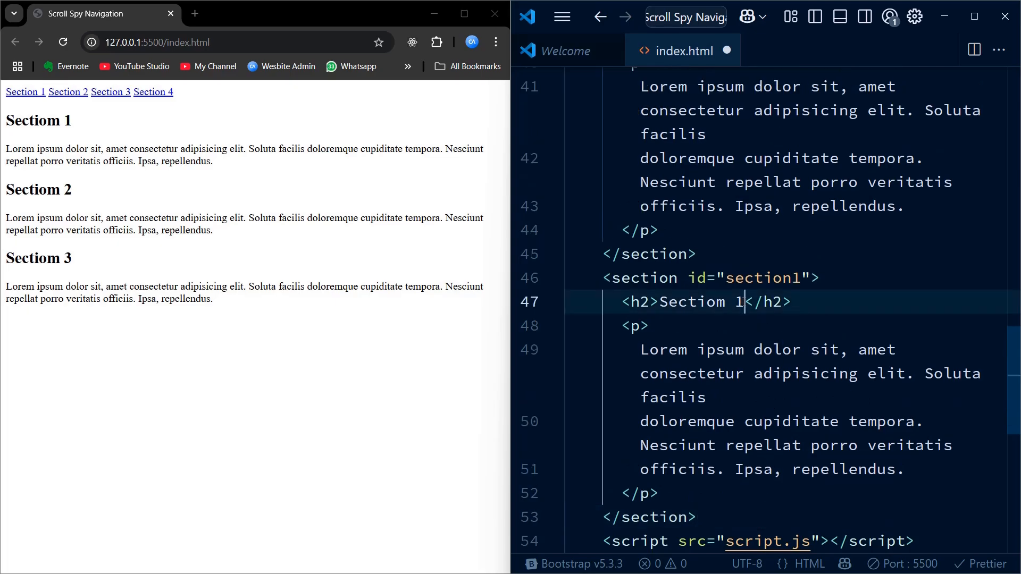
{"action": "type", "text": "4"}
{"action": "left_click", "coordinate": [791, 278]}
{"action": "type", "text": "4"}
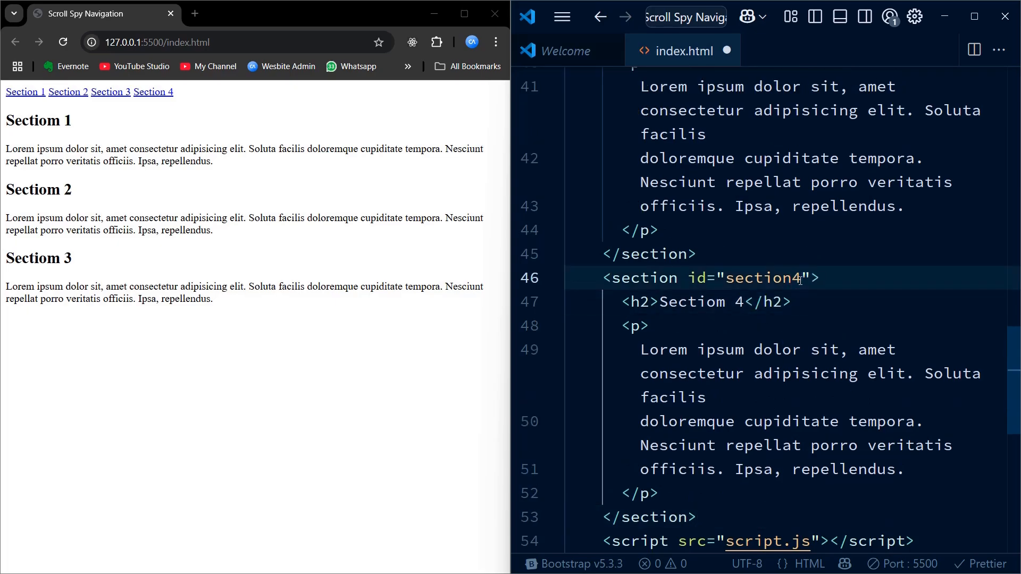
{"action": "key", "text": "ctrl+s"}
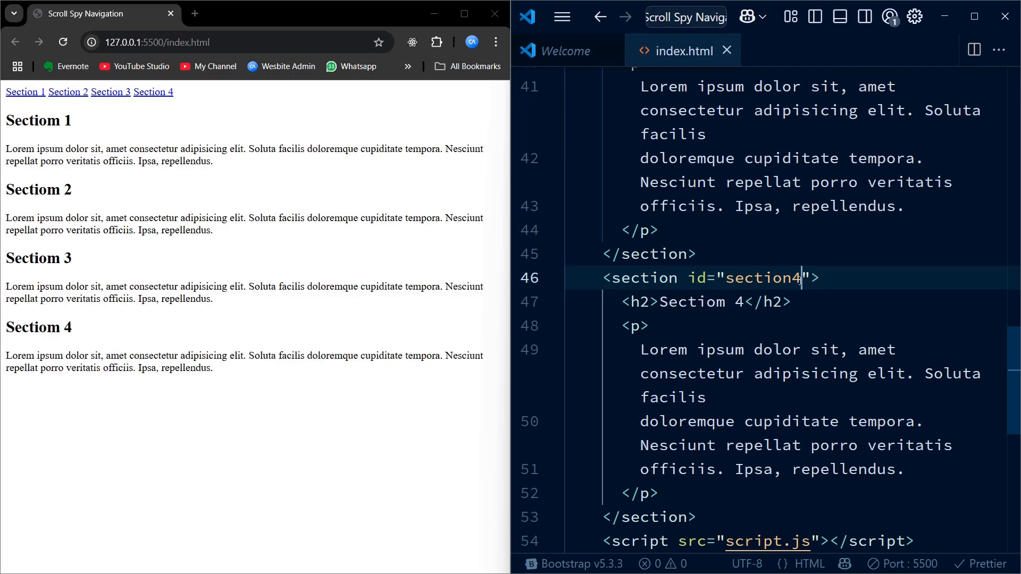
{"action": "key", "text": "ctrl+n"}
{"action": "type", "text": "script."}
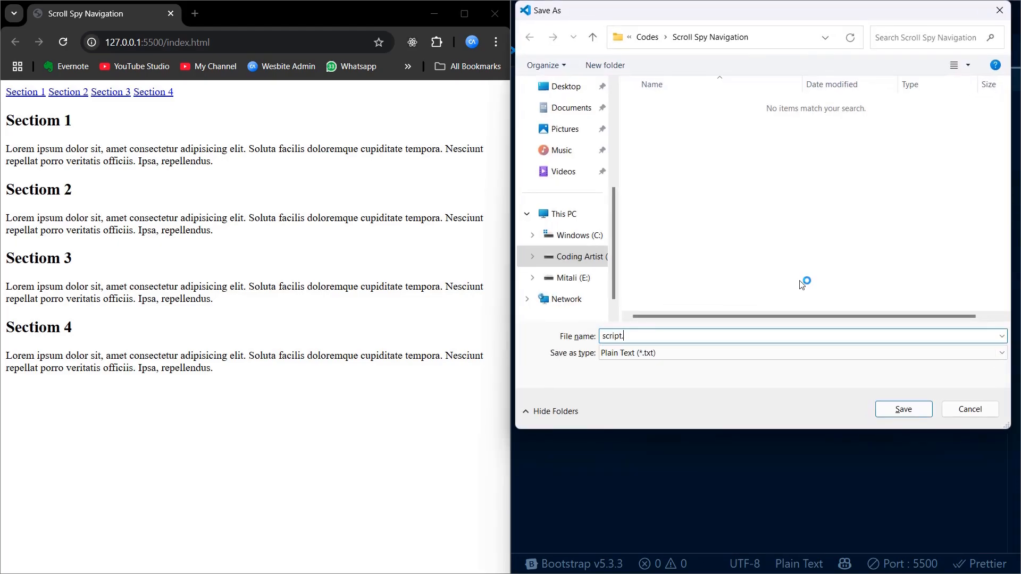
Save the new untitled file as script.js
{"action": "left_click", "coordinate": [903, 409]}
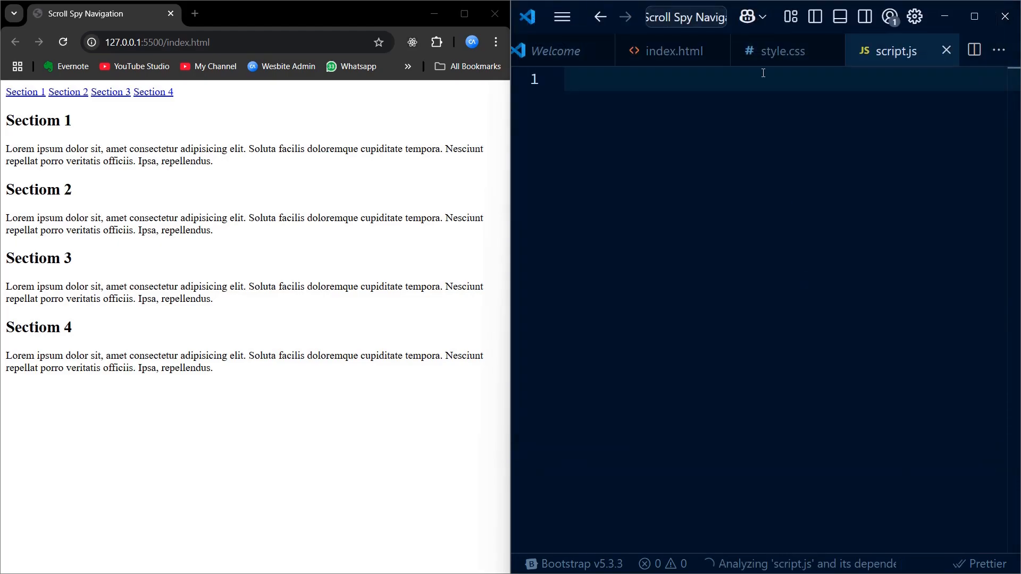
In style.css, add a border-box zero-margin reset and body font-family "Poppins", sans-serif
{"action": "left_click", "coordinate": [781, 51]}
{"action": "type", "text": "*{"}
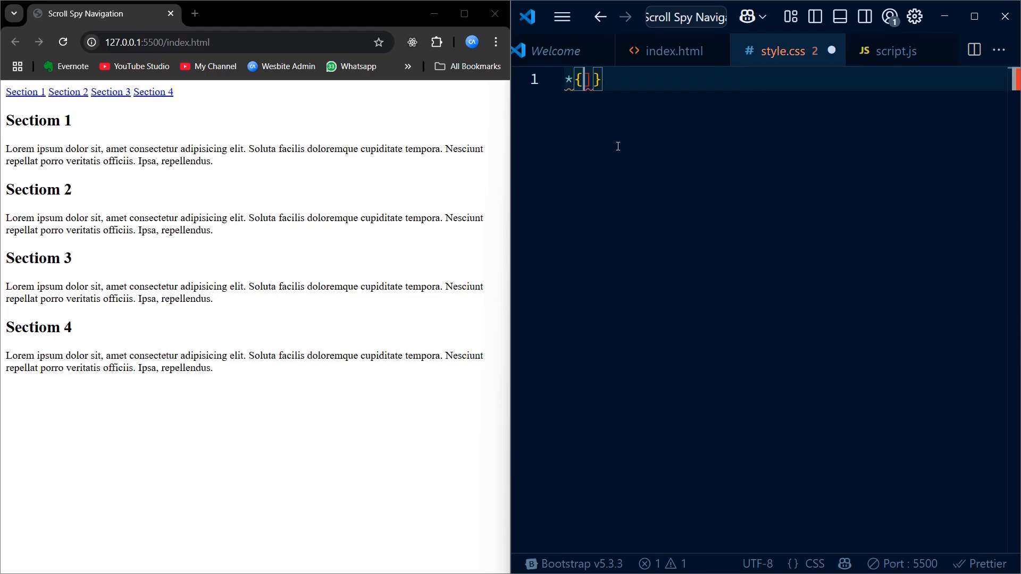
{"action": "type", "text": "box-sizing: border-box;"}
{"action": "type", "text": "padding: 0;"}
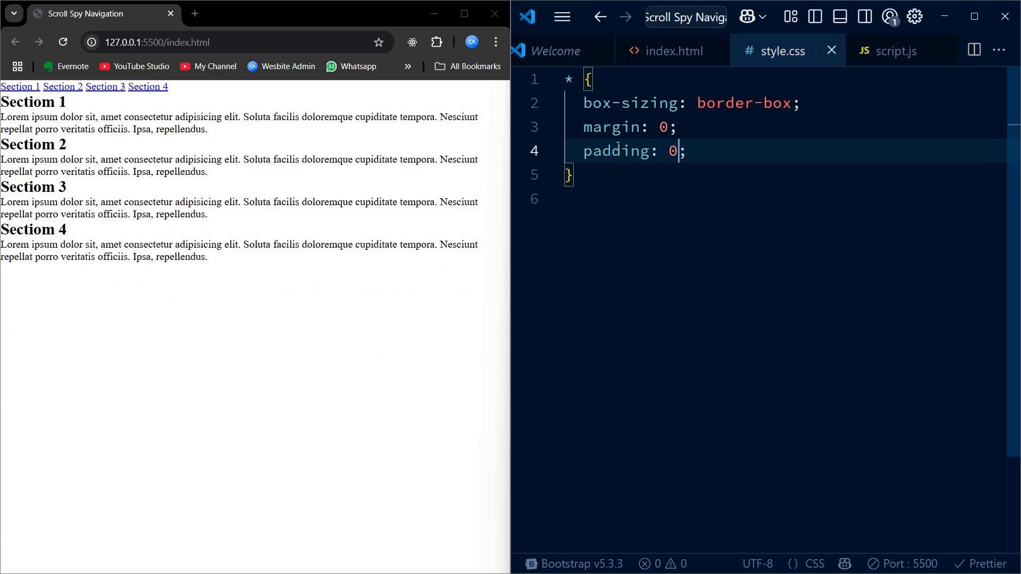
{"action": "type", "text": "body"}
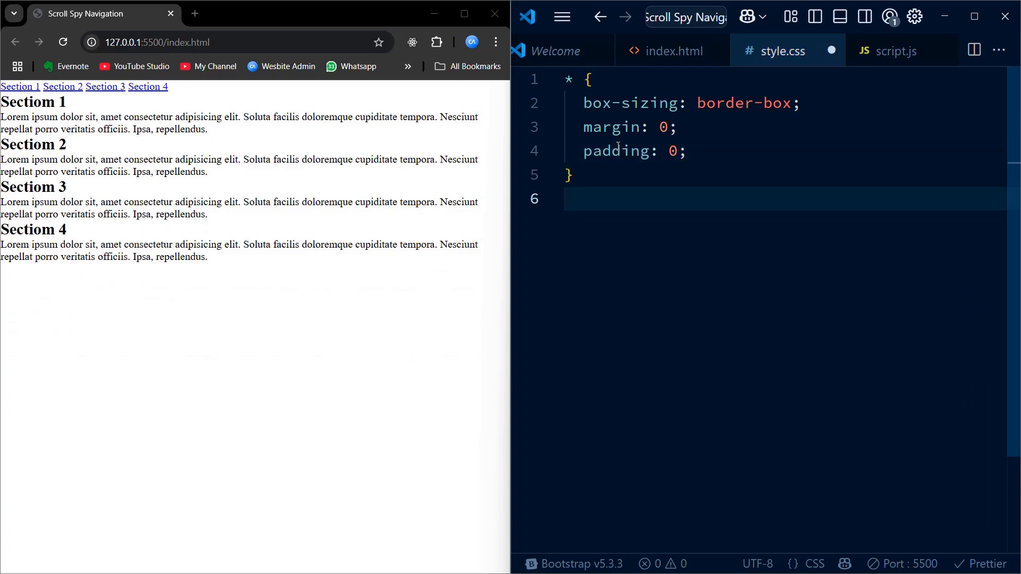
{"action": "type", "text": "body{}"}
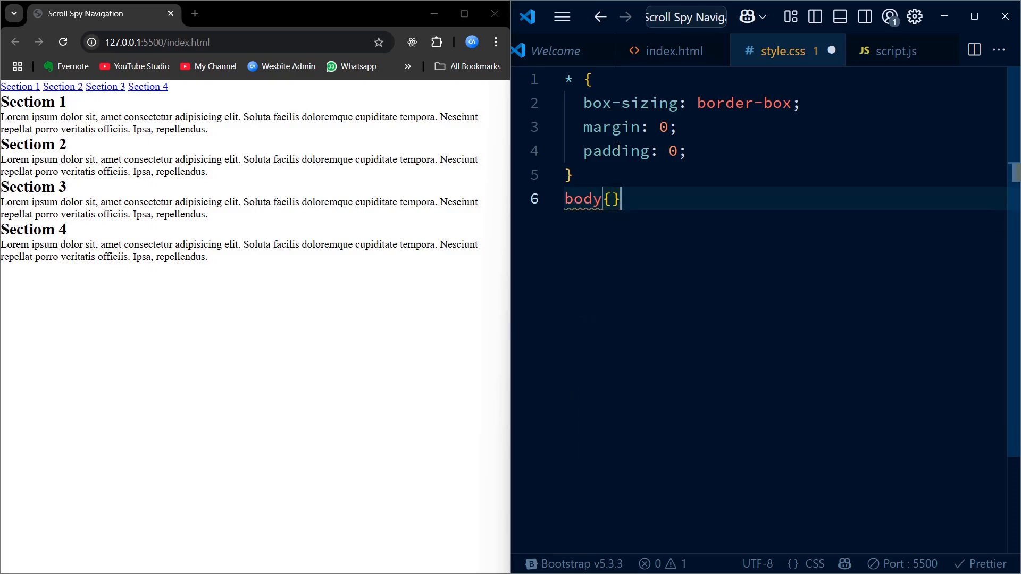
{"action": "type", "text": "font-family: \"P\";"}
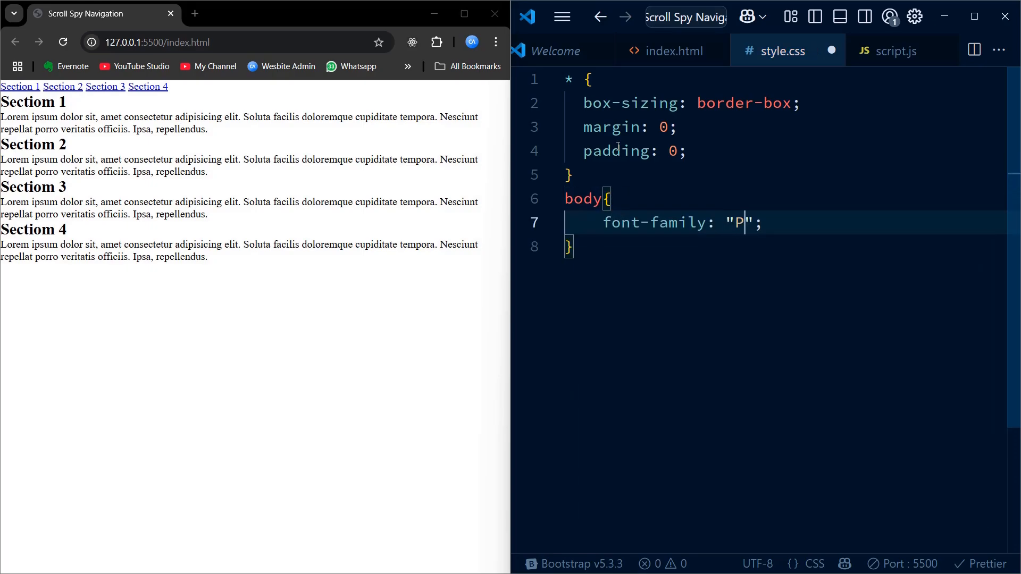
{"action": "type", "text": "oppins"}
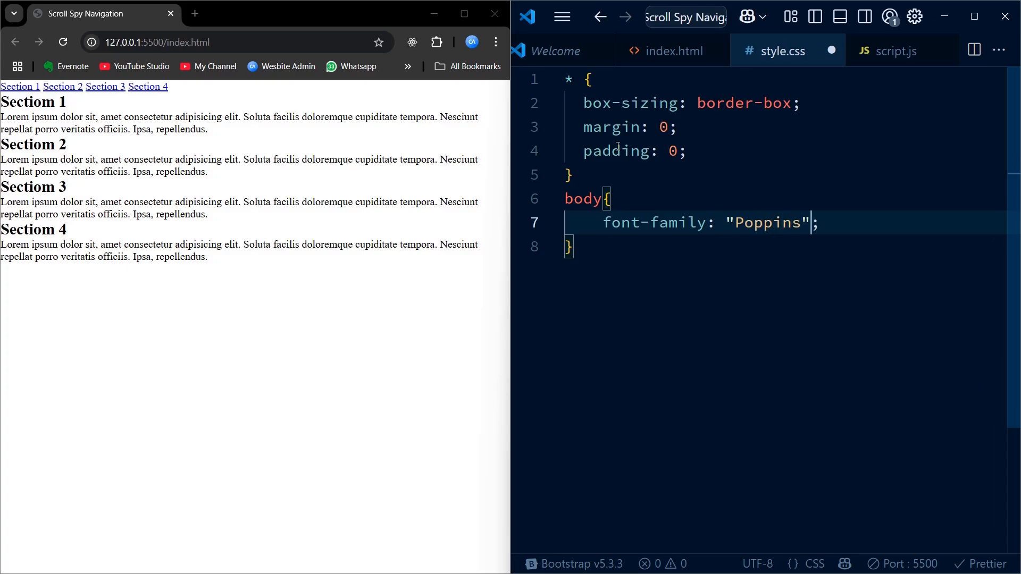
{"action": "type", "text": ", sans-serif"}
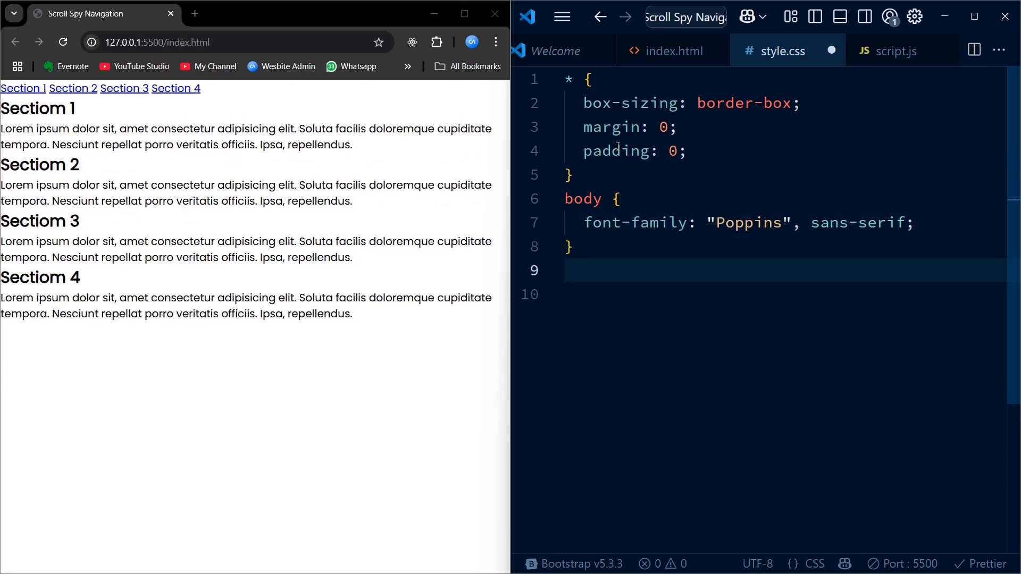
{"action": "type", "text": "header{}}"}
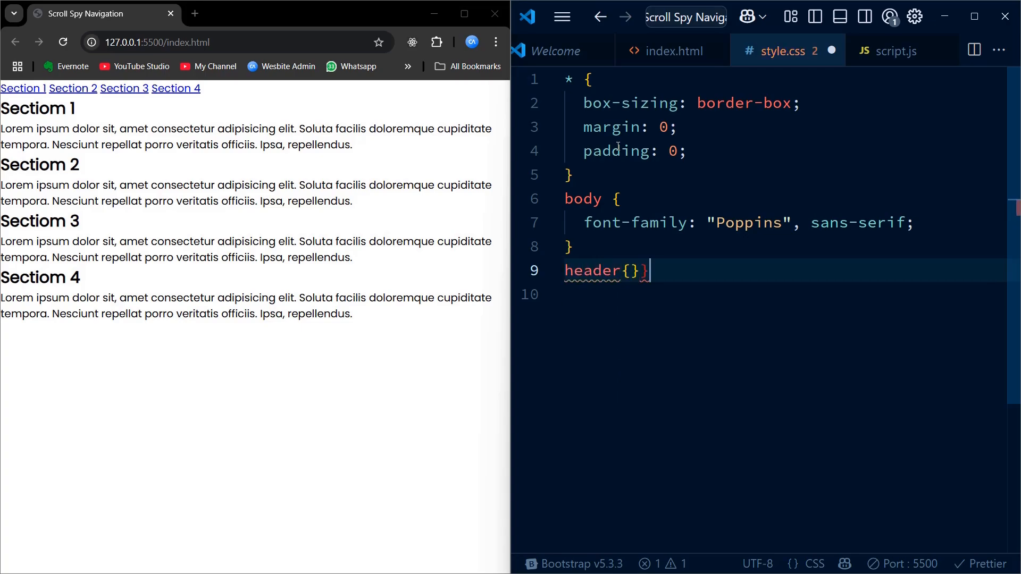
Fix the header to the top-left with a black background and white text
{"action": "key", "text": "Backspace"}
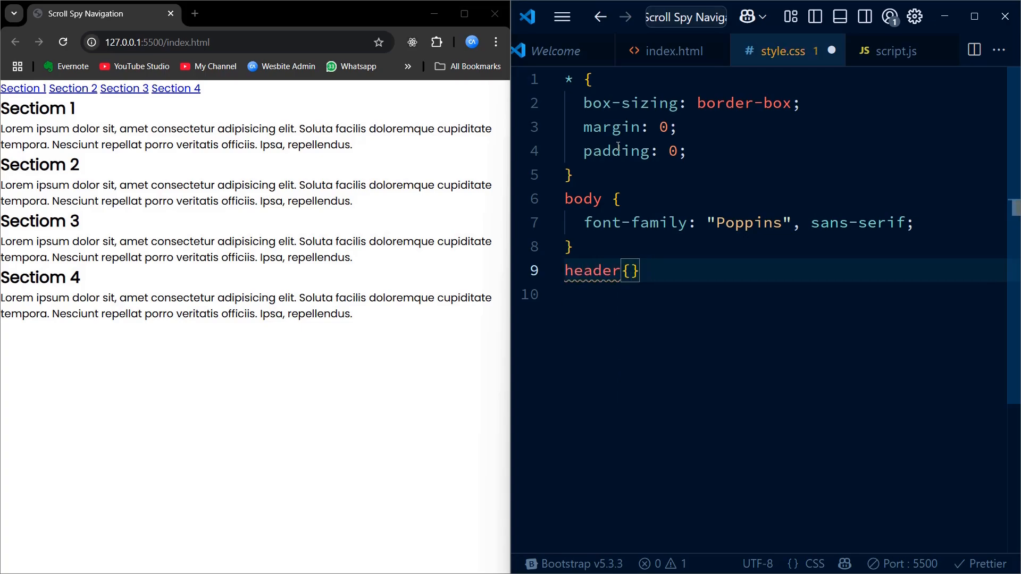
{"action": "type", "text": "position: fixed;"}
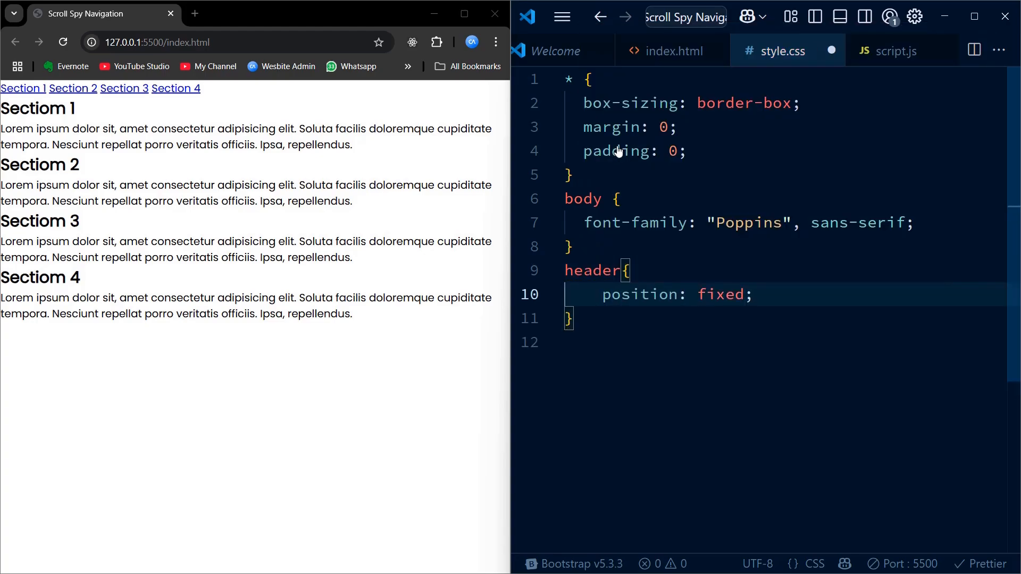
{"action": "type", "text": "top: 0;"}
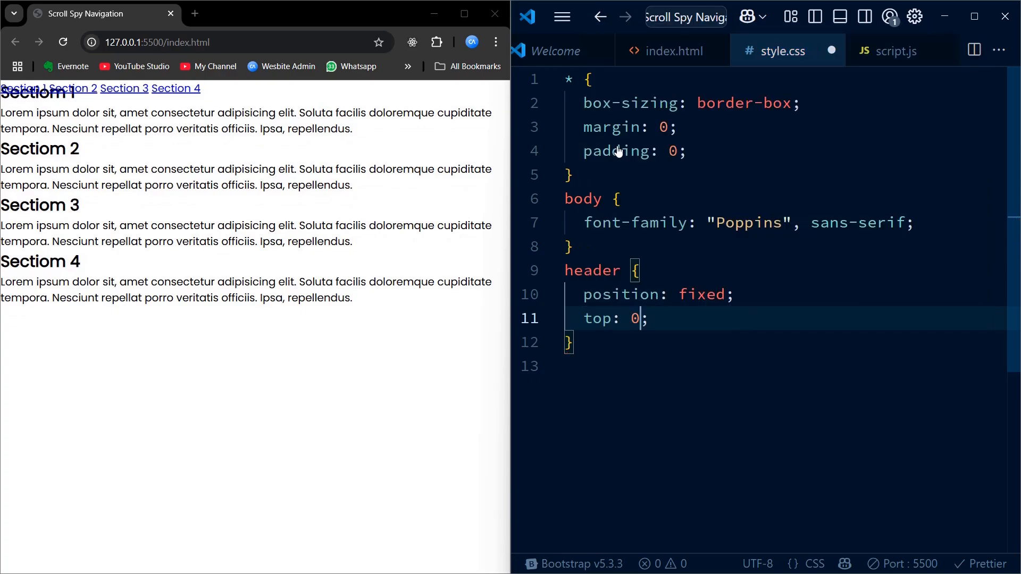
{"action": "type", "text": "left: 0;"}
{"action": "type", "text": "right: 0;"}
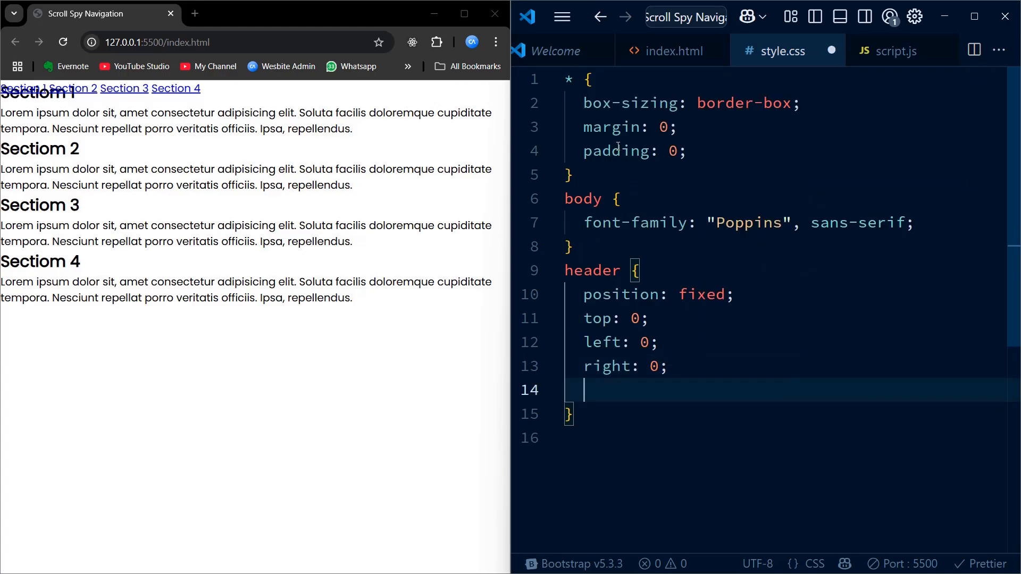
{"action": "type", "text": "background-color: #00000;"}
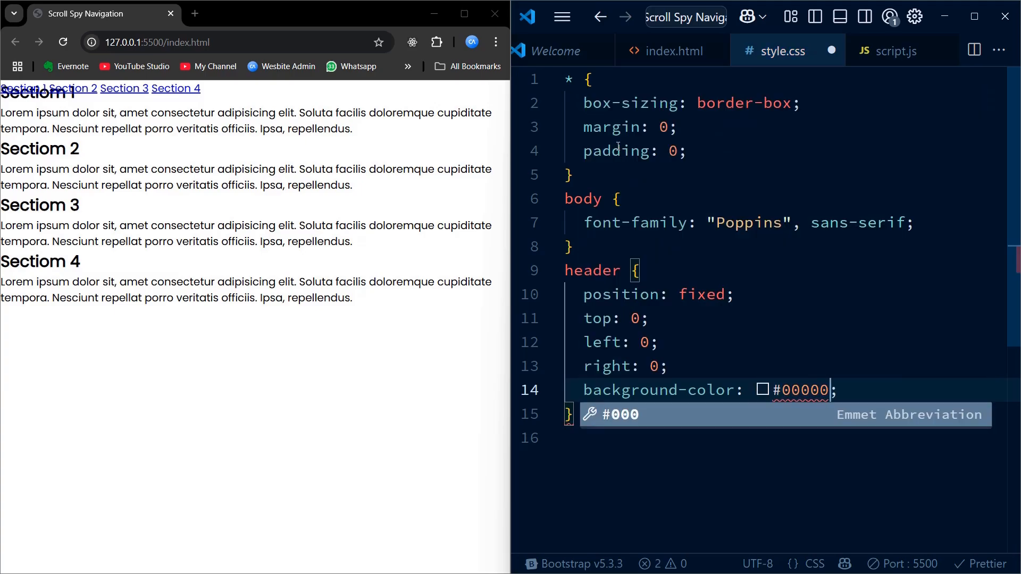
{"action": "type", "text": "0"}
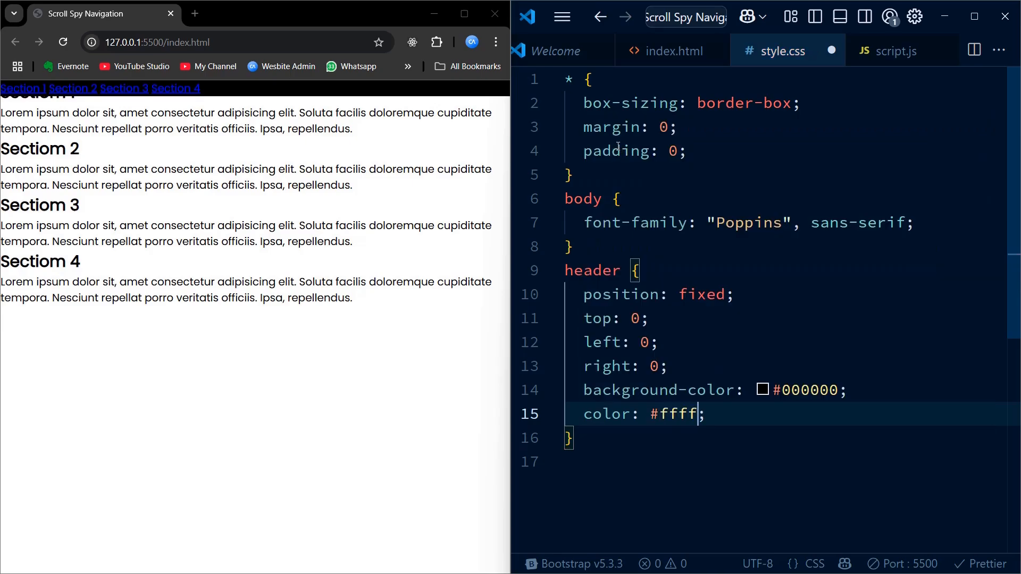
{"action": "type", "text": "ff"}
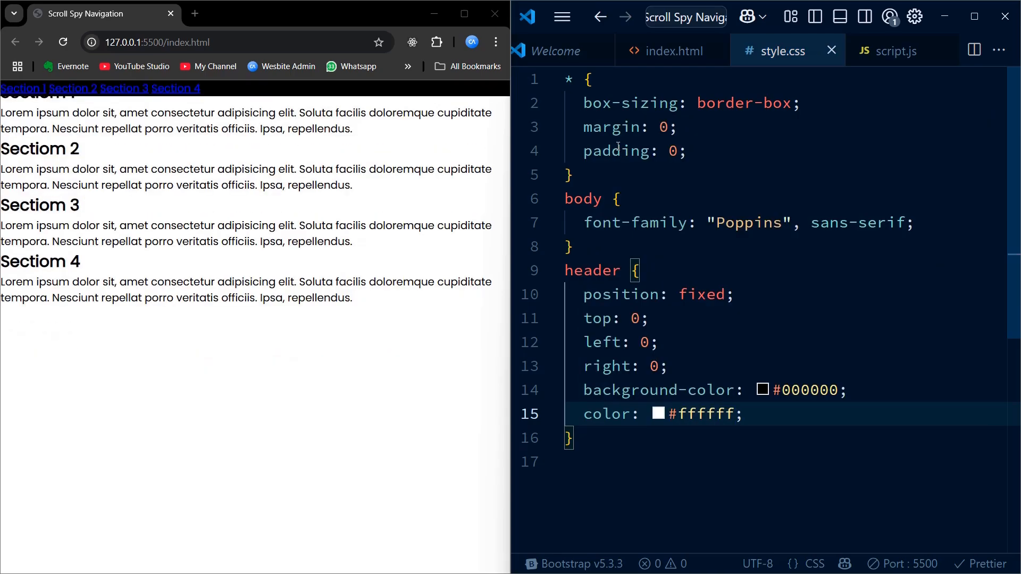
Give the header padding, z-index 1000, display flex and justify-content center
{"action": "type", "text": "padding: 15px 0;"}
{"action": "left_click", "coordinate": [784, 462]}
{"action": "type", "text": "z-index: ;"}
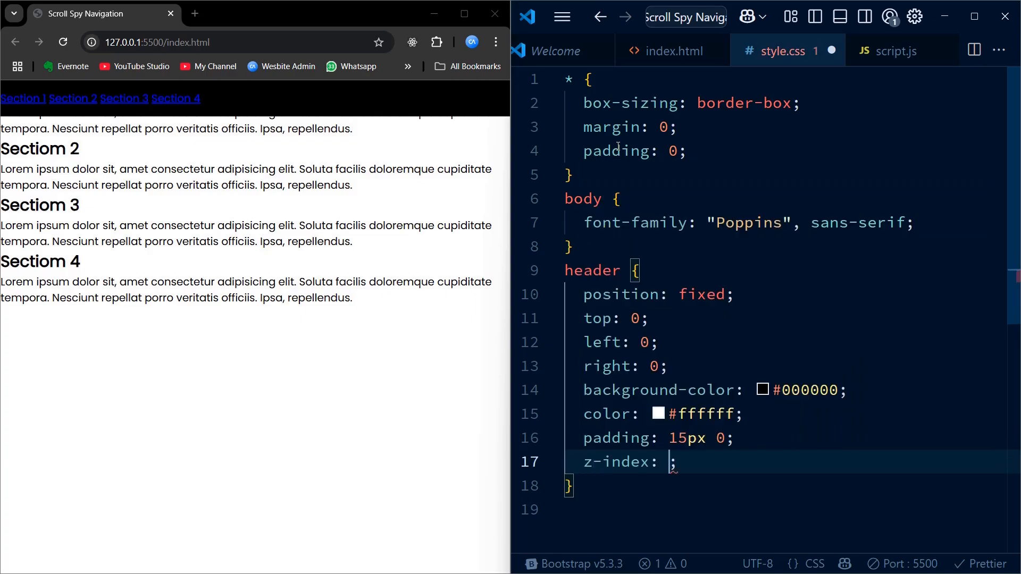
{"action": "type", "text": "1000"}
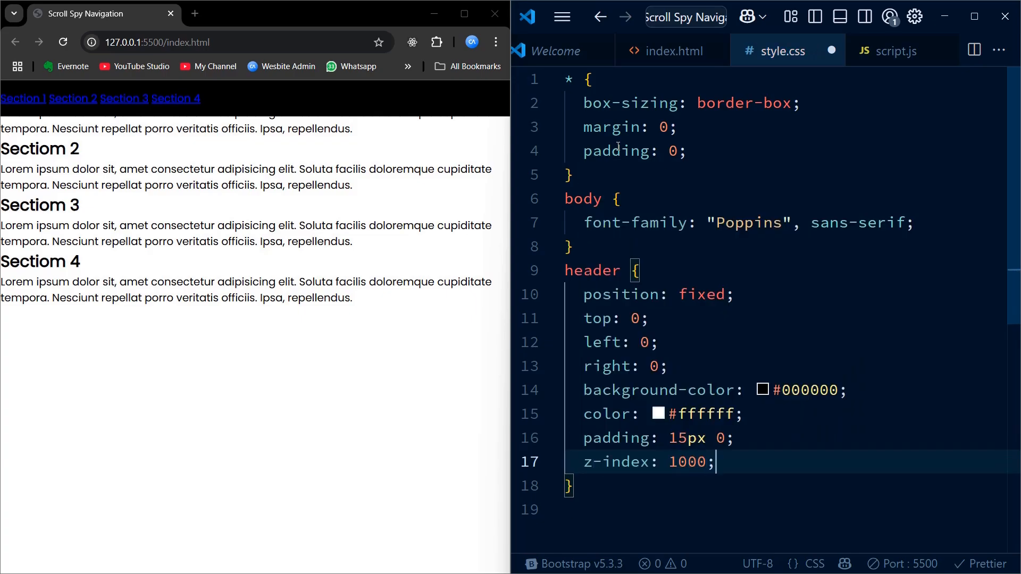
{"action": "type", "text": "display: flex;"}
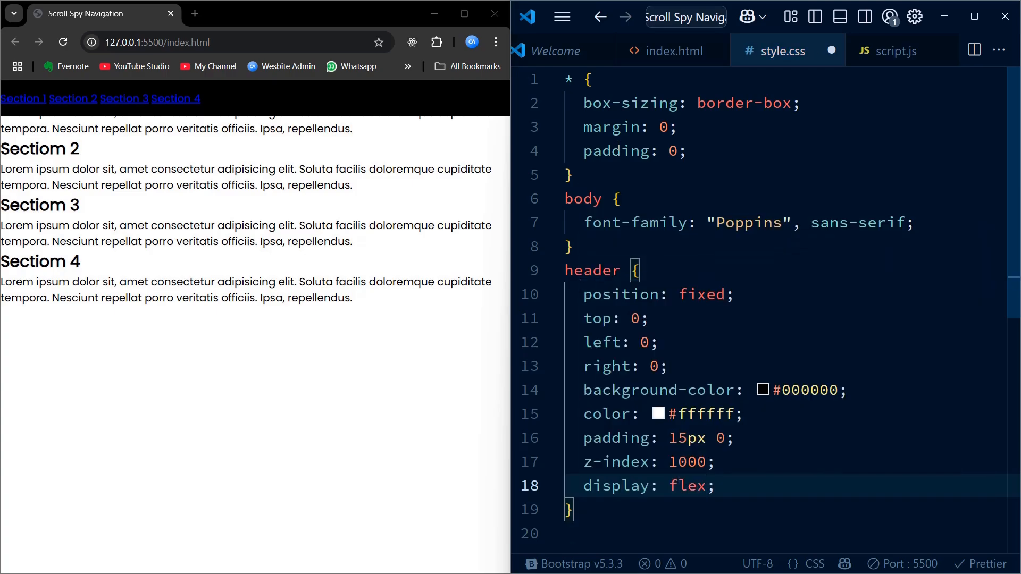
{"action": "key", "text": "enter"}
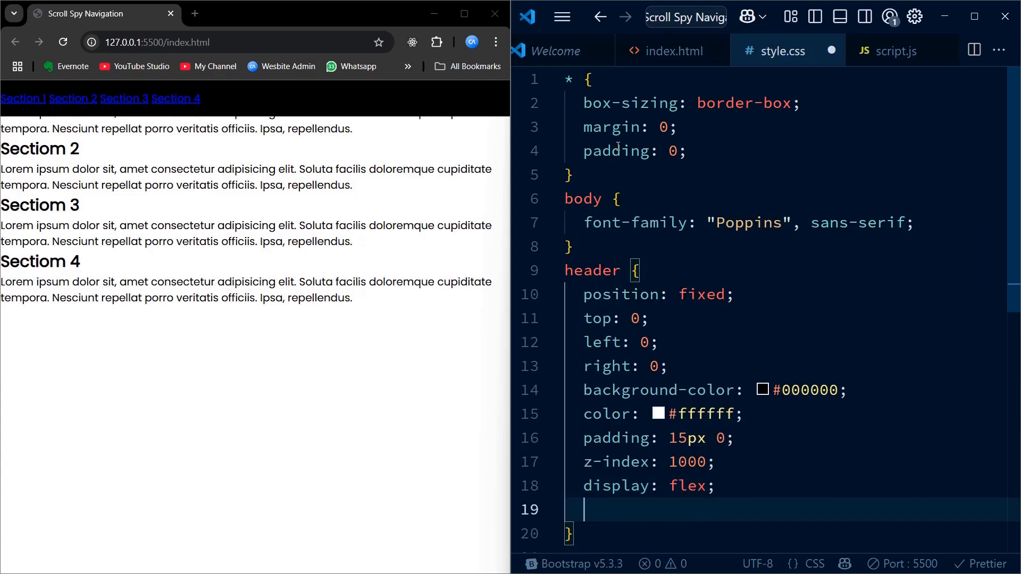
{"action": "type", "text": "justify-content: center;"}
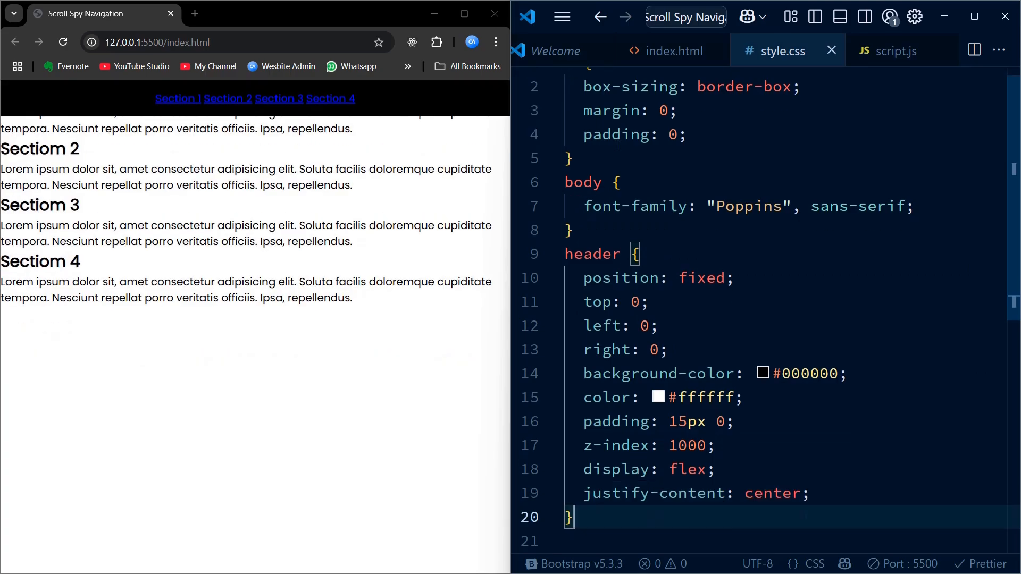
{"action": "type", "text": "nav{"}
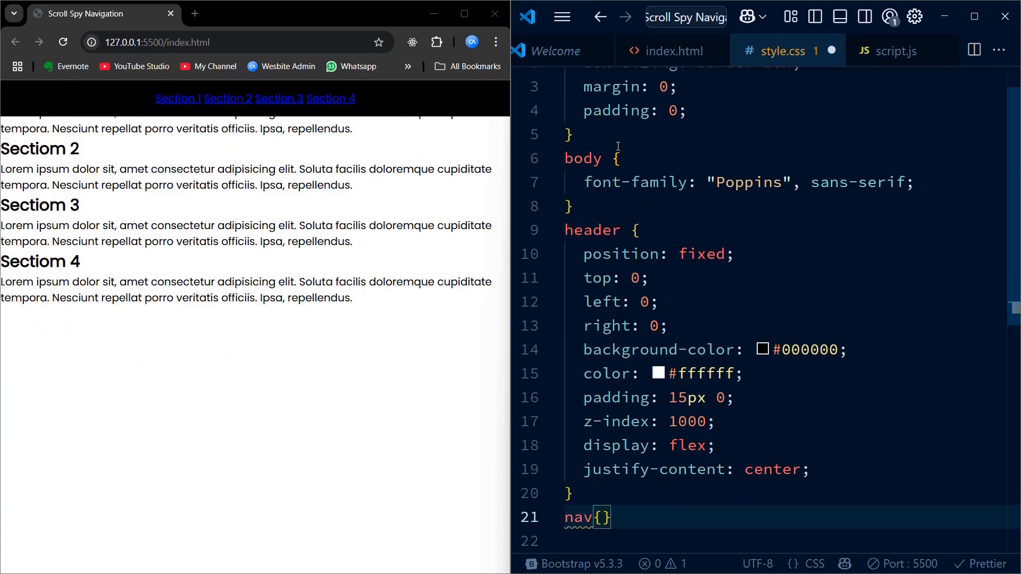
Make nav a flex row with a 40px gap
{"action": "type", "text": "display: flex;"}
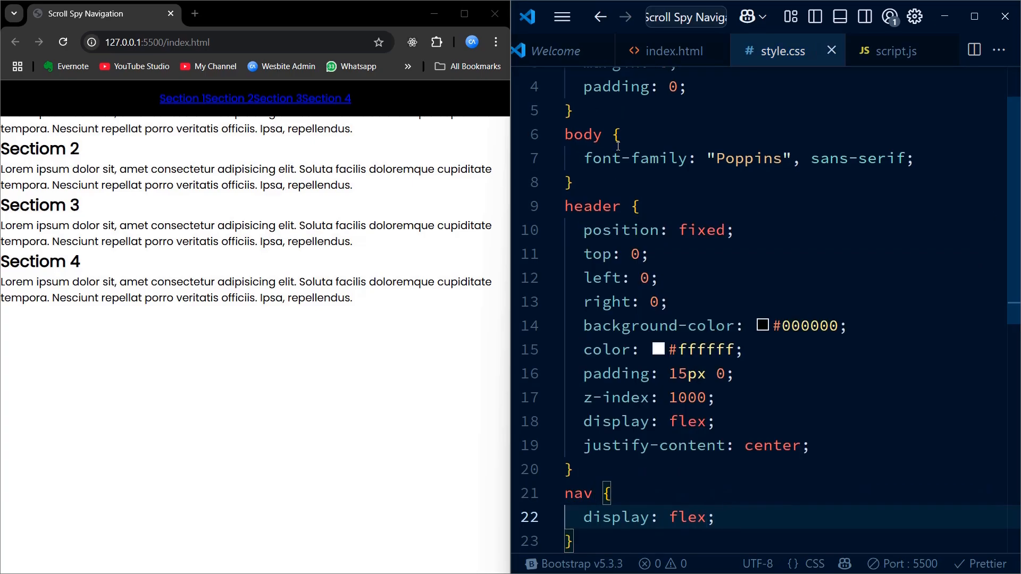
{"action": "key", "text": "Enter"}
{"action": "type", "text": "gap: ;"}
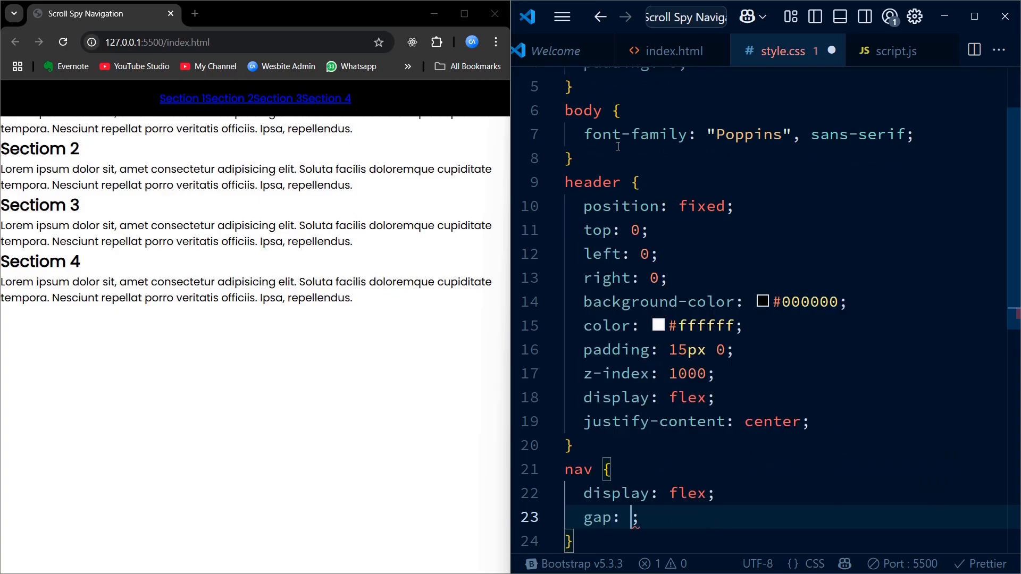
{"action": "type", "text": "40"}
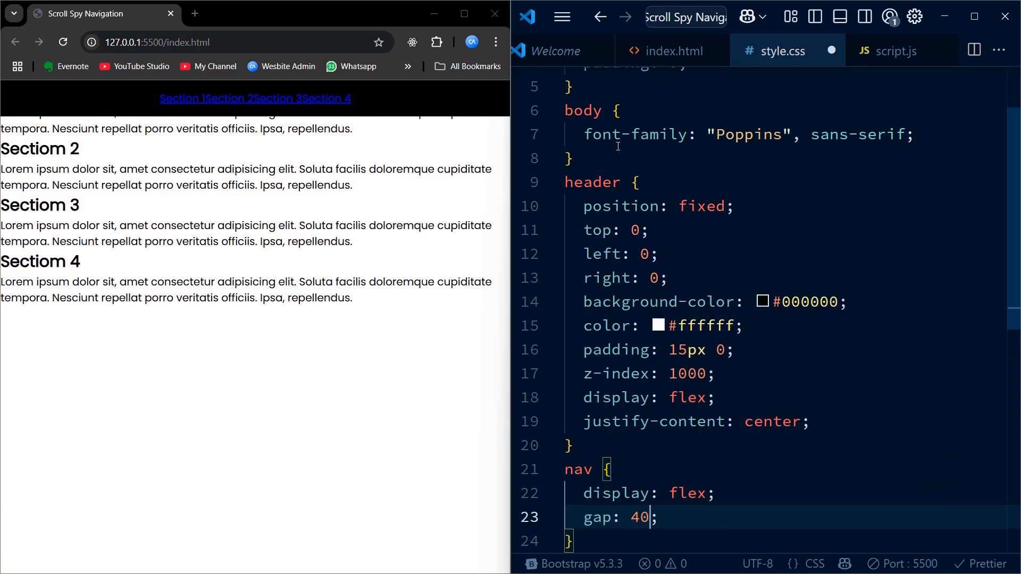
{"action": "type", "text": "px"}
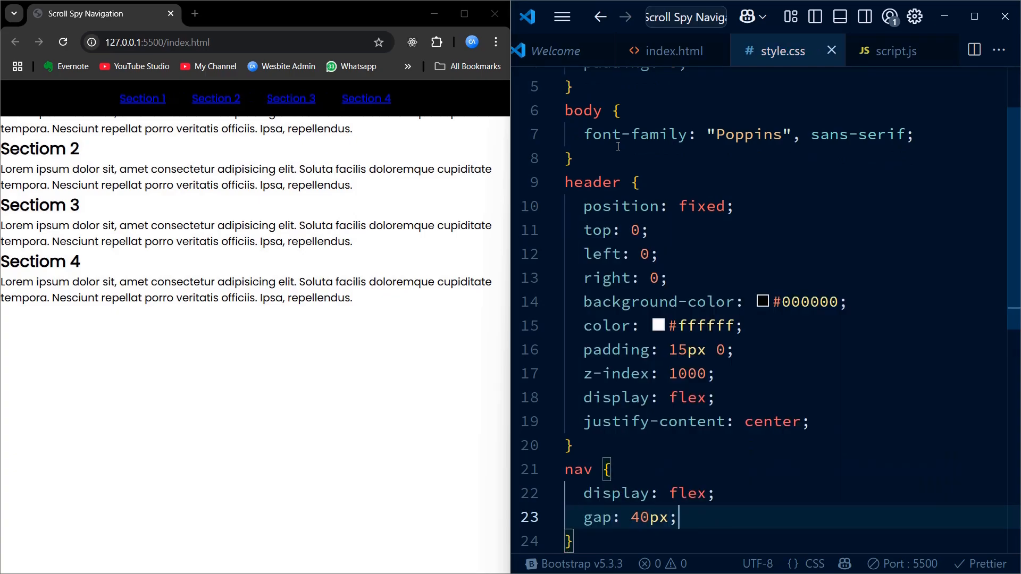
Style nav a links: no underline, #ffffff, 18px, color transition 0.3s ease
{"action": "type", "text": "nav"}
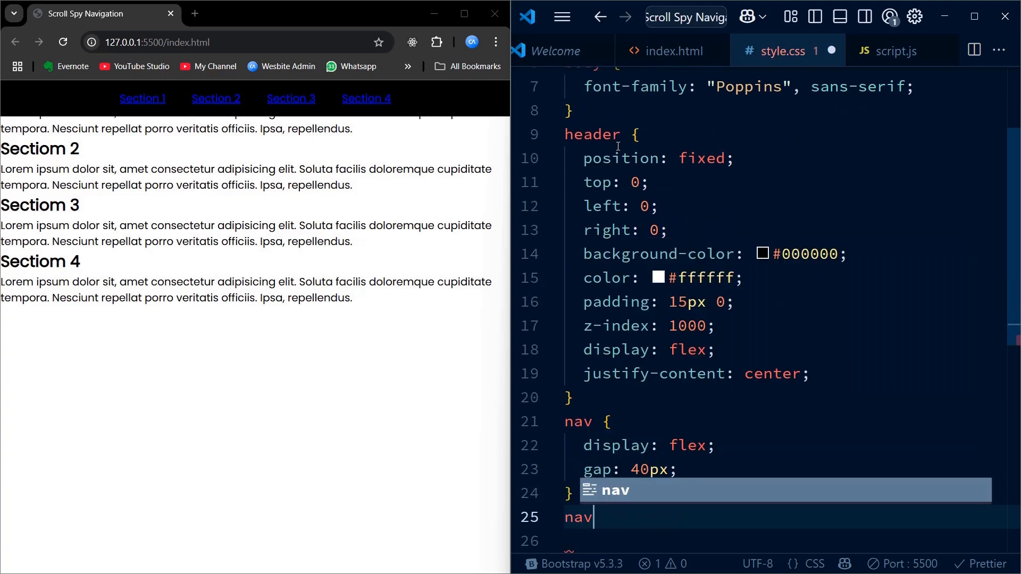
{"action": "type", "text": "a{}"}
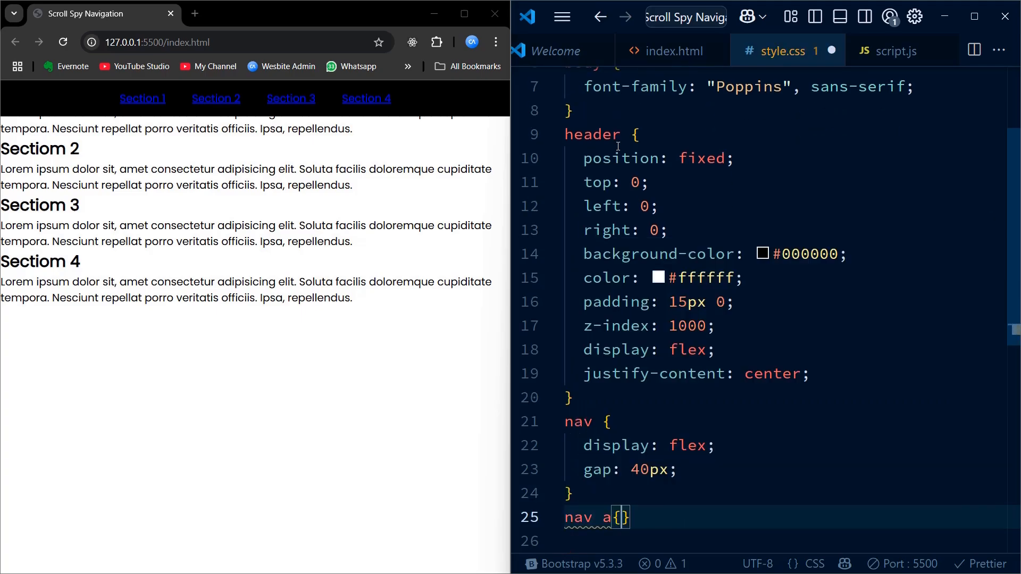
{"action": "type", "text": "text-decoration: none;"}
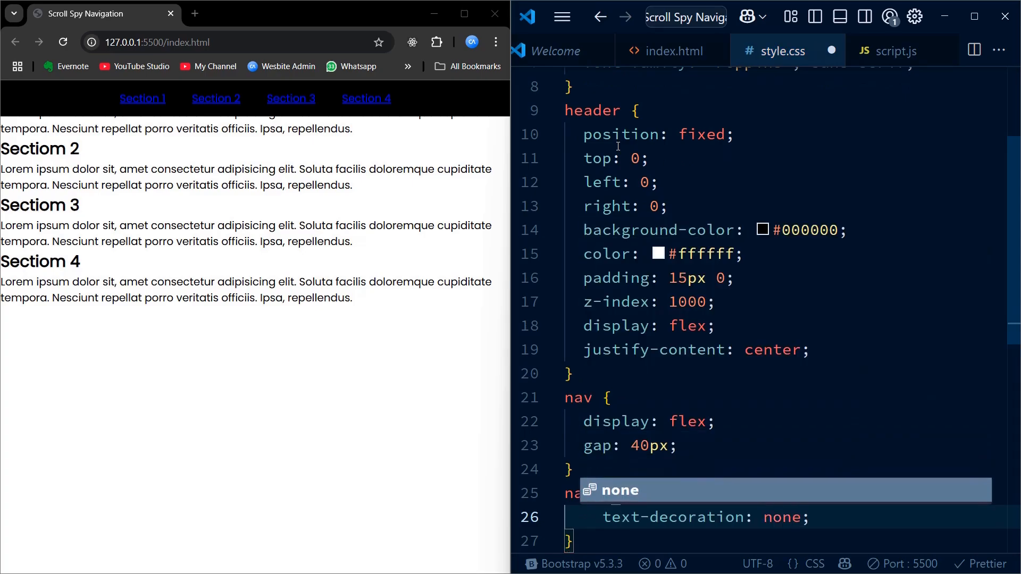
{"action": "type", "text": "color: #ffffff;"}
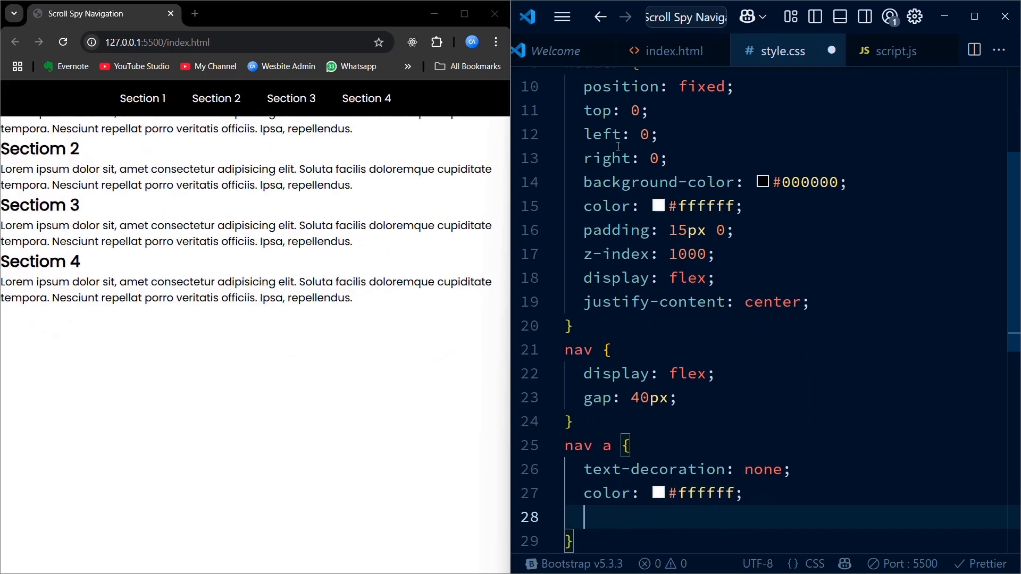
{"action": "type", "text": "font-size: 1;"}
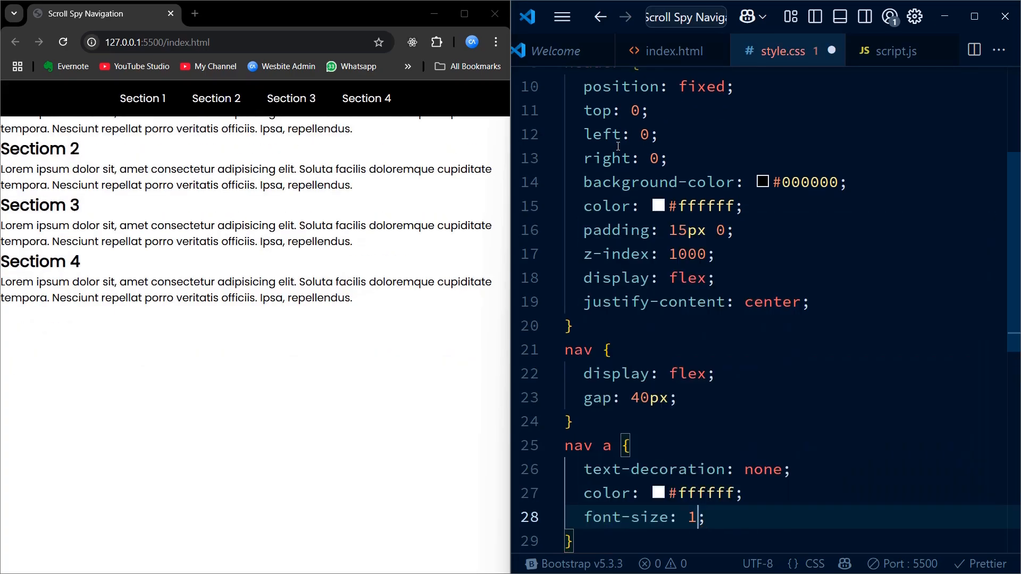
{"action": "type", "text": "8px"}
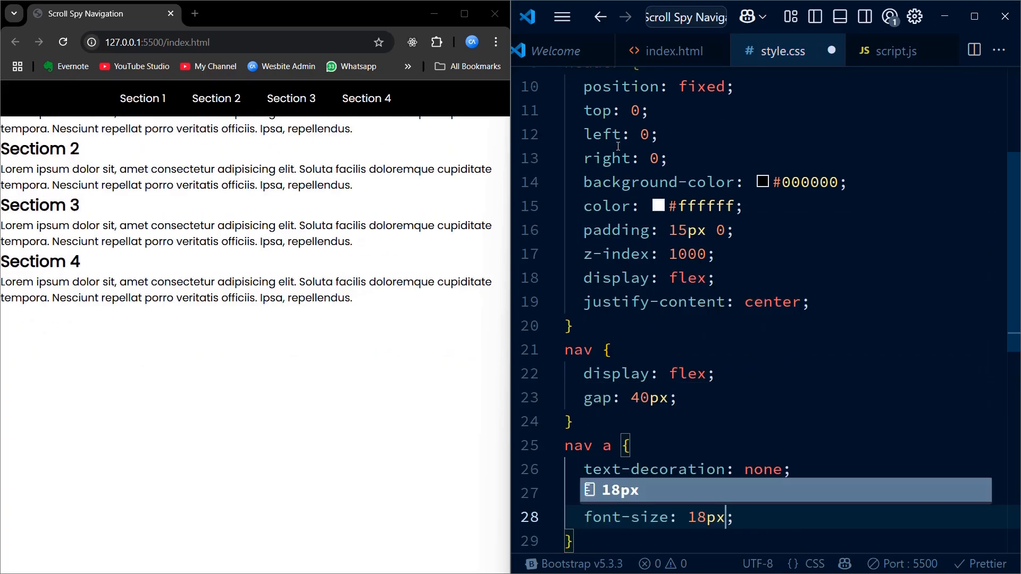
{"action": "type", "text": "transition: color;"}
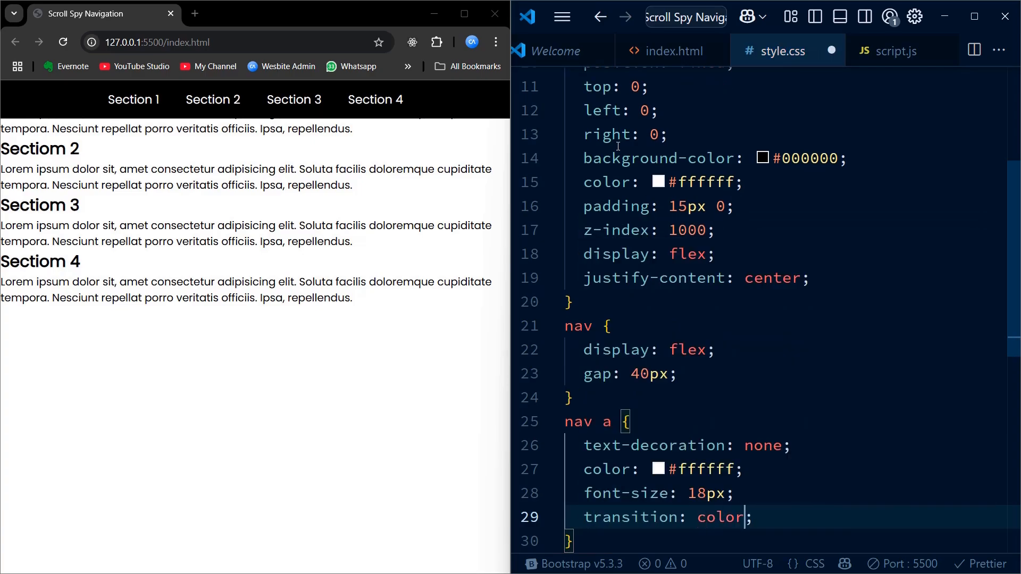
{"action": "type", "text": "0.3 ease"}
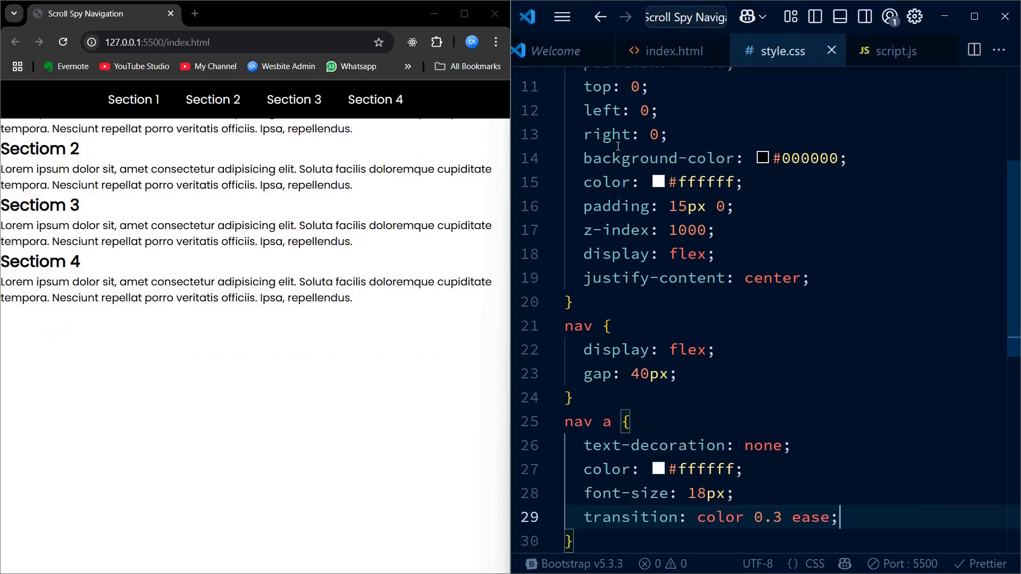
Add a nav a.active rule setting the link color to #4747ff
{"action": "type", "text": "nab"}
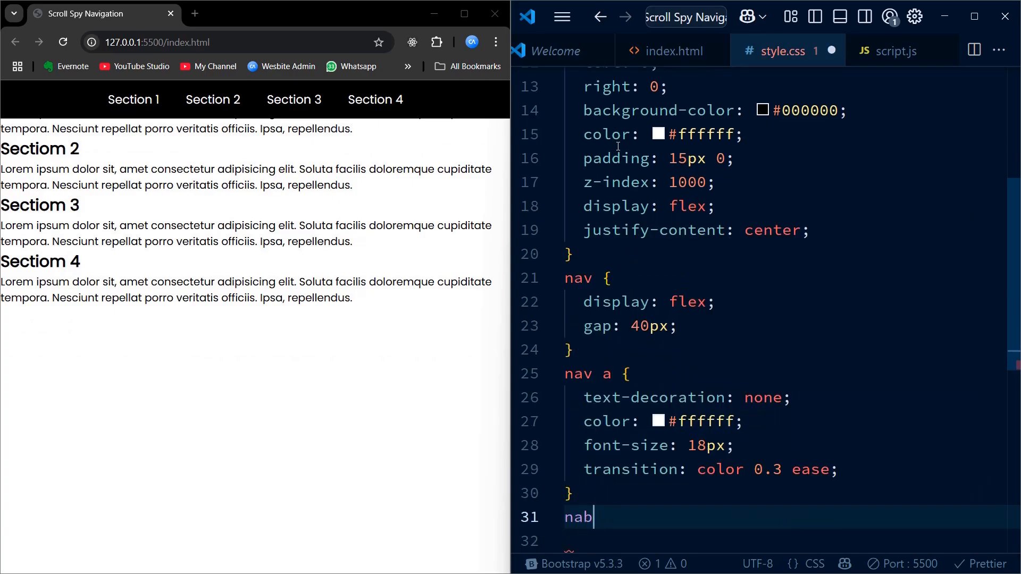
{"action": "type", "text": "nav"}
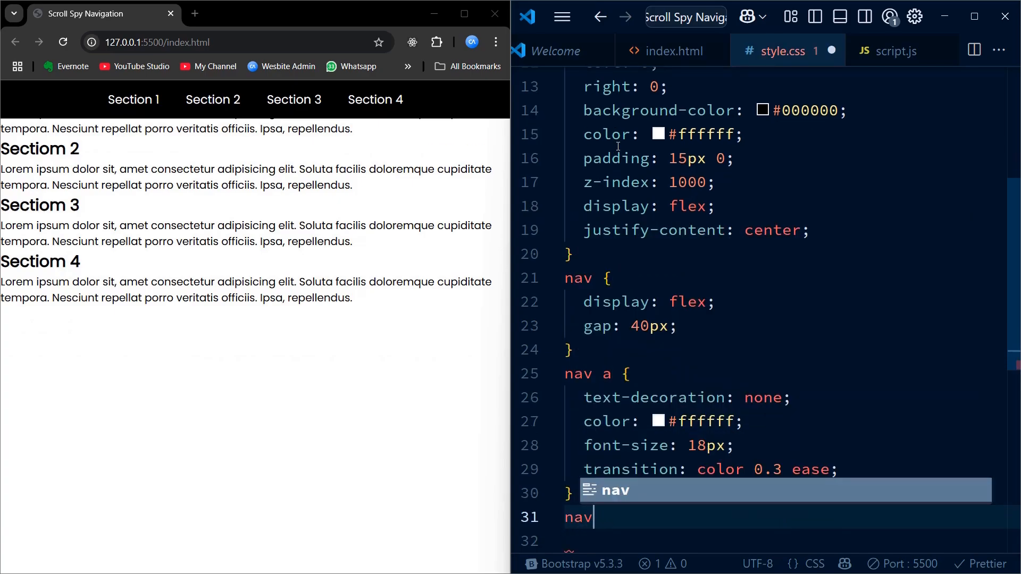
{"action": "type", "text": "a.active"}
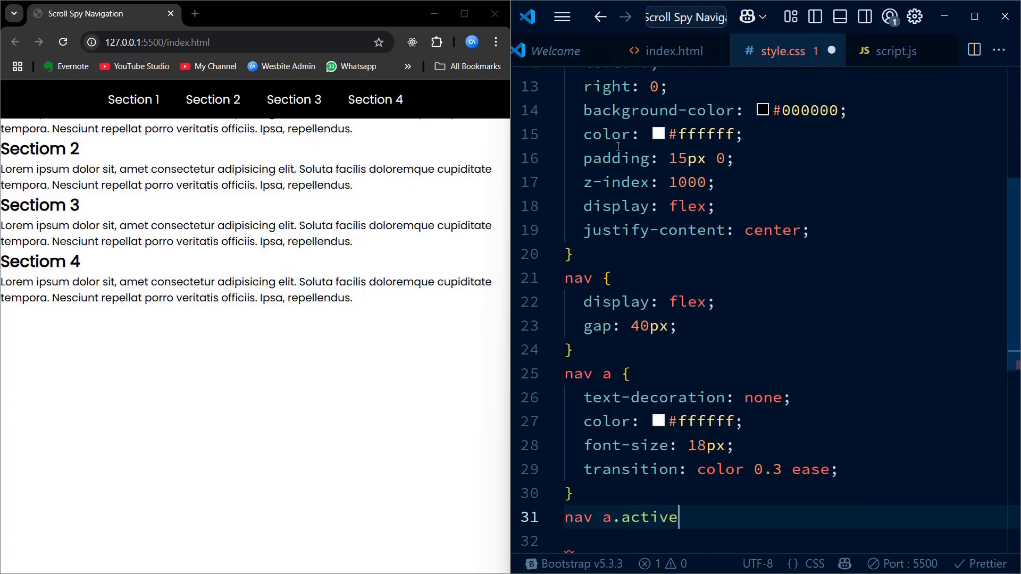
{"action": "type", "text": "{"}
{"action": "left_click", "coordinate": [786, 542]}
{"action": "type", "text": "color: ;"}
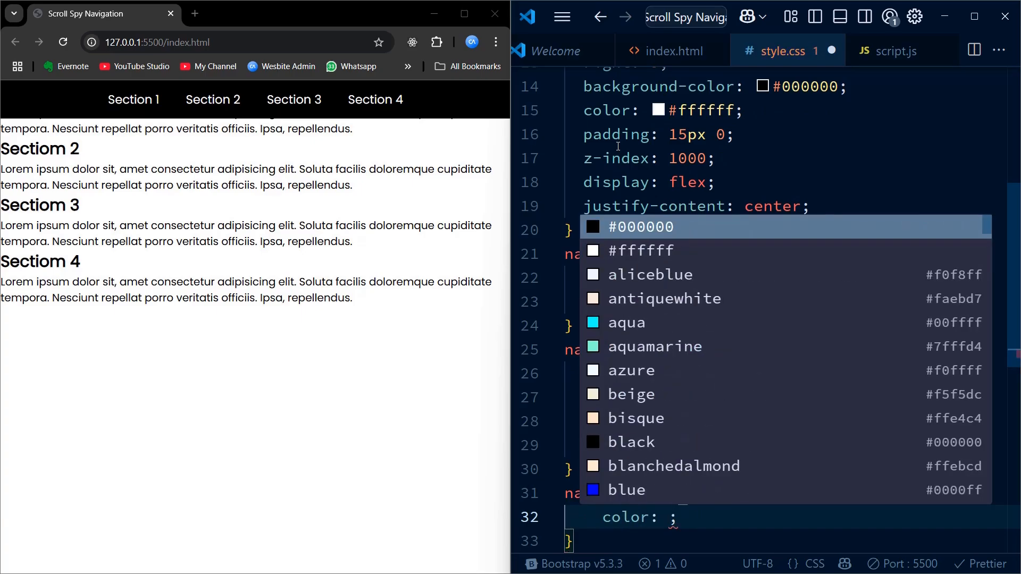
{"action": "type", "text": "#"}
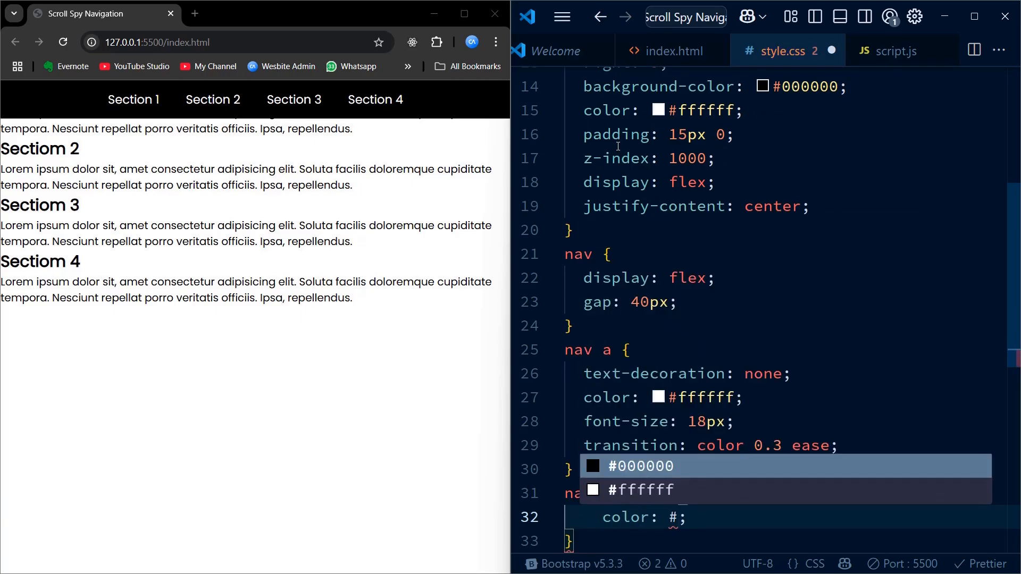
{"action": "type", "text": "47"}
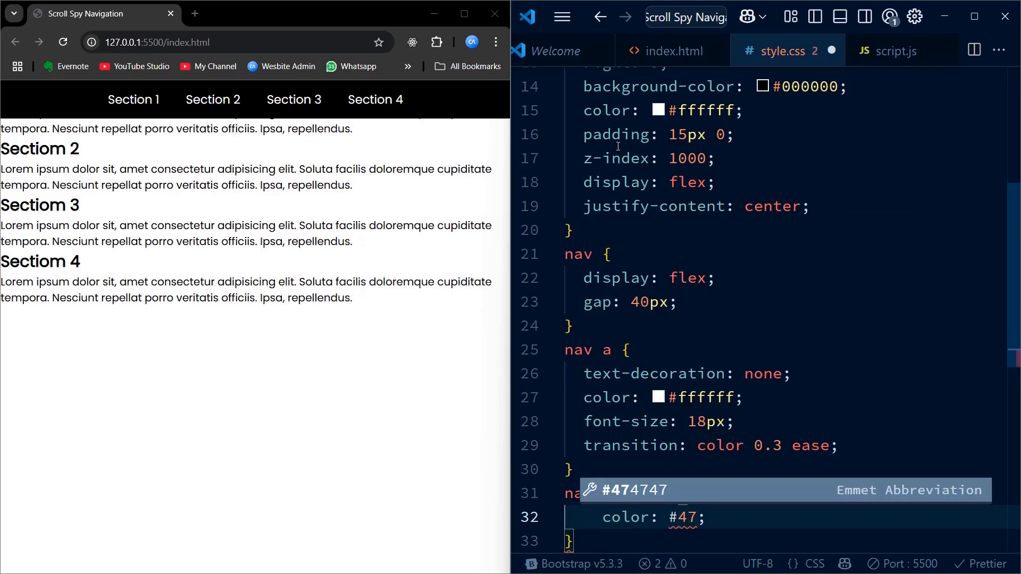
{"action": "type", "text": "7ff"}
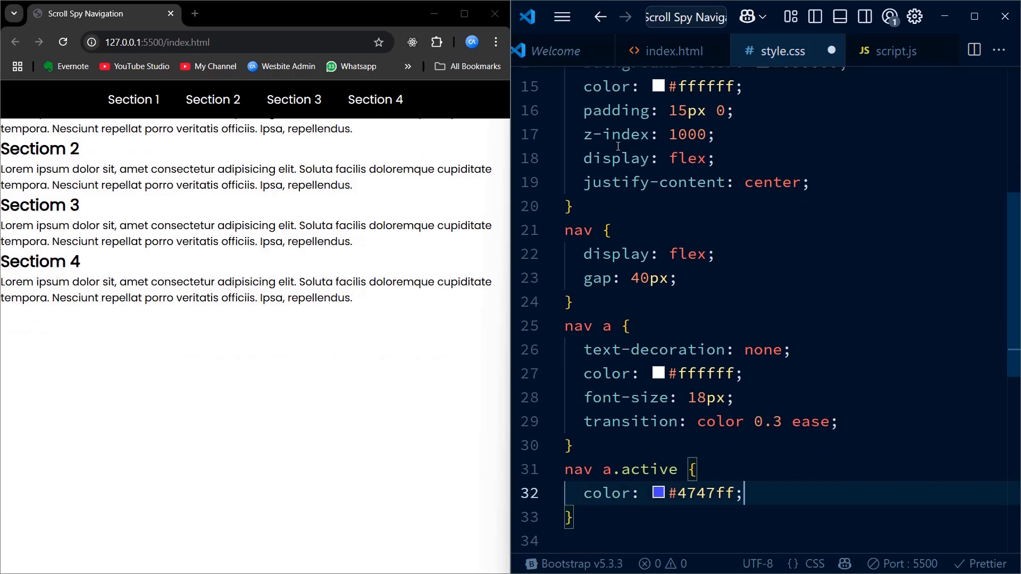
{"action": "type", "text": "section{"}
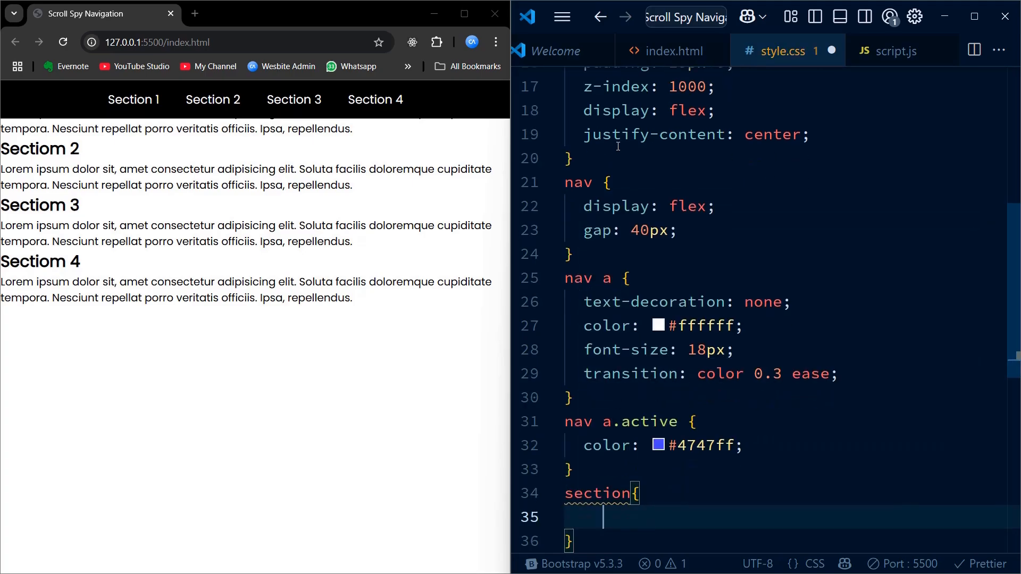
Give sections 100vh height and 20px padding, and odd sections a #f7f7f7 background
{"action": "type", "text": "height: 100;"}
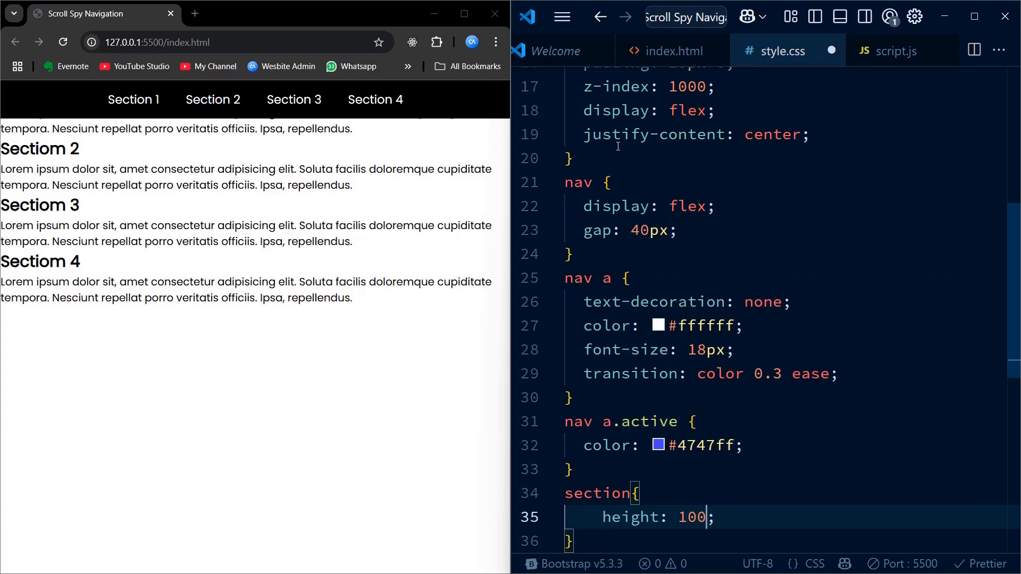
{"action": "type", "text": "vh"}
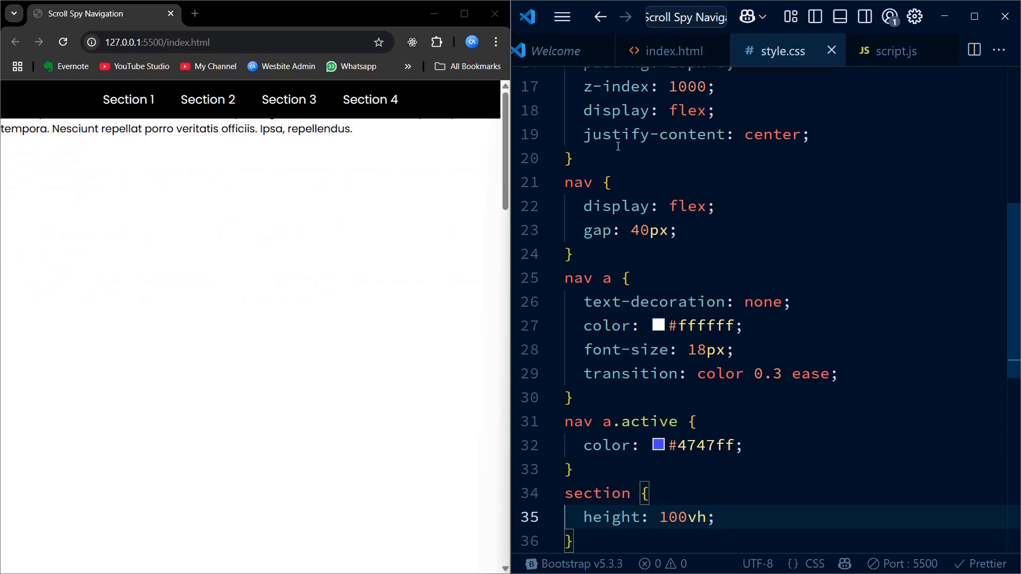
{"action": "type", "text": "padding: 20px;"}
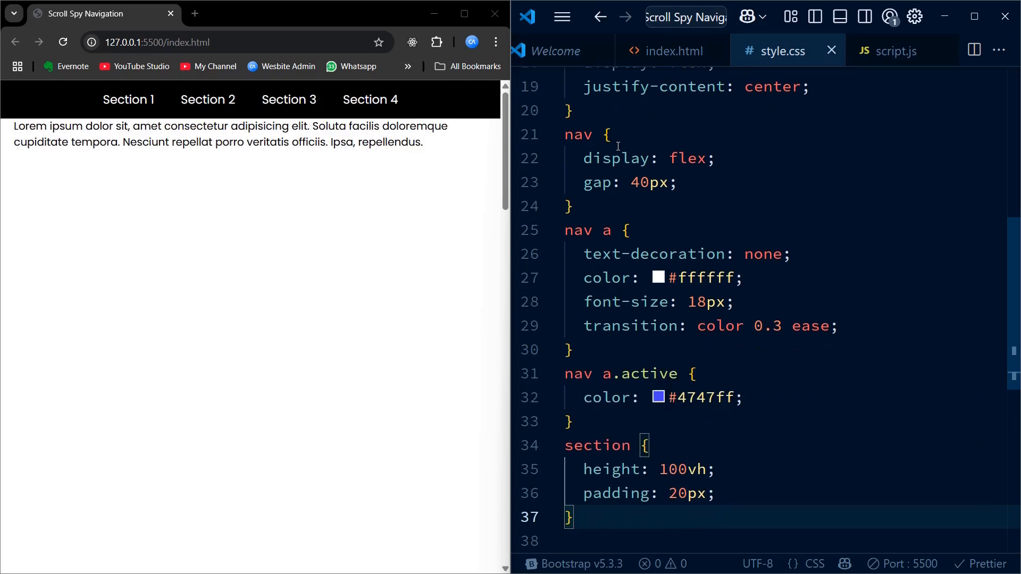
{"action": "type", "text": "sect"}
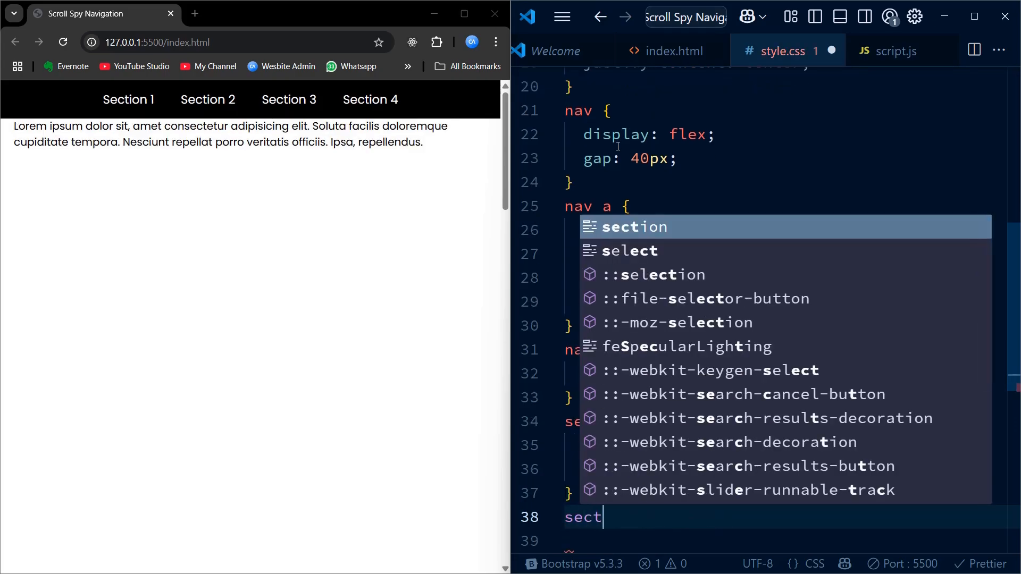
{"action": "type", "text": "ion"}
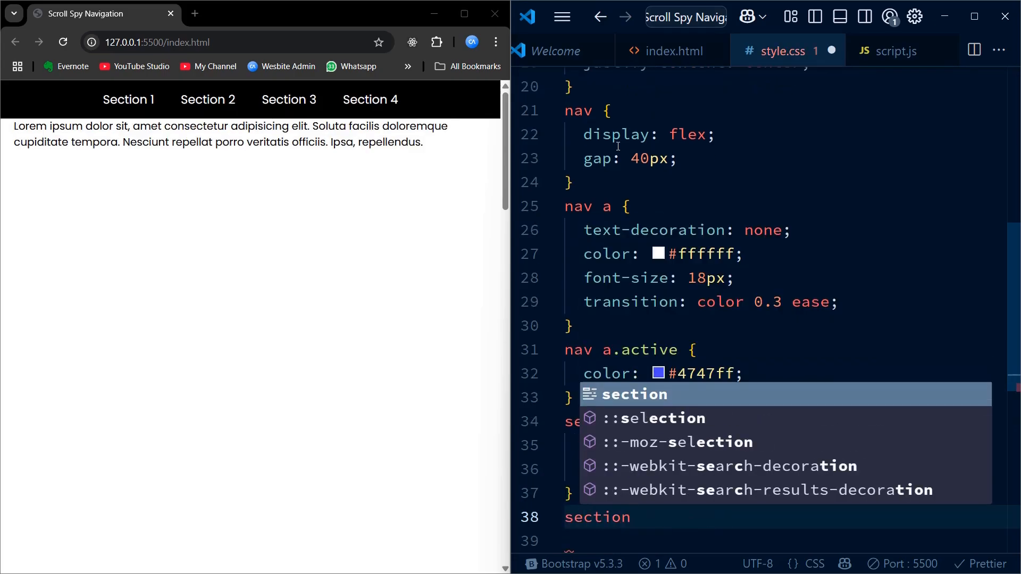
{"action": "type", "text": ":nr"}
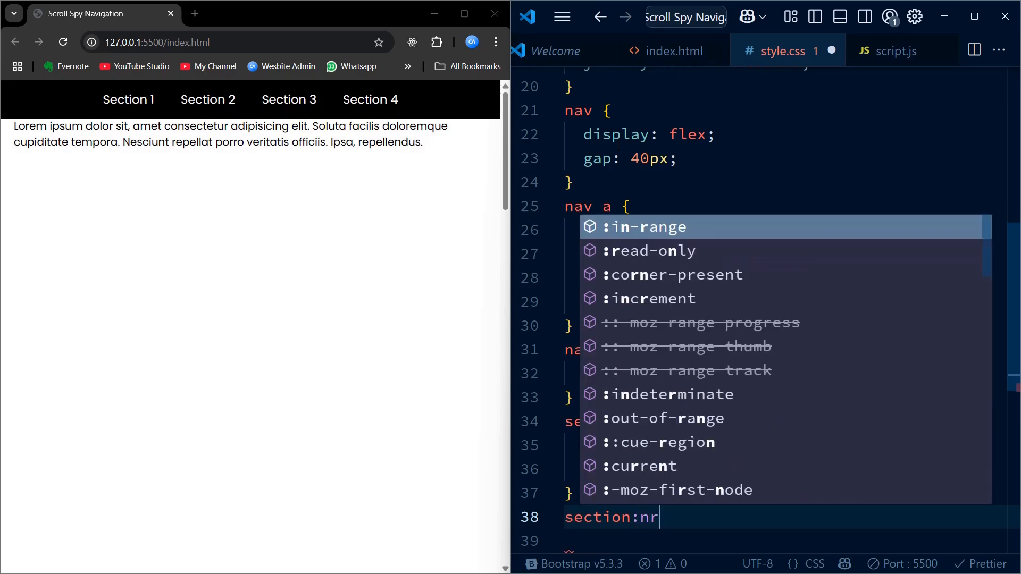
{"action": "type", "text": "g"}
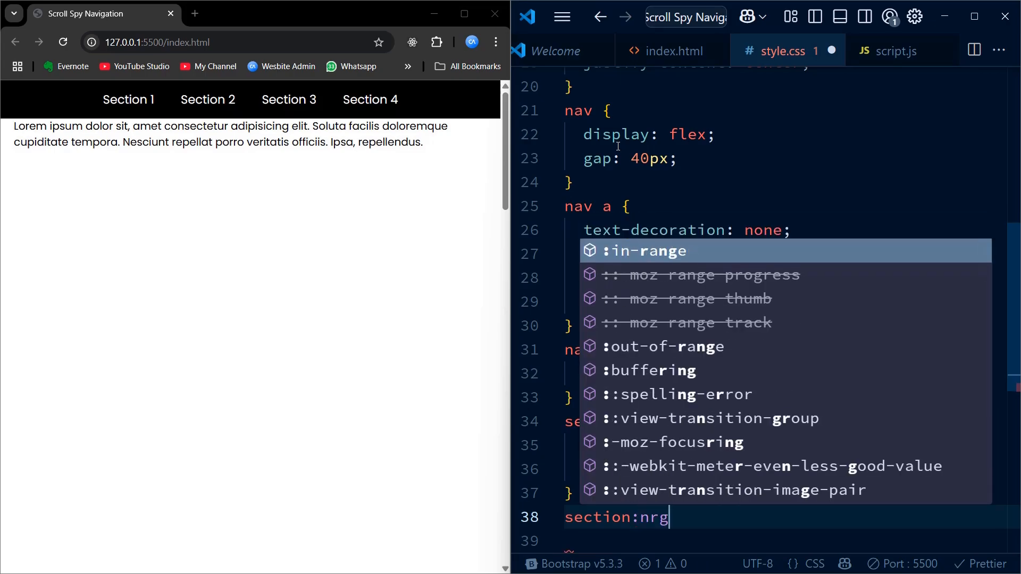
{"action": "key", "text": "BackSpace"}
{"action": "type", "text": "th-child"}
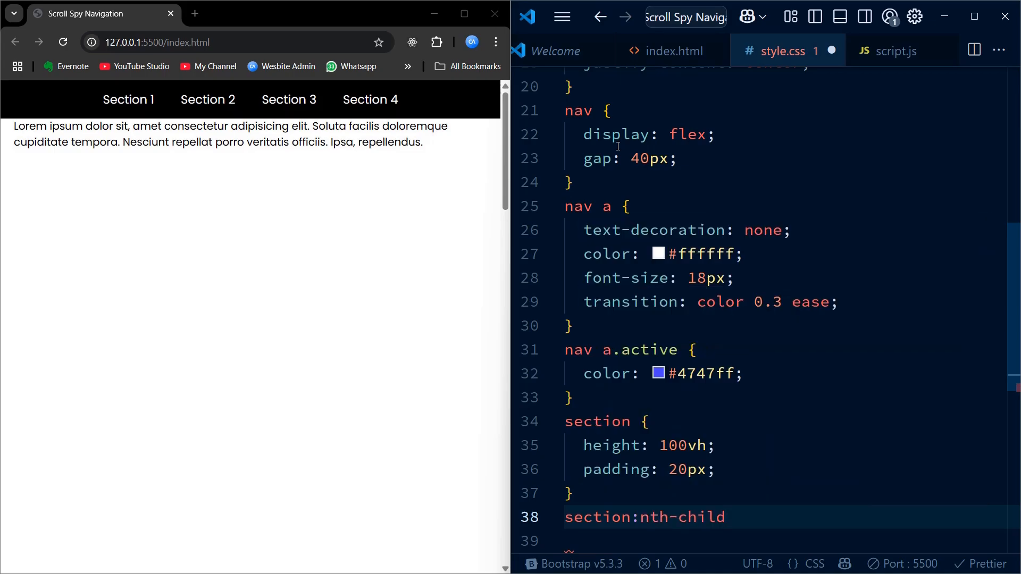
{"action": "type", "text": "(od)"}
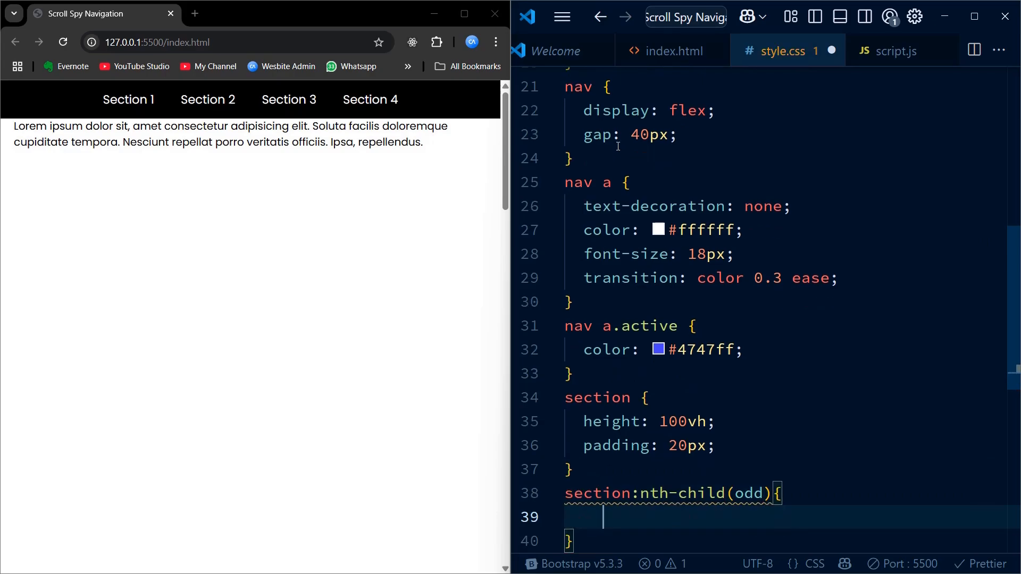
{"action": "type", "text": "back"}
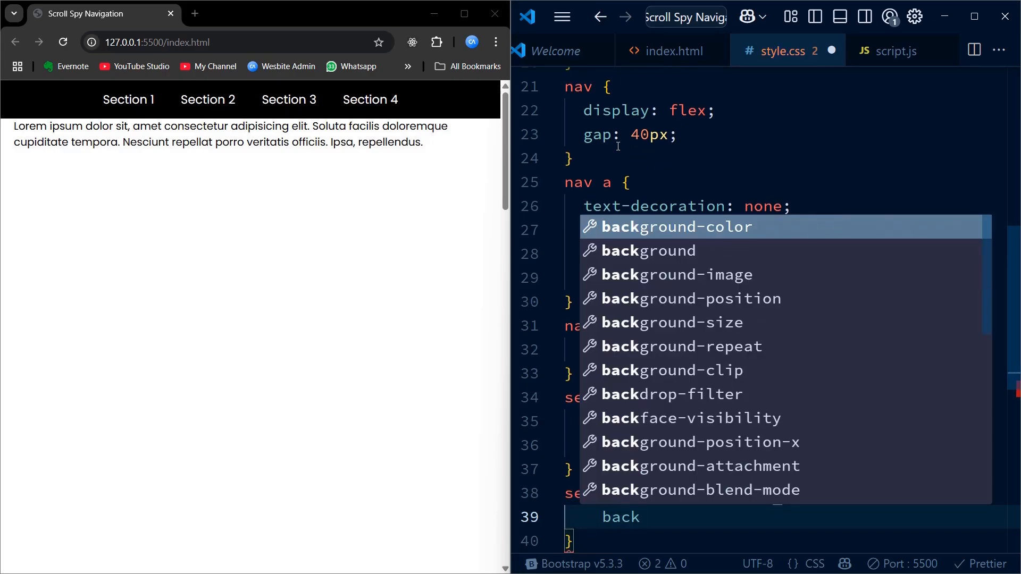
{"action": "type", "text": "background-color: #f7f7f7;"}
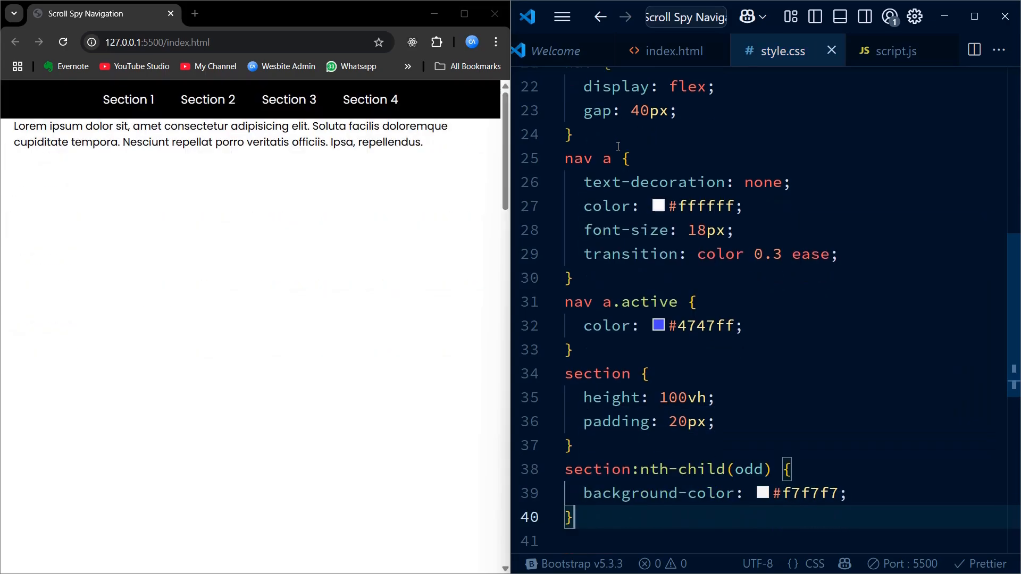
Add section:nth-child(even) with a #e2e2e2 background
{"action": "type", "text": "section"}
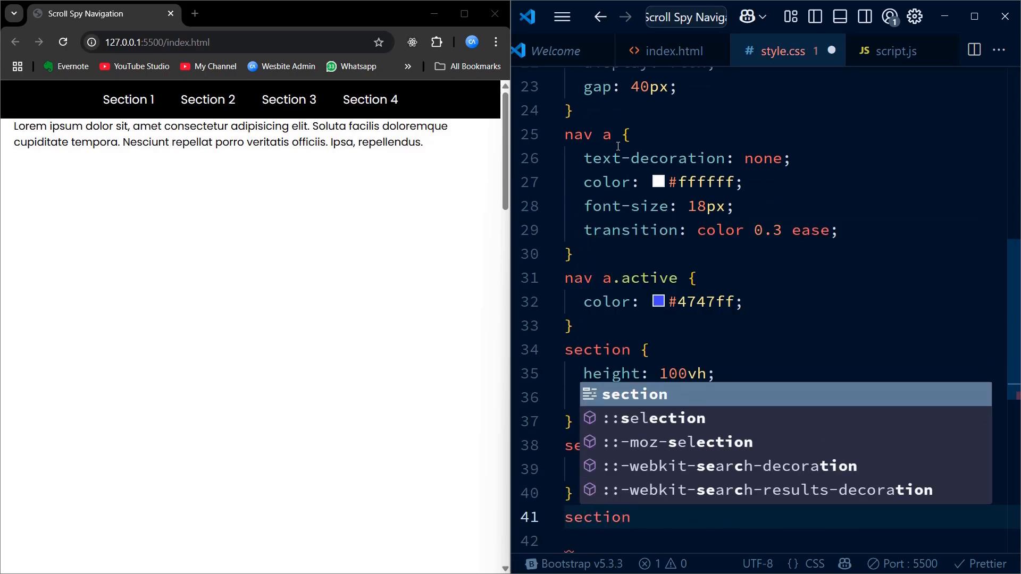
{"action": "type", "text": ":nth-child(even){"}
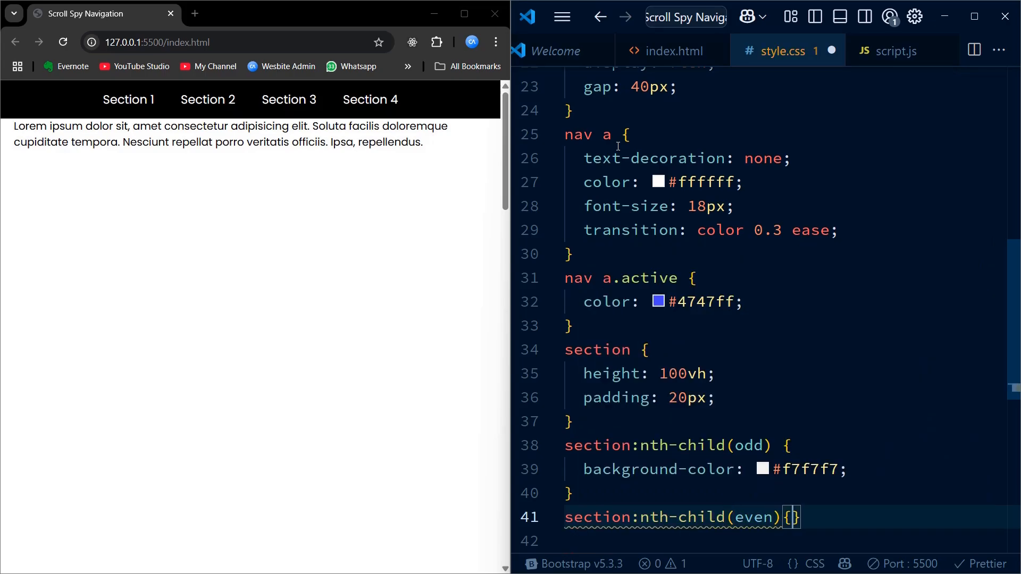
{"action": "key", "text": "Enter"}
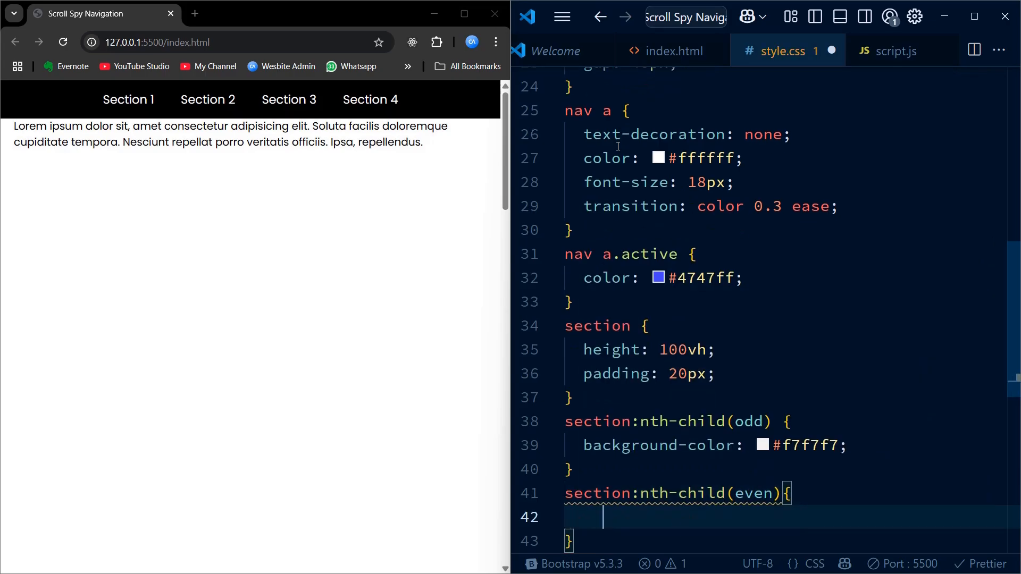
{"action": "type", "text": "background-color: #e;"}
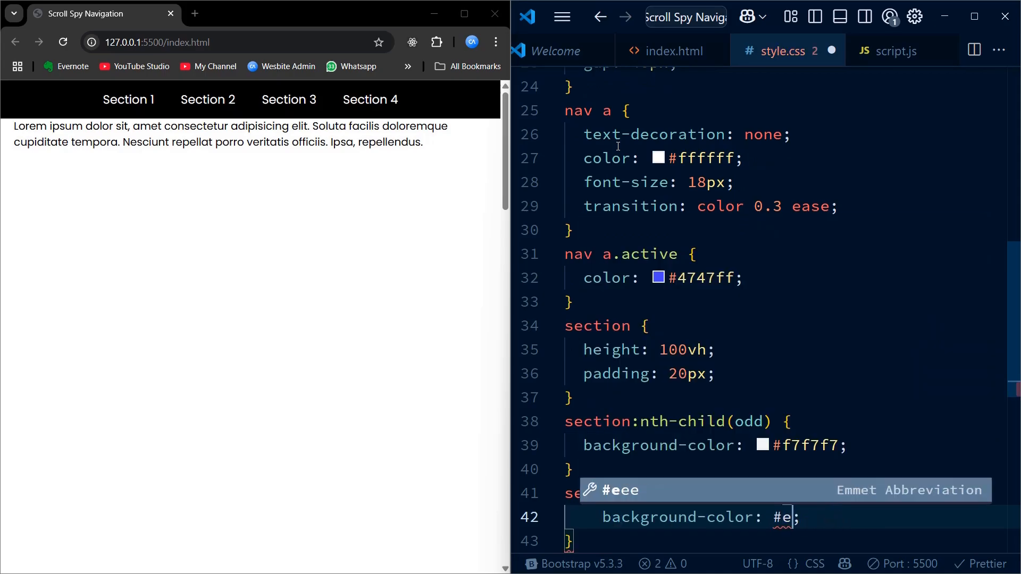
{"action": "type", "text": "2e2e2"}
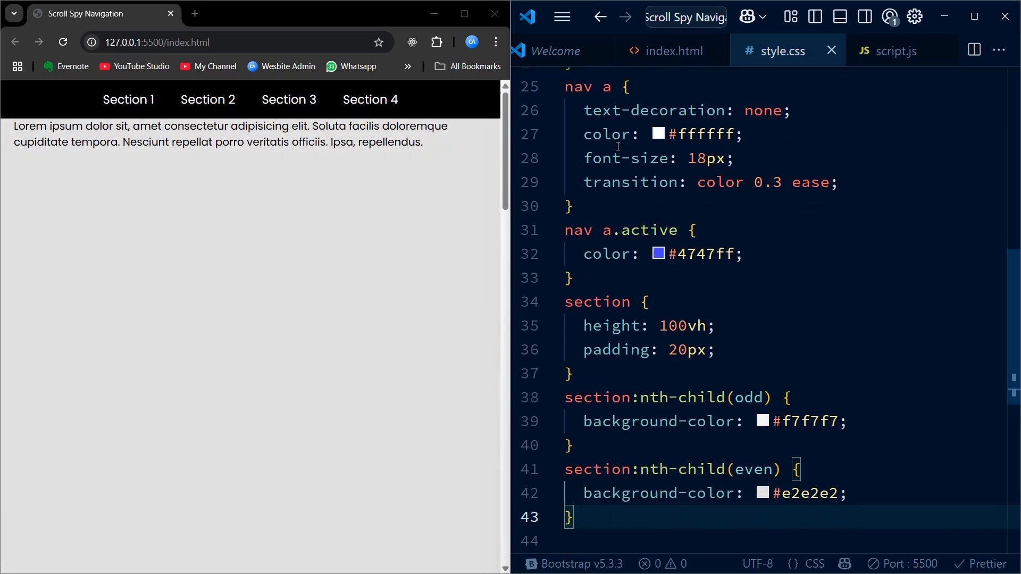
{"action": "type", "text": "section h2{"}
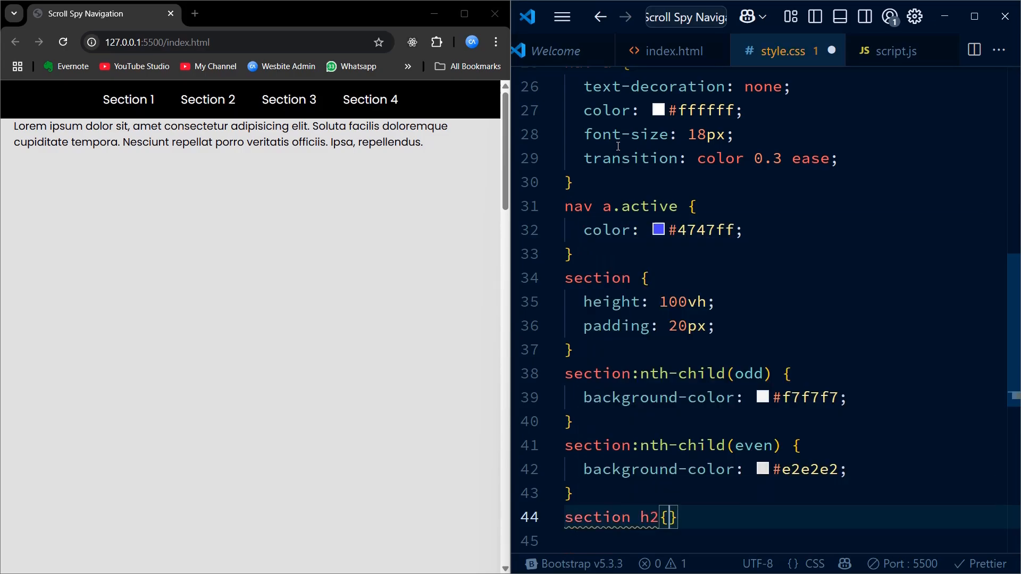
In style.css, give section h2 font-size 36px, and section p font-size 18px with line-height 1.7
{"action": "type", "text": "font-size: ;"}
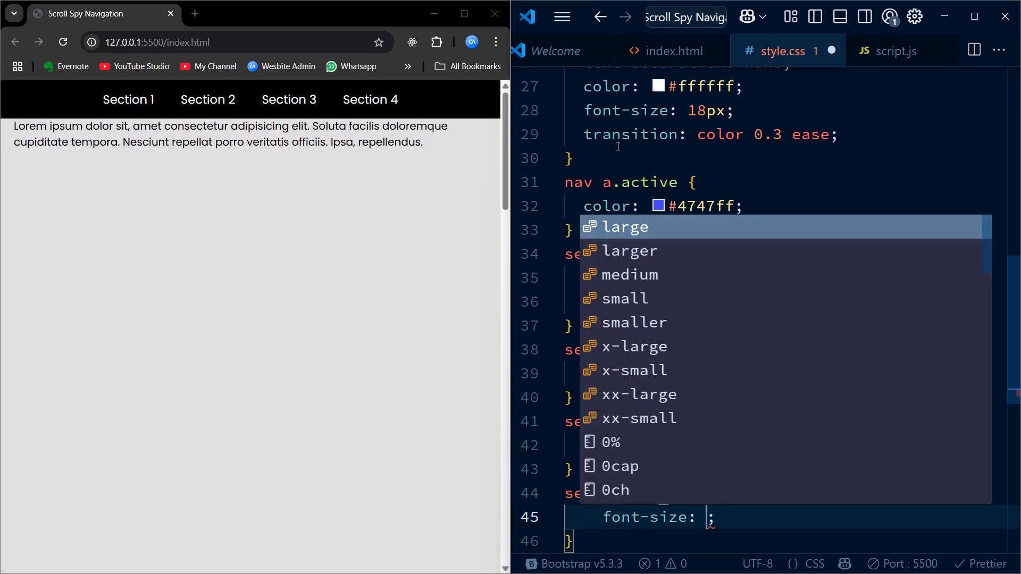
{"action": "type", "text": "36px"}
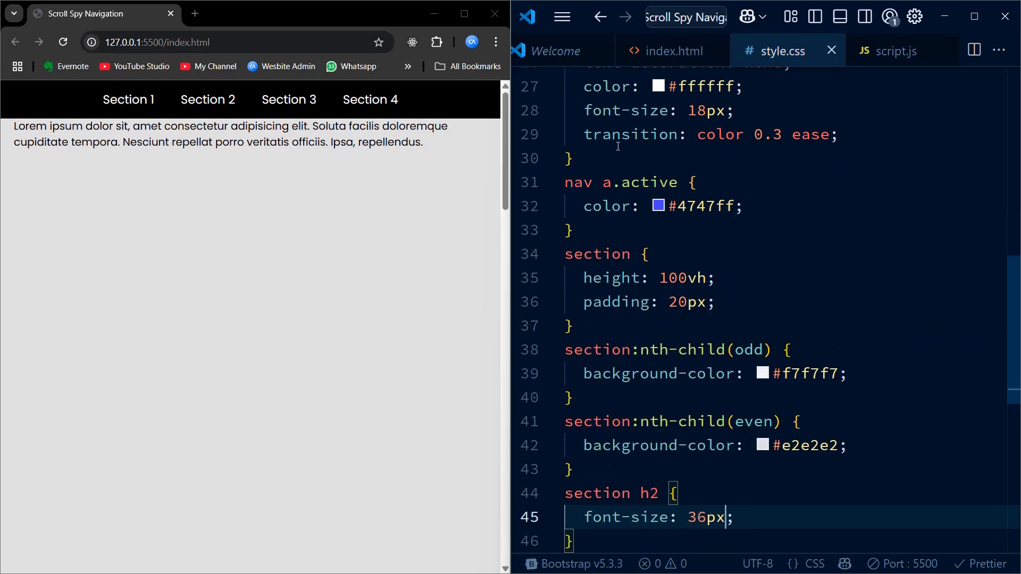
{"action": "type", "text": "se"}
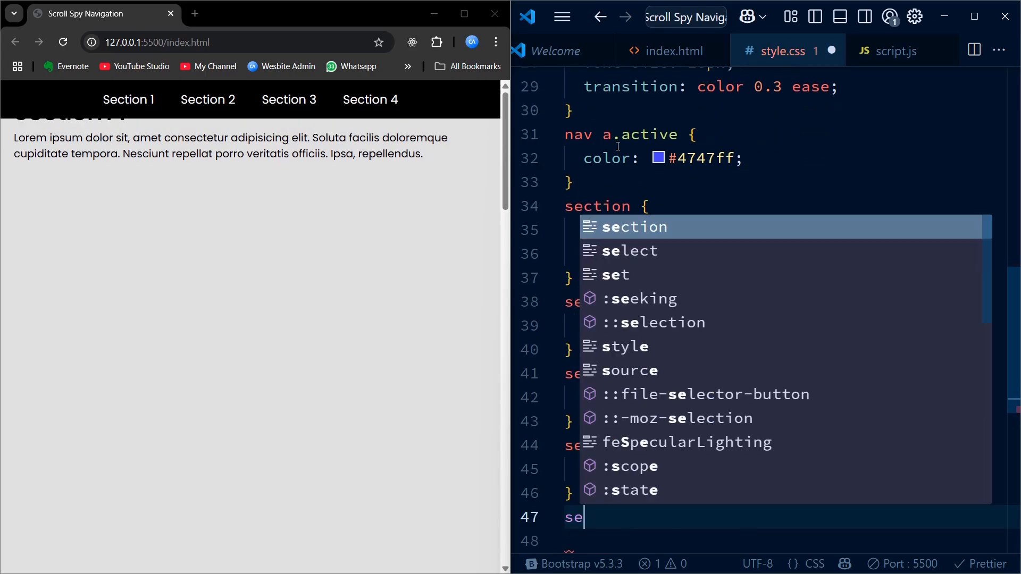
{"action": "type", "text": "ction p{"}
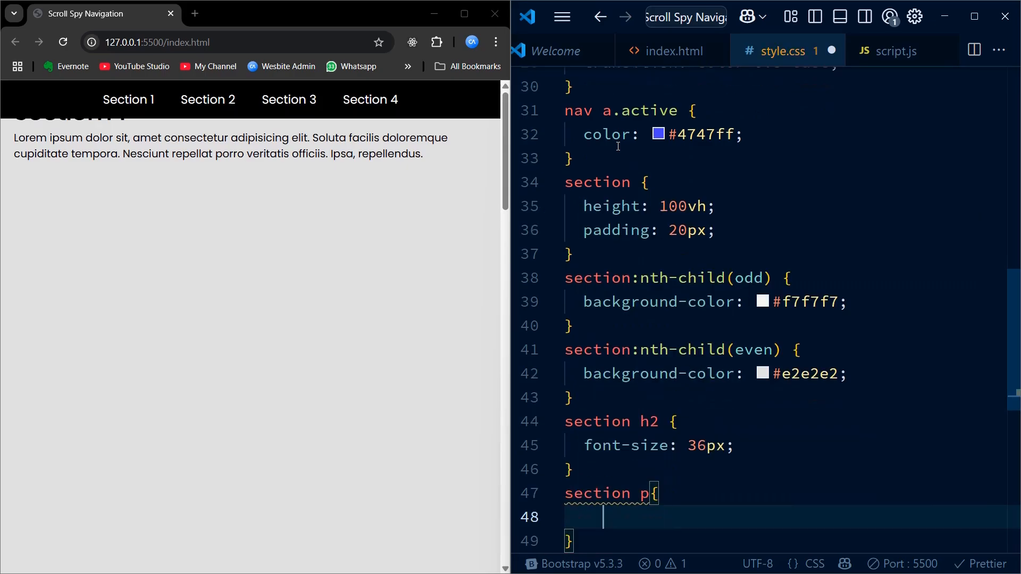
{"action": "type", "text": "font-size: 18;"}
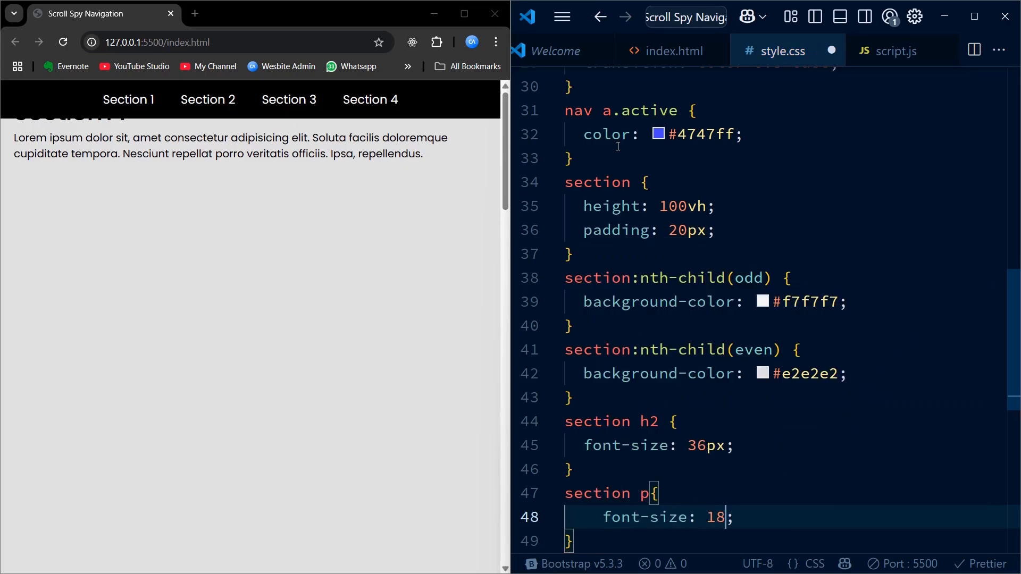
{"action": "type", "text": "px"}
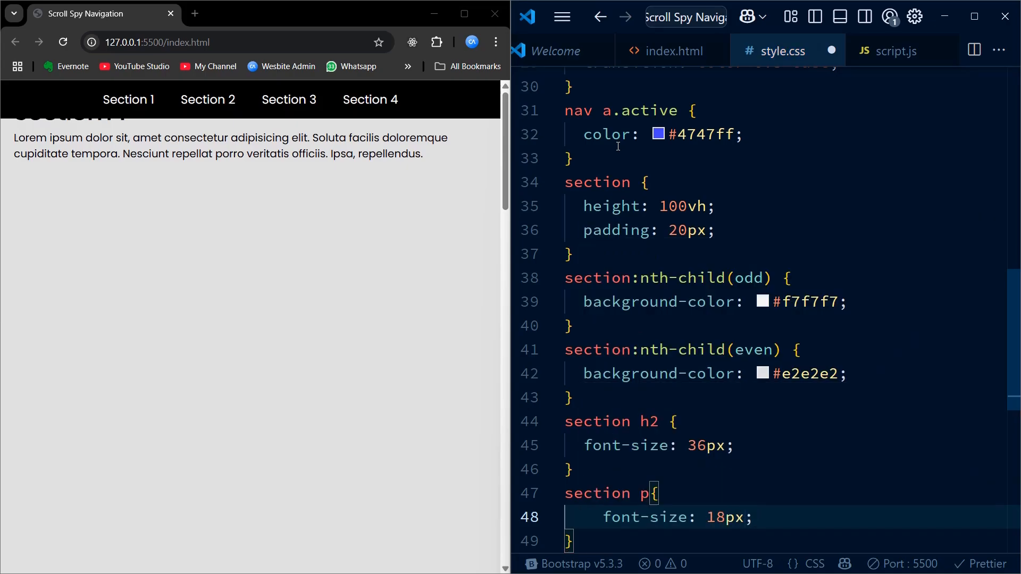
{"action": "type", "text": "line-height: 1.7;"}
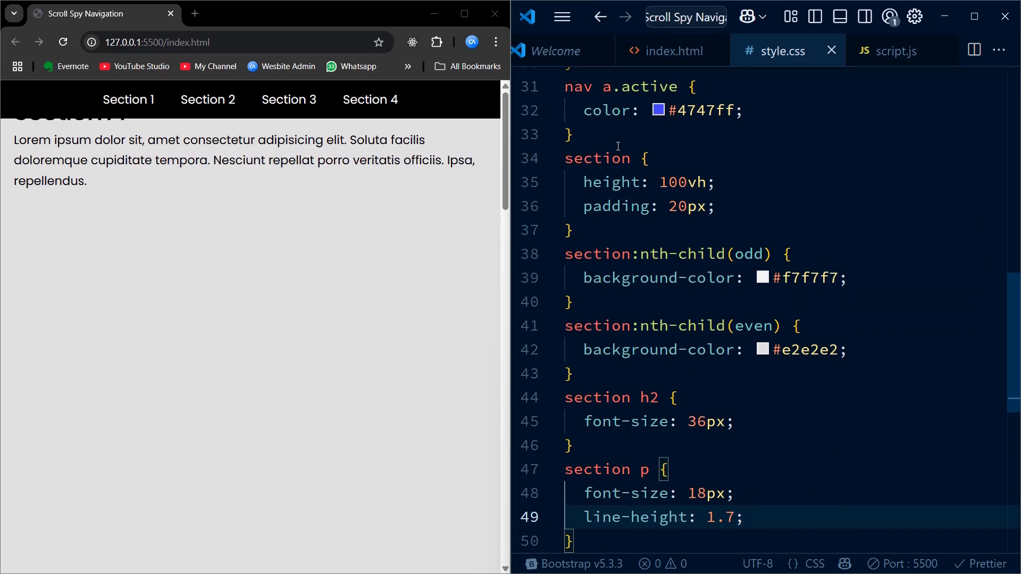
{"action": "left_click", "coordinate": [670, 51]}
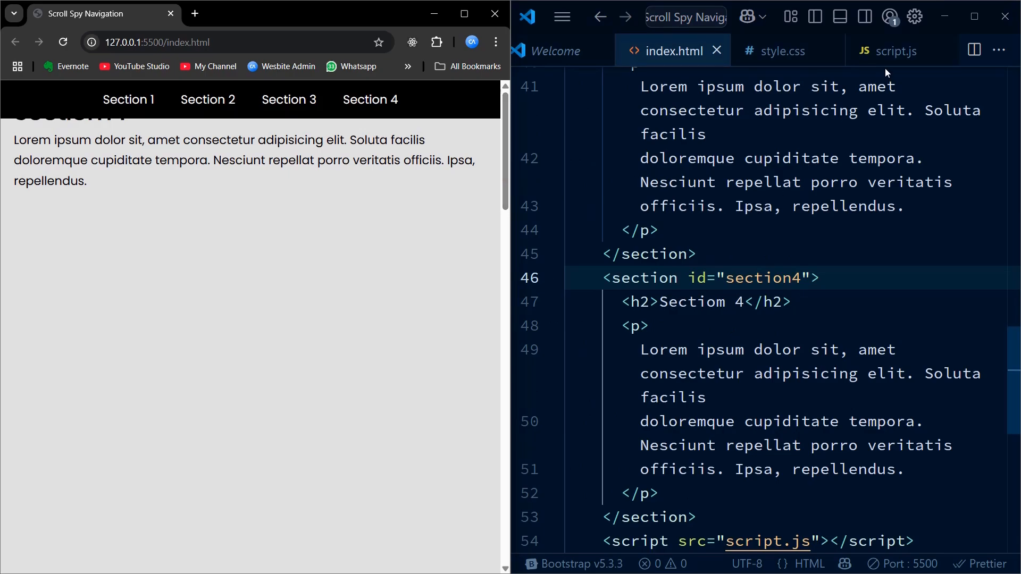
Set section padding to 50px 20px and correct the 'Sectiom' headings to 'Section'
{"action": "left_click", "coordinate": [893, 51]}
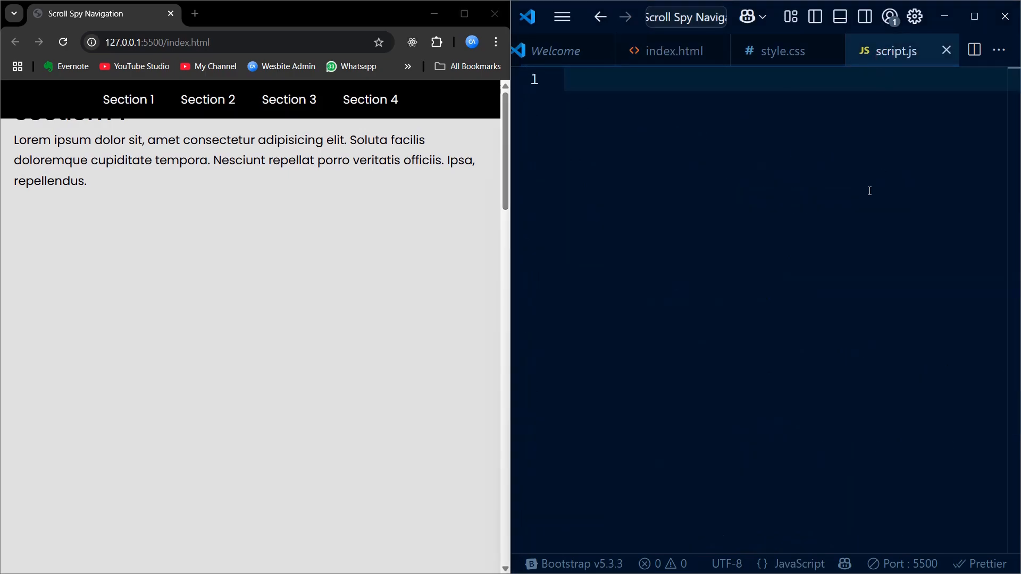
{"action": "left_click", "coordinate": [780, 52]}
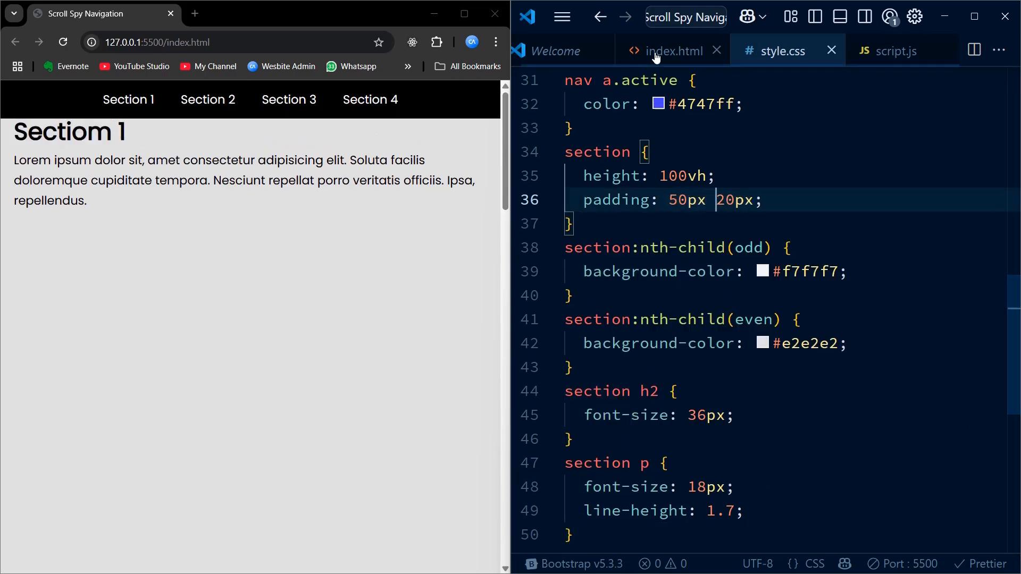
{"action": "left_click", "coordinate": [673, 51]}
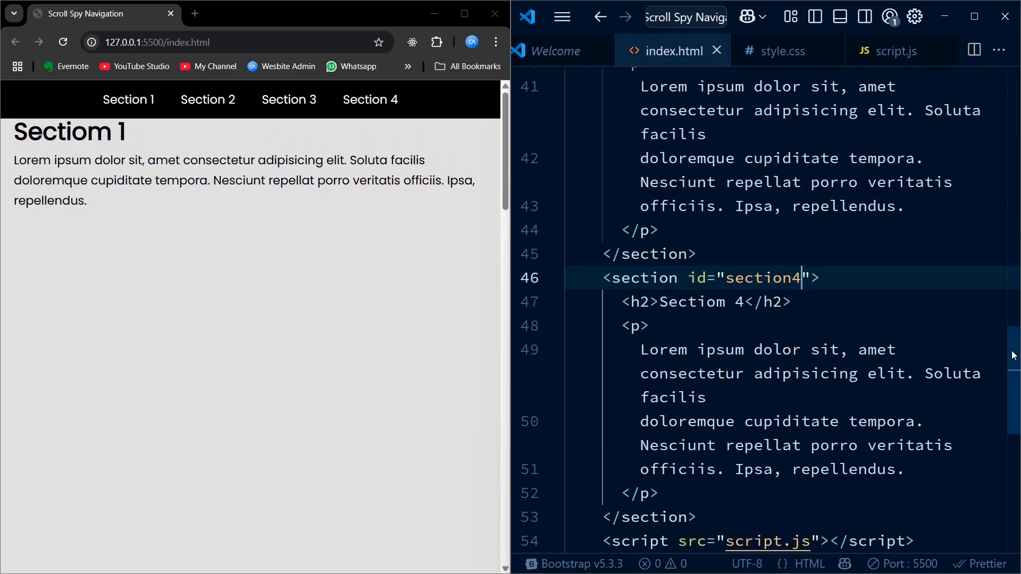
{"action": "scroll", "scroll_direction": "up", "scroll_amount": 3}
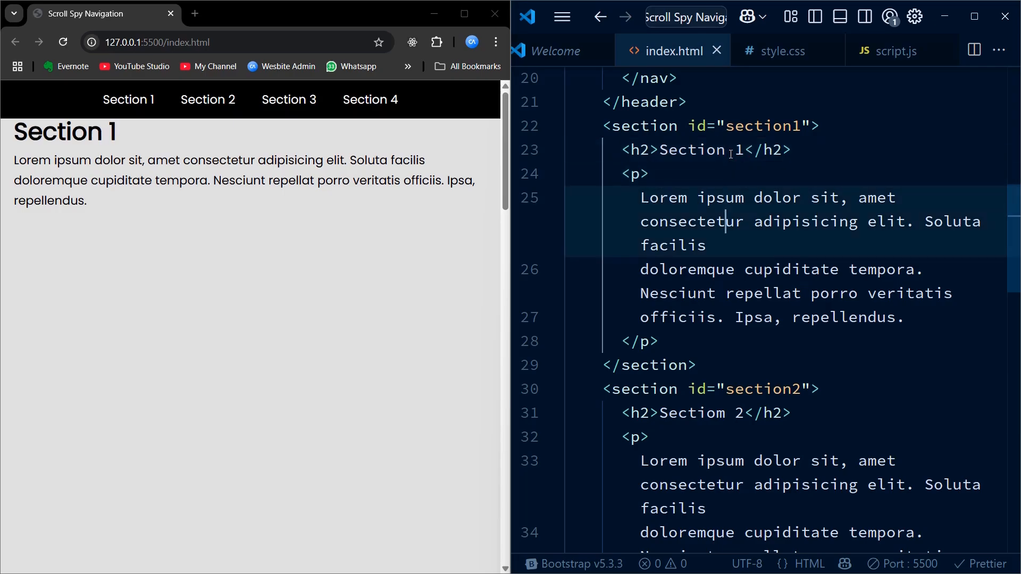
{"action": "key", "text": "Backspace"}
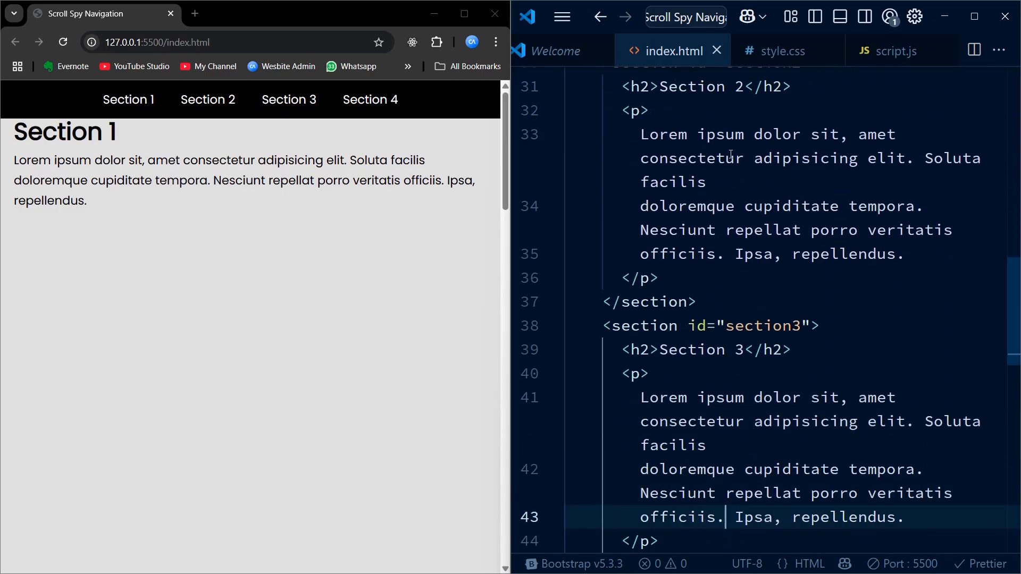
Scroll the page to check the corrected headings, then bring up the empty script.js
{"action": "scroll", "scroll_direction": "down", "scroll_amount": 3}
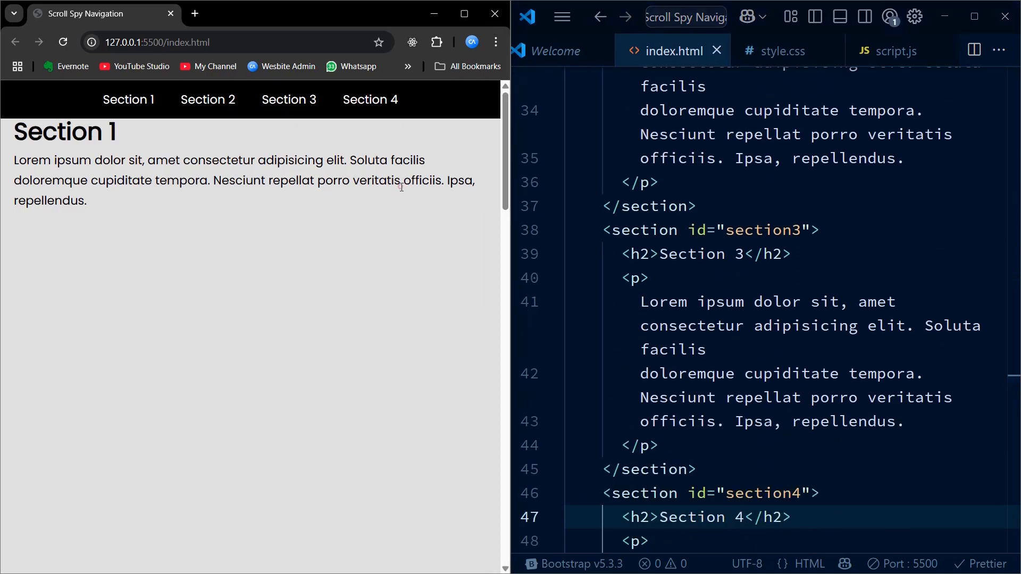
{"action": "scroll", "scroll_direction": "down", "scroll_amount": 3}
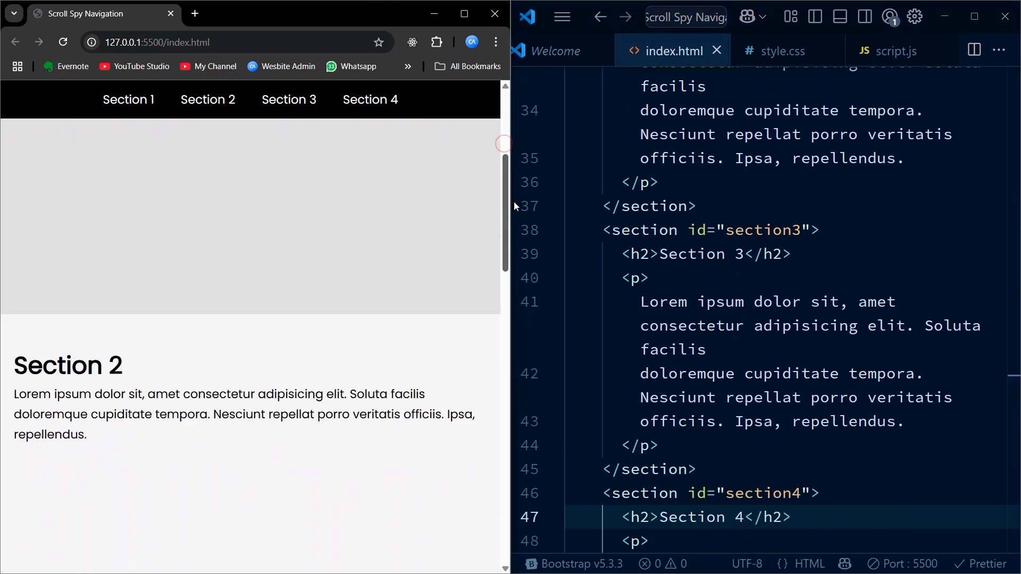
{"action": "scroll", "scroll_direction": "down", "scroll_amount": 3}
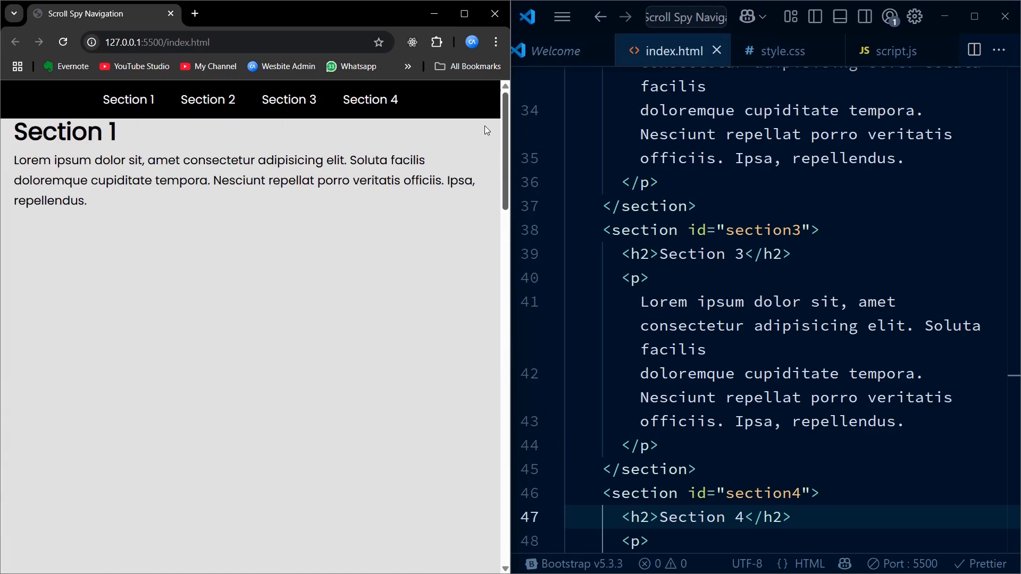
{"action": "left_click", "coordinate": [892, 51]}
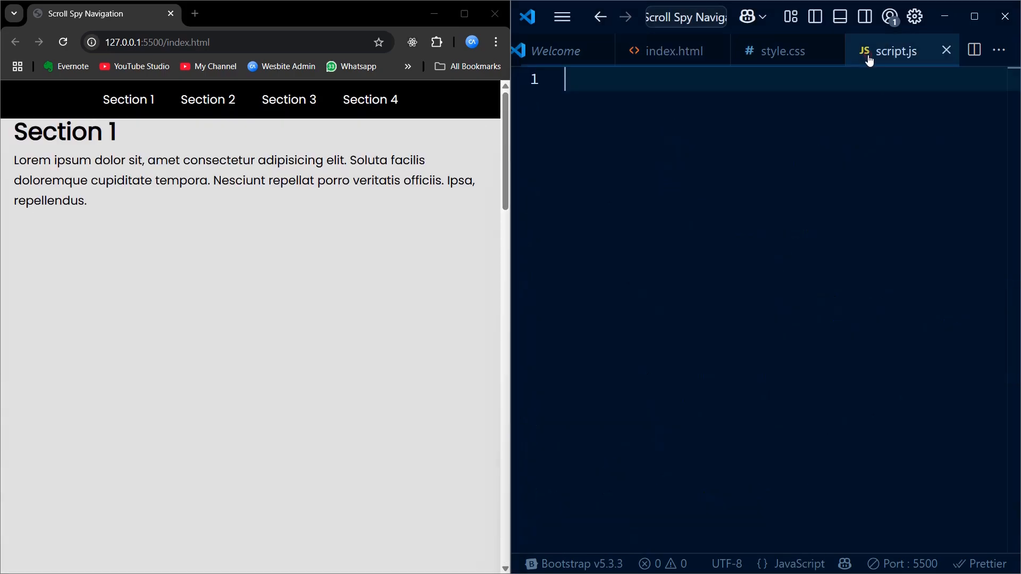
Declare const navLinks using document.querySelectorAll for the nav anchors
{"action": "type", "text": "const"}
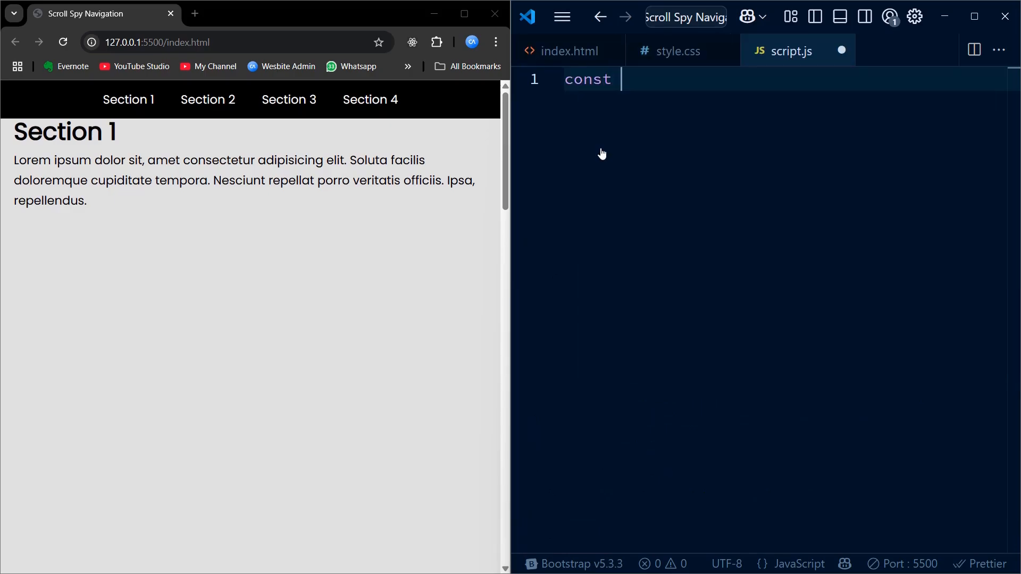
{"action": "type", "text": "navL"}
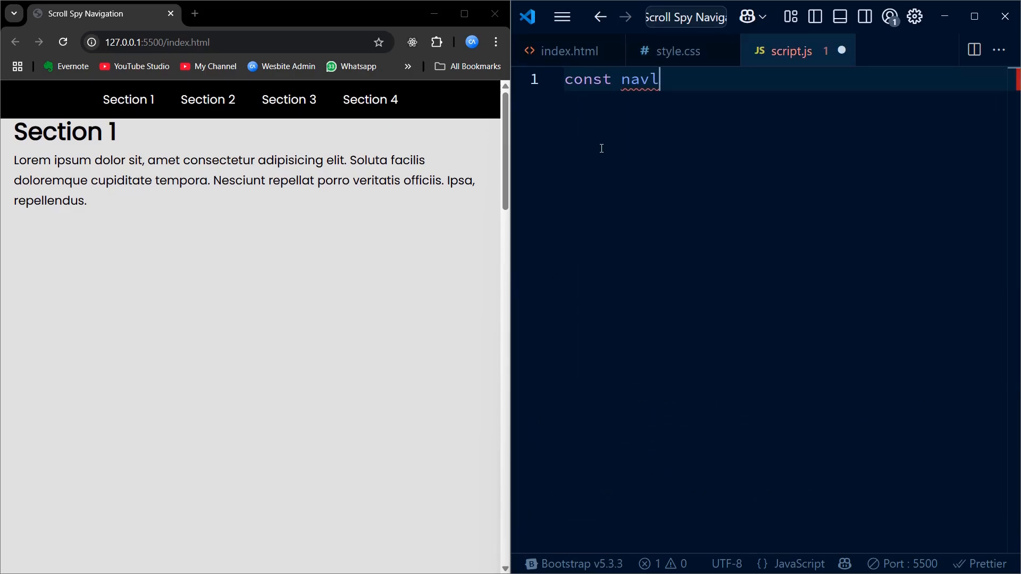
{"action": "type", "text": "inks ="}
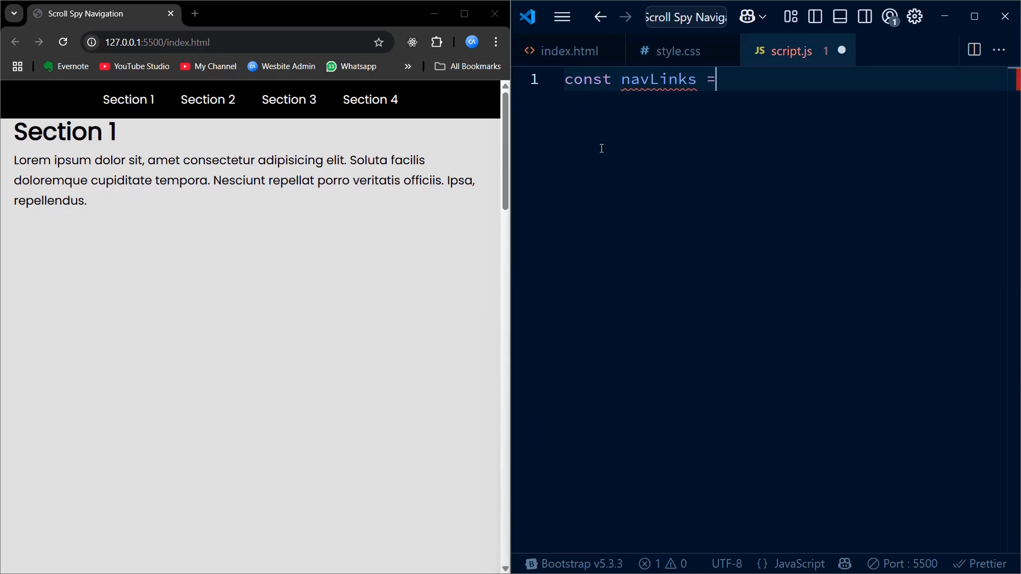
{"action": "type", "text": "document."}
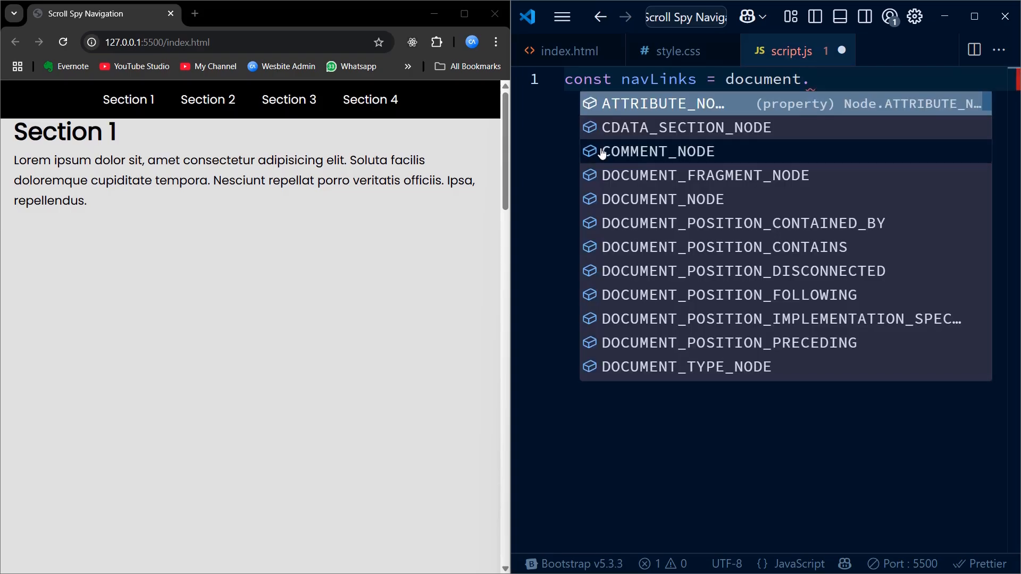
{"action": "type", "text": "querySelectorAll(\"nav a\");"}
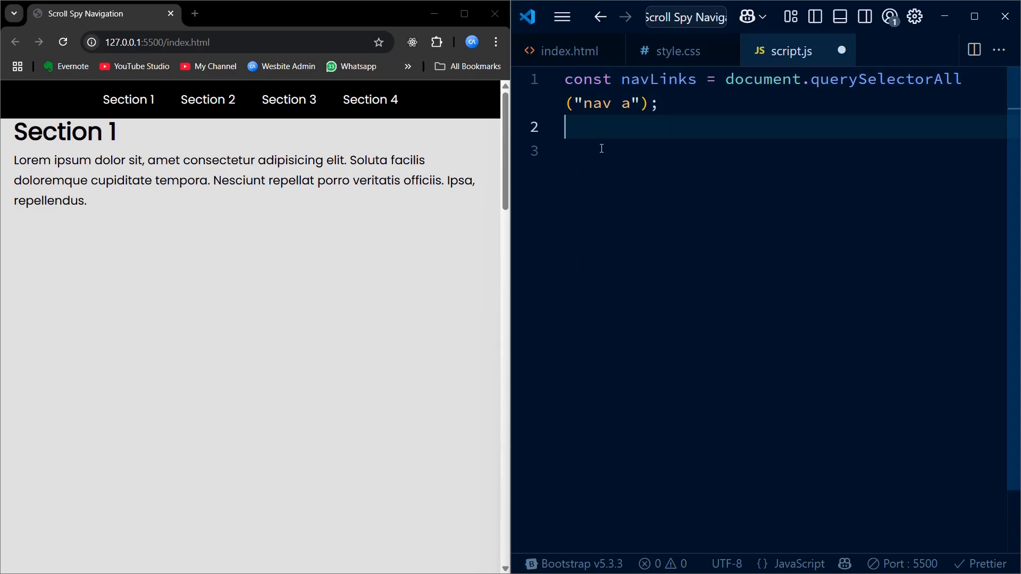
Define function setActiveLink() declaring let currentSection = ""
{"action": "type", "text": "functio"}
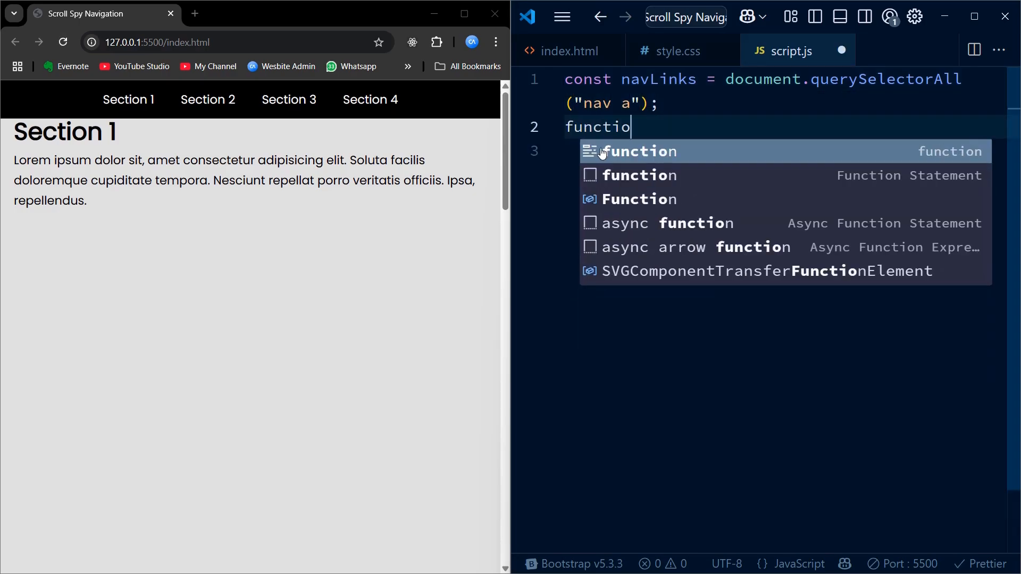
{"action": "type", "text": "n setA"}
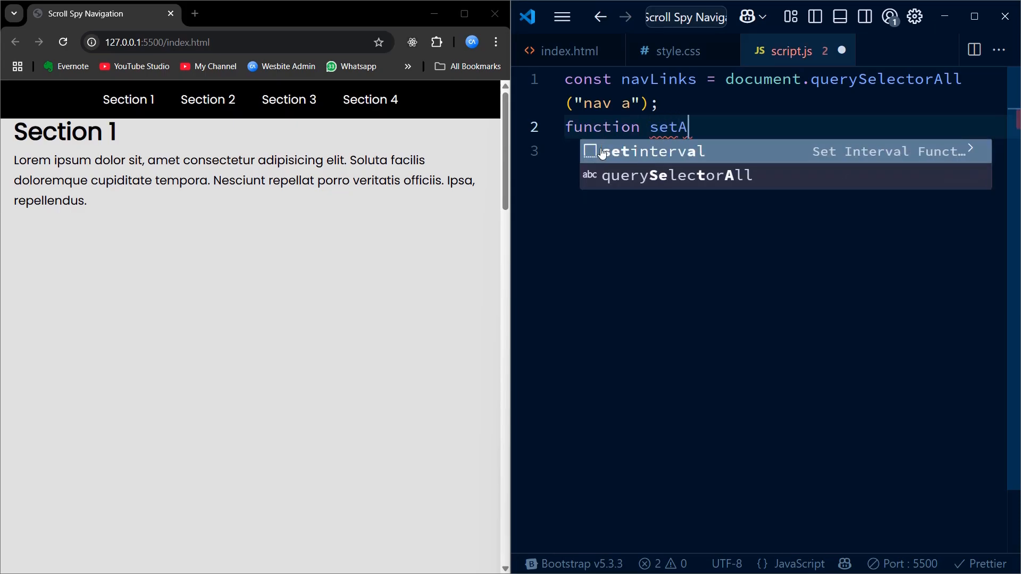
{"action": "type", "text": "ctive"}
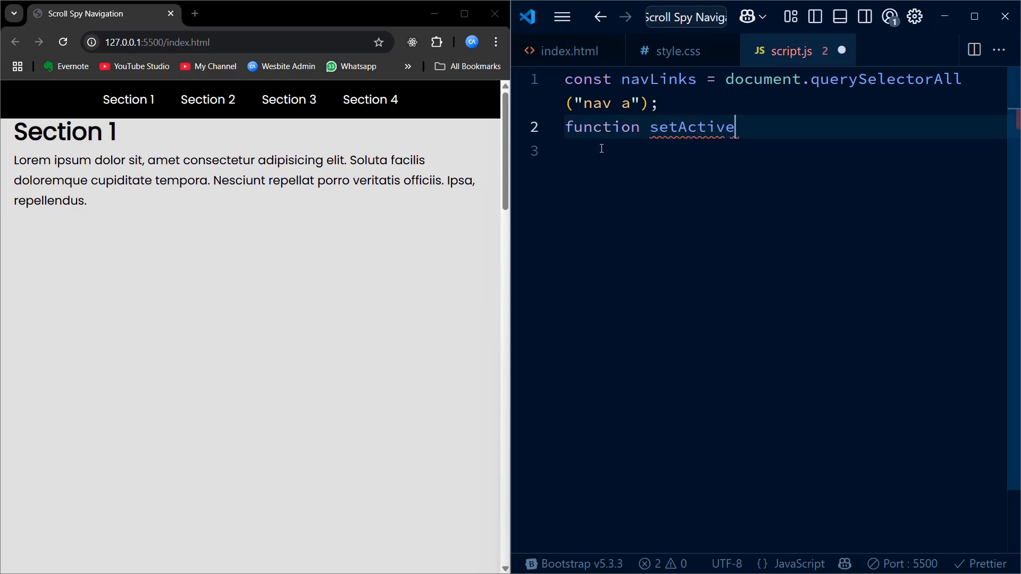
{"action": "type", "text": "Link"}
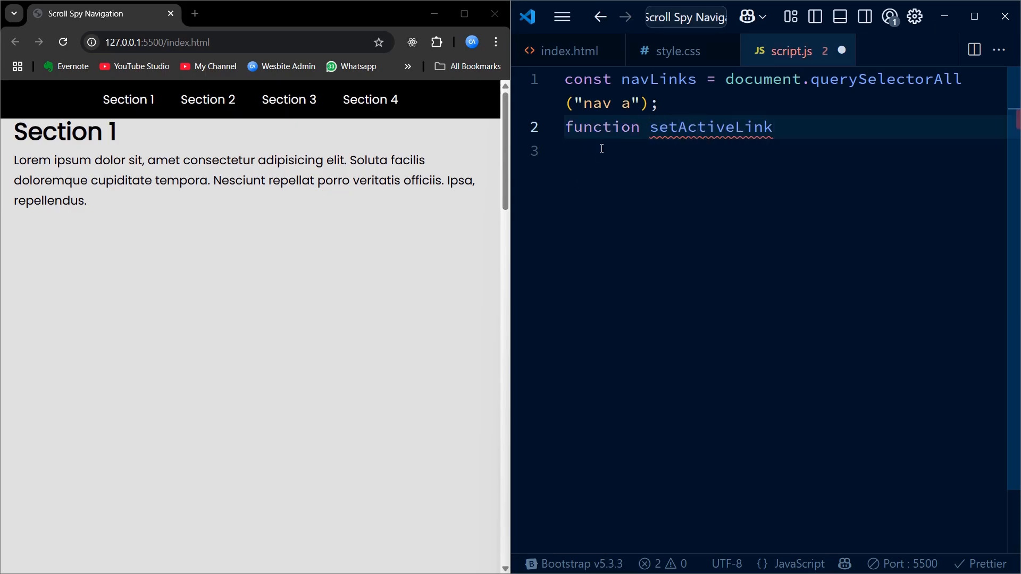
{"action": "type", "text": "(){}"}
{"action": "left_click", "coordinate": [786, 150]}
{"action": "type", "text": "let curre"}
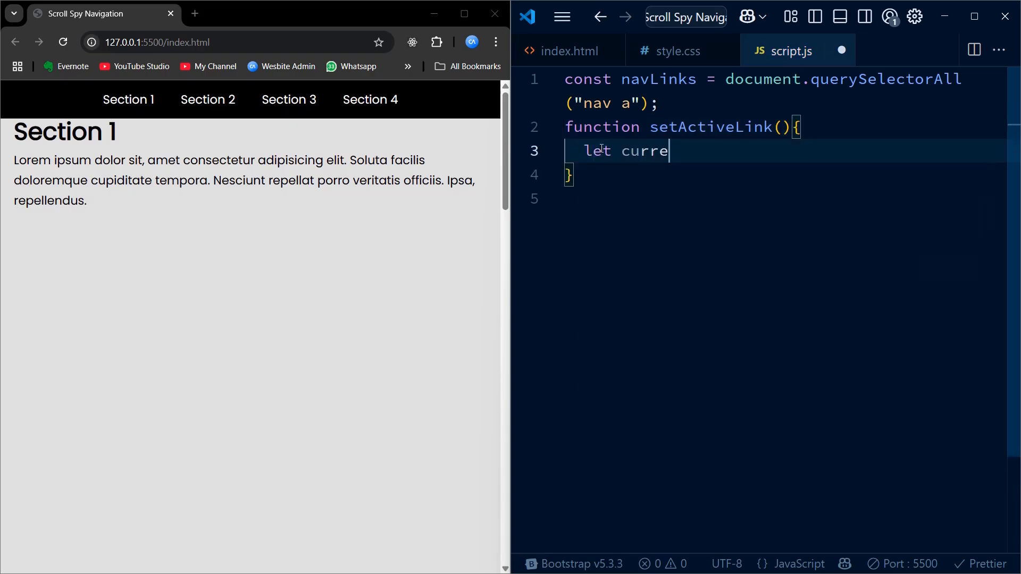
{"action": "type", "text": "ntSele"}
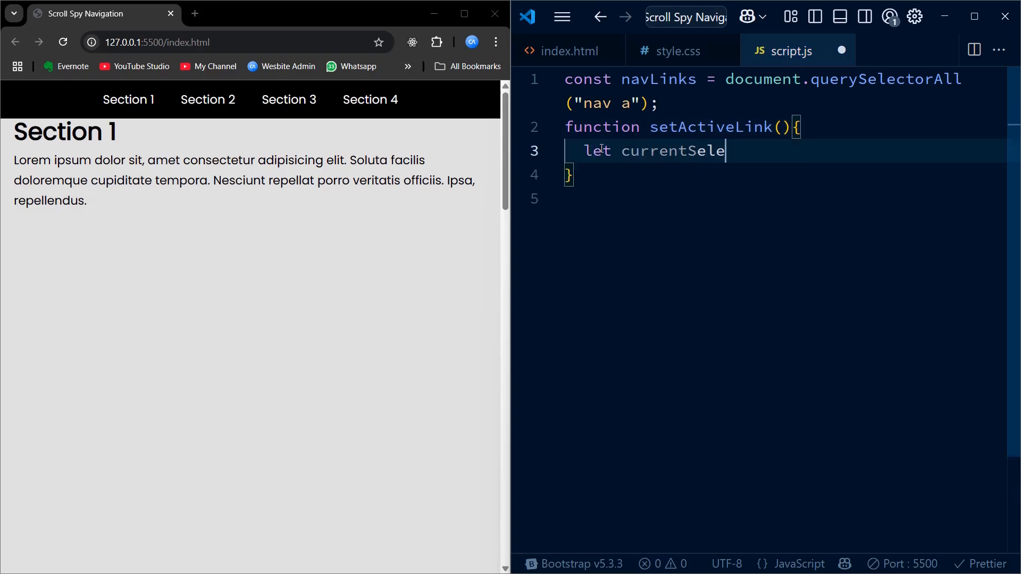
{"action": "type", "text": "ction = \"\";"}
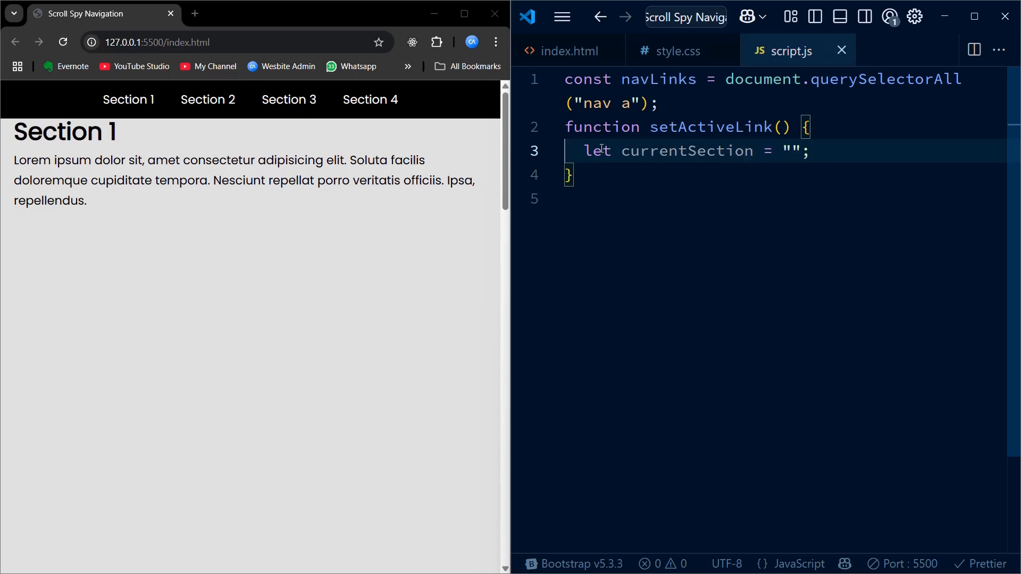
{"action": "type", "text": "document.get"}
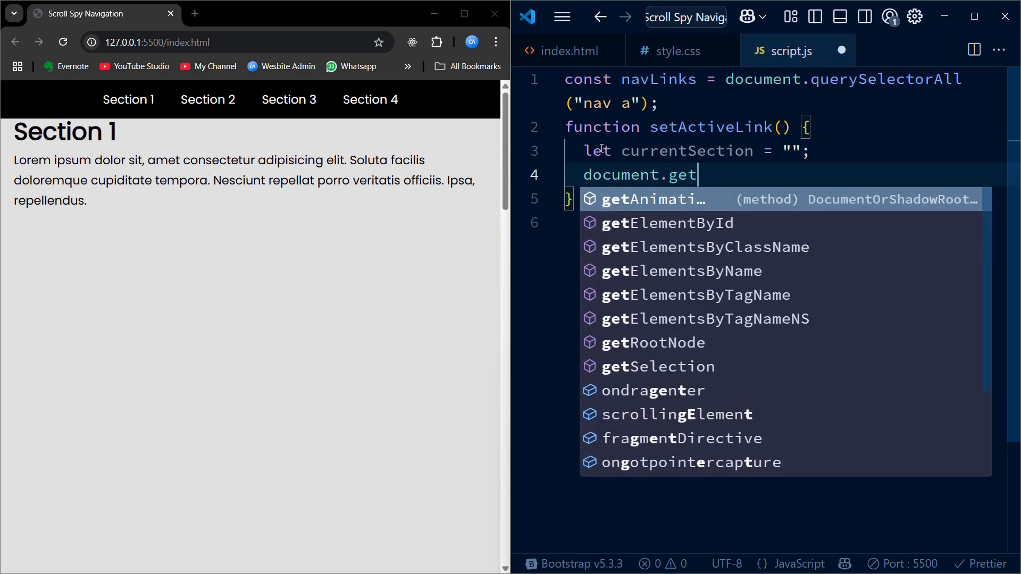
Inside setActiveLink, loop with document.querySelectorAll("section").forEach((section) => ...)
{"action": "key", "text": "Backspace"}
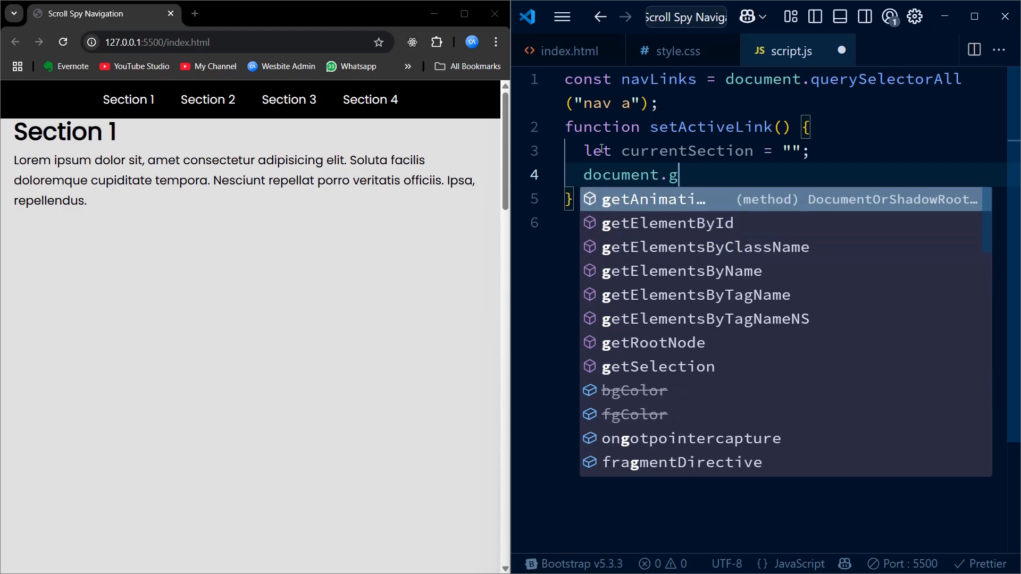
{"action": "type", "text": "uerySelectorAll("}
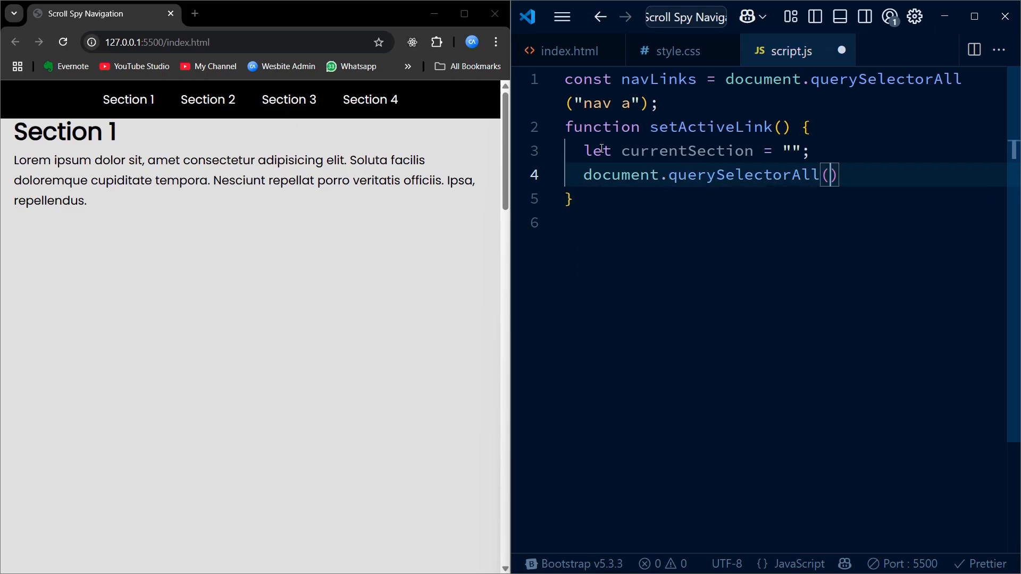
{"action": "type", "text": "se"}
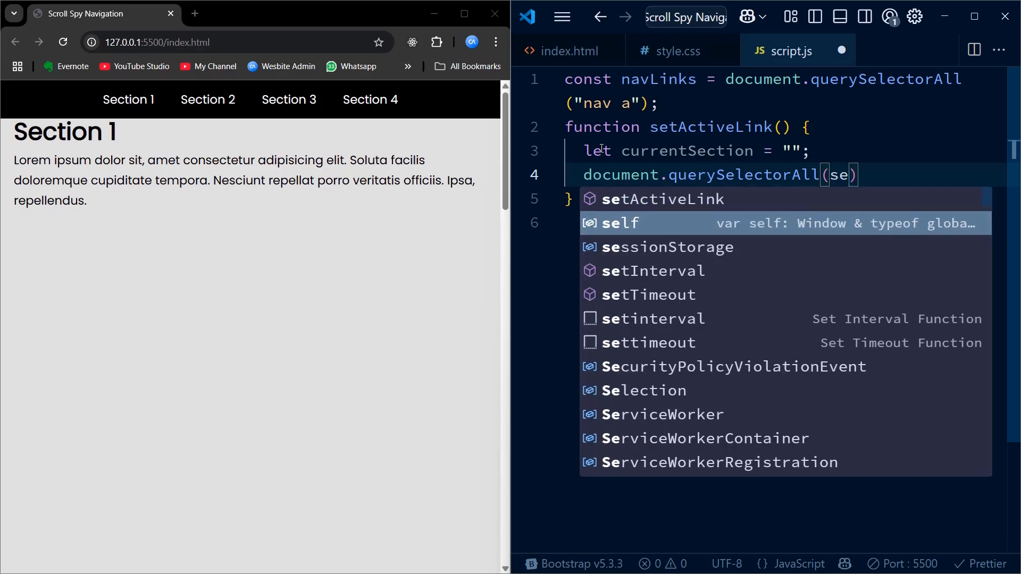
{"action": "type", "text": "ction"}
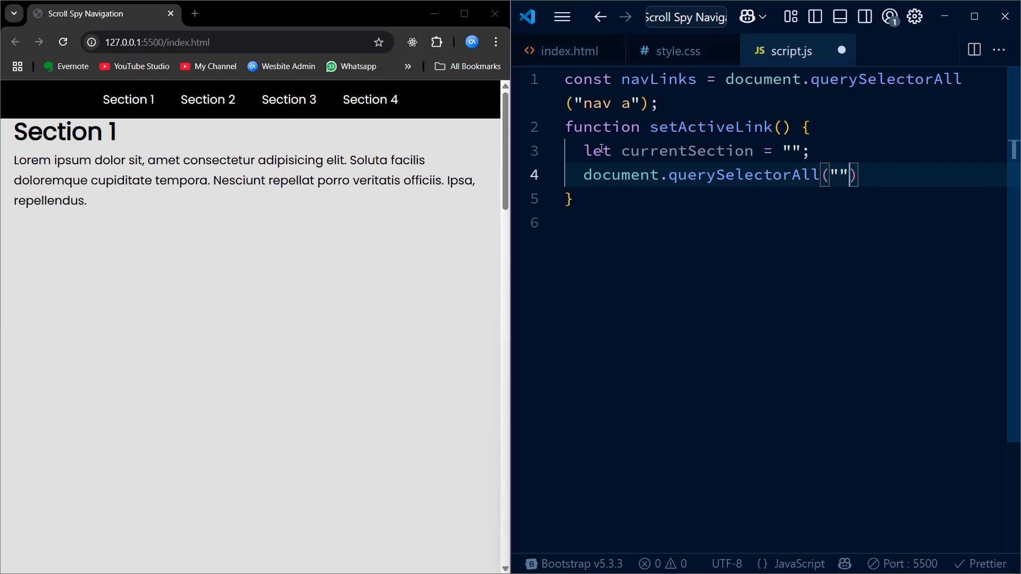
{"action": "type", "text": "section"}
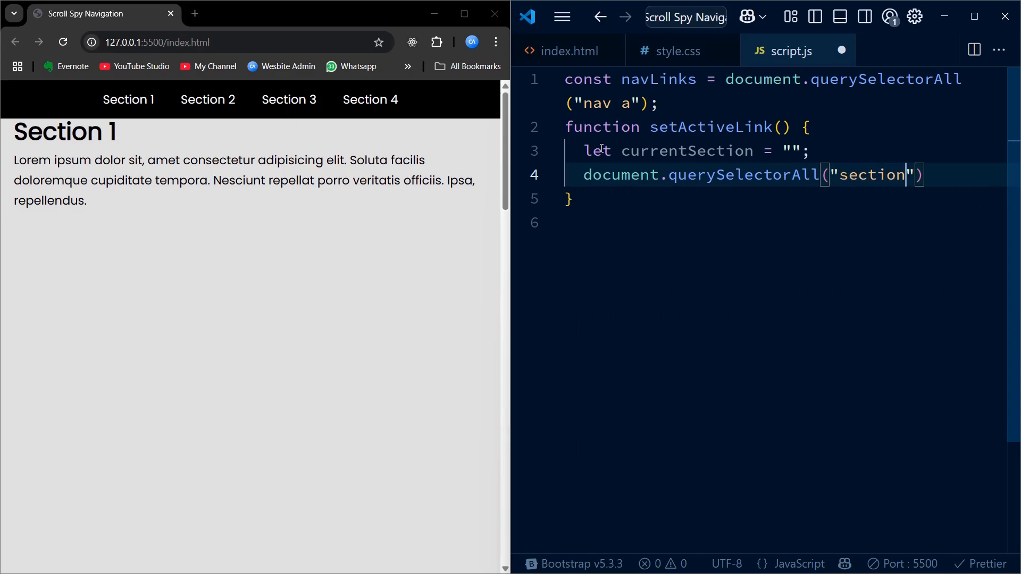
{"action": "type", "text": ".forEach("}
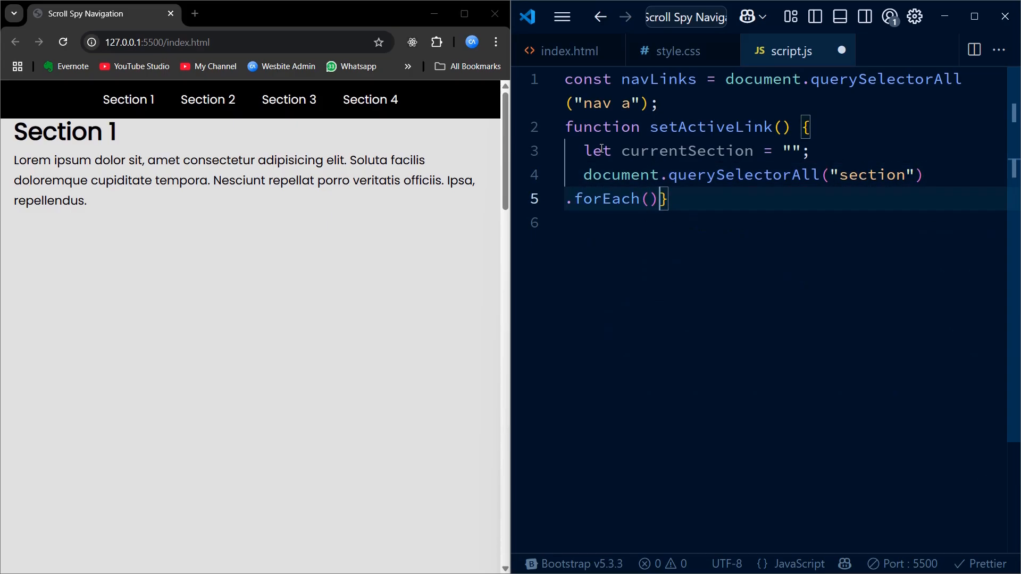
{"action": "type", "text": "(s"}
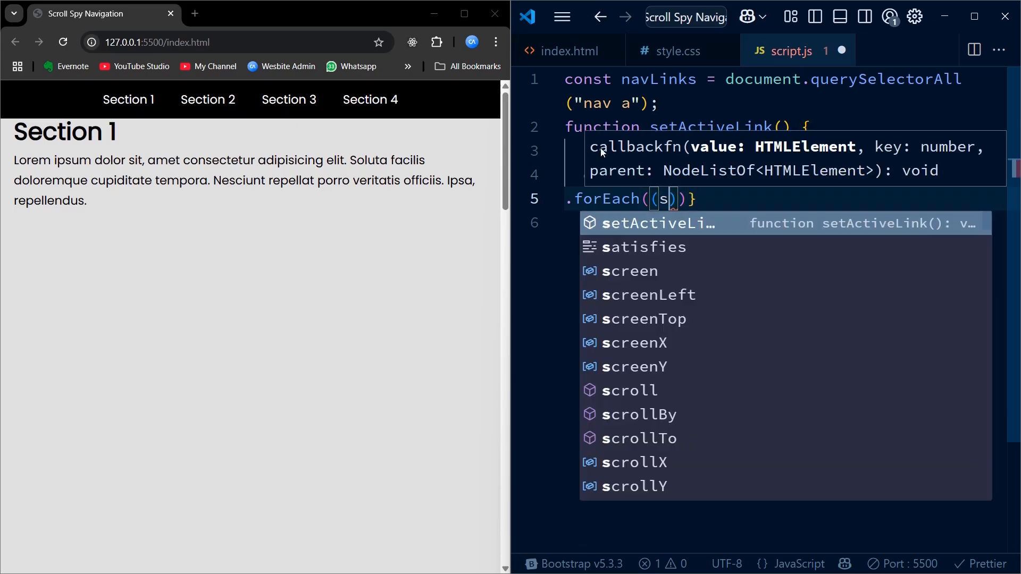
{"action": "type", "text": "ection"}
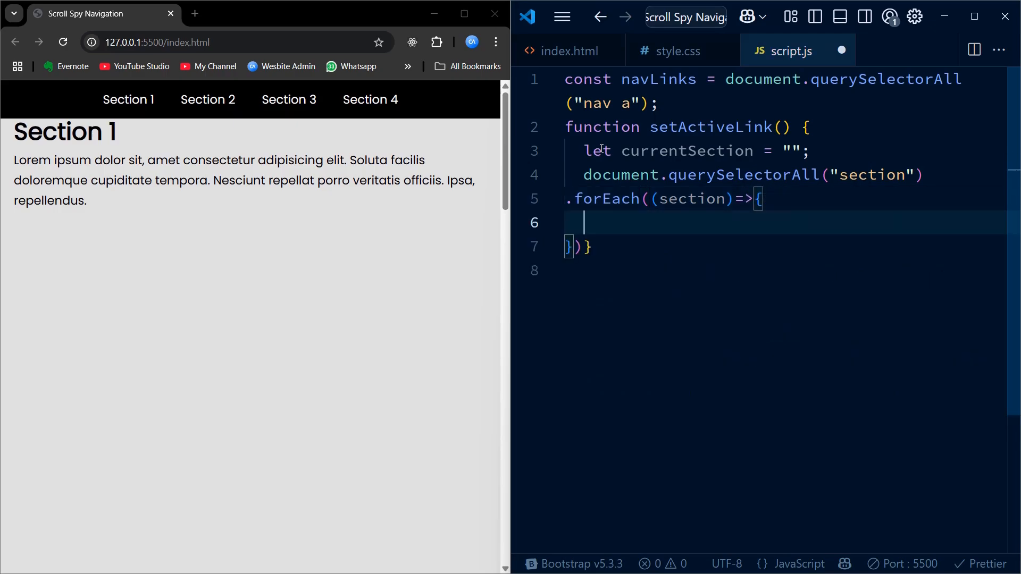
{"action": "type", "text": "cp"}
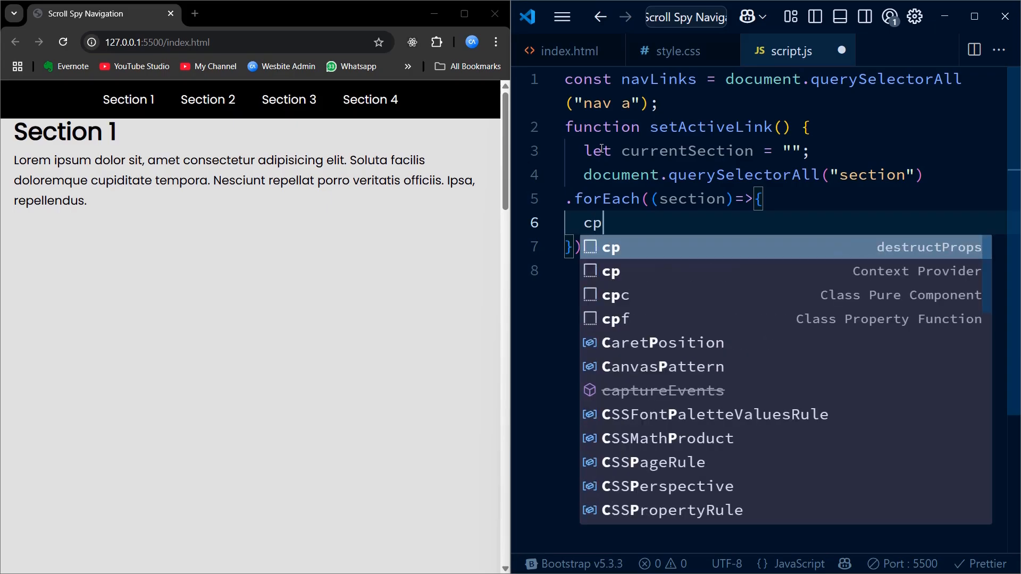
Compute const sectionTop = section.offset - 50 and sectionBottom = sectionTop + section.offsetHeight
{"action": "type", "text": "const"}
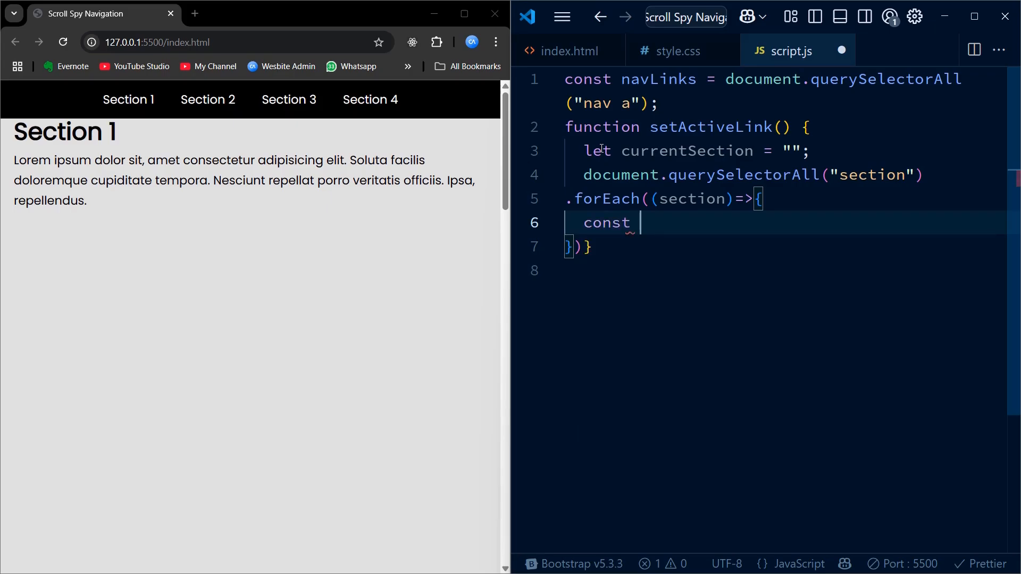
{"action": "type", "text": "setion"}
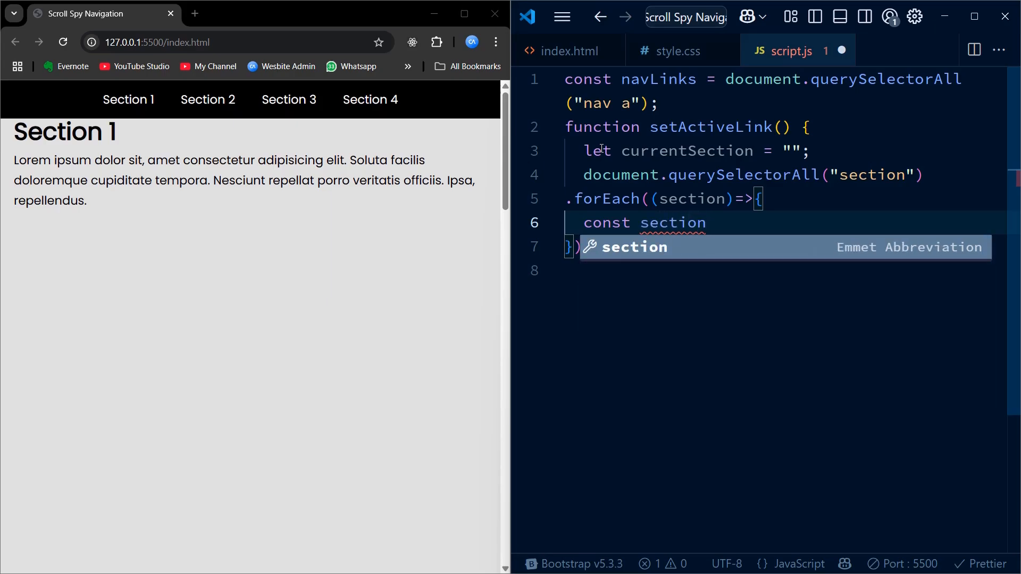
{"action": "type", "text": "Top="}
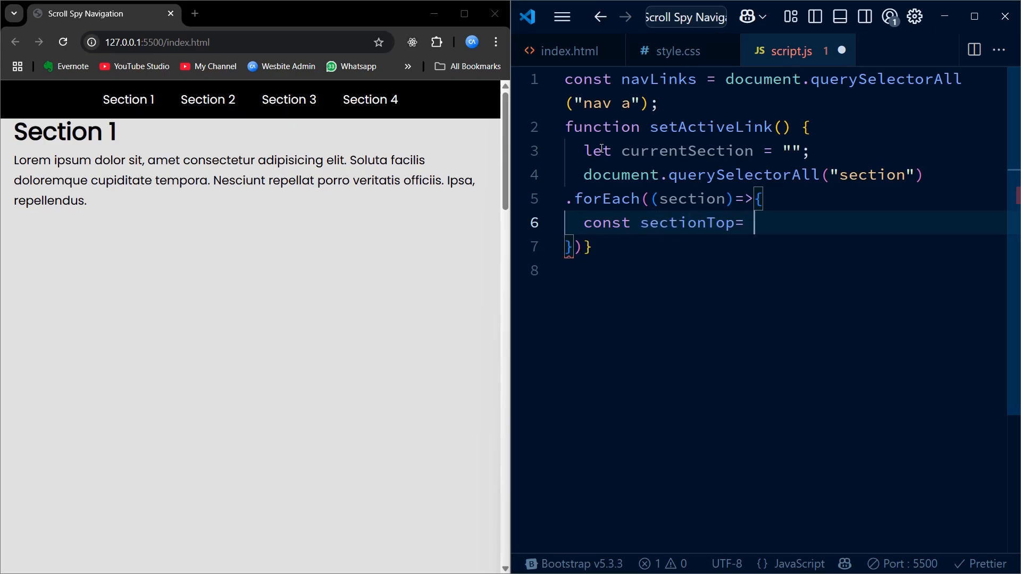
{"action": "type", "text": "section.offset - 50;"}
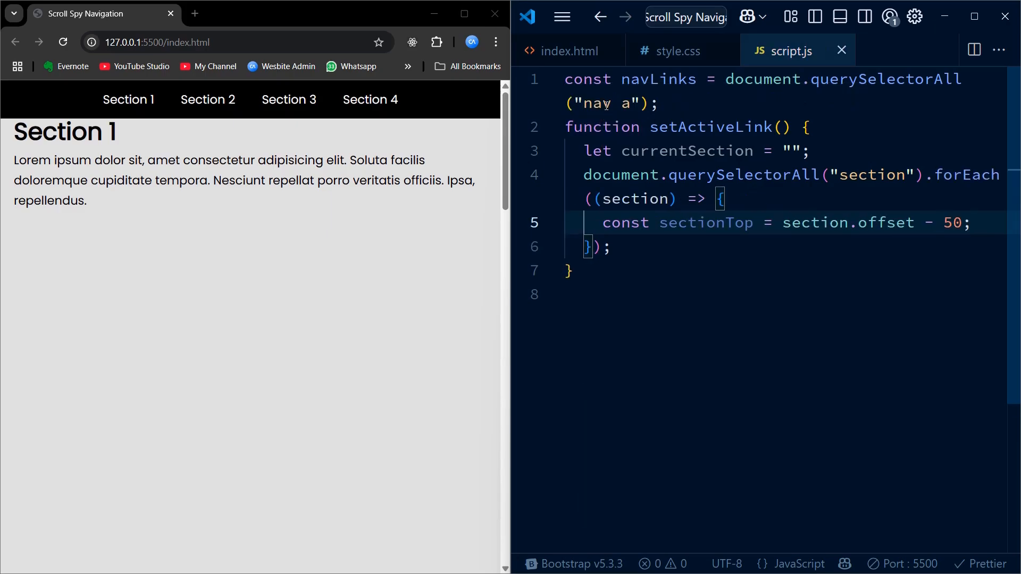
{"action": "type", "text": "const se"}
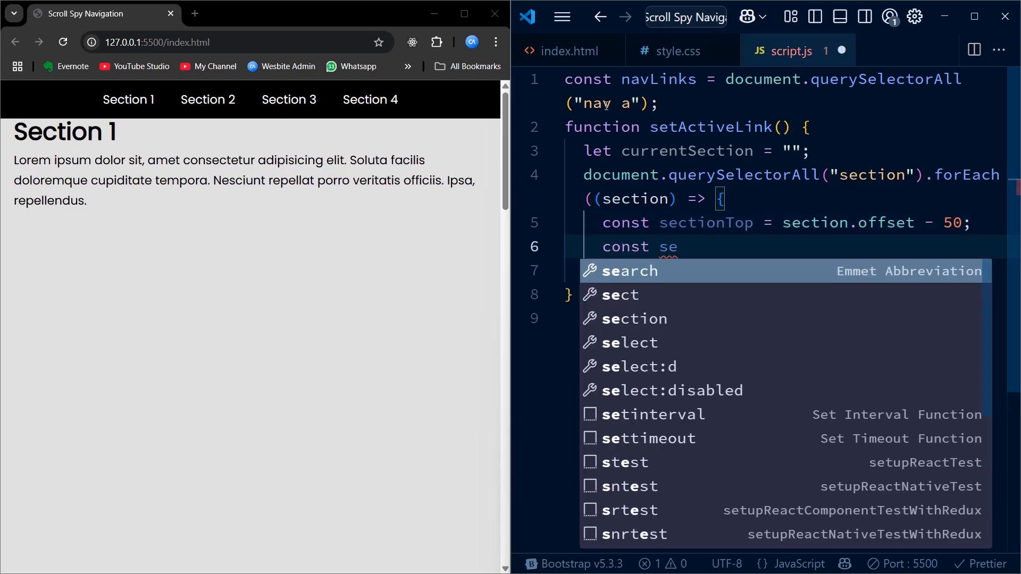
{"action": "type", "text": "ctionBottom"}
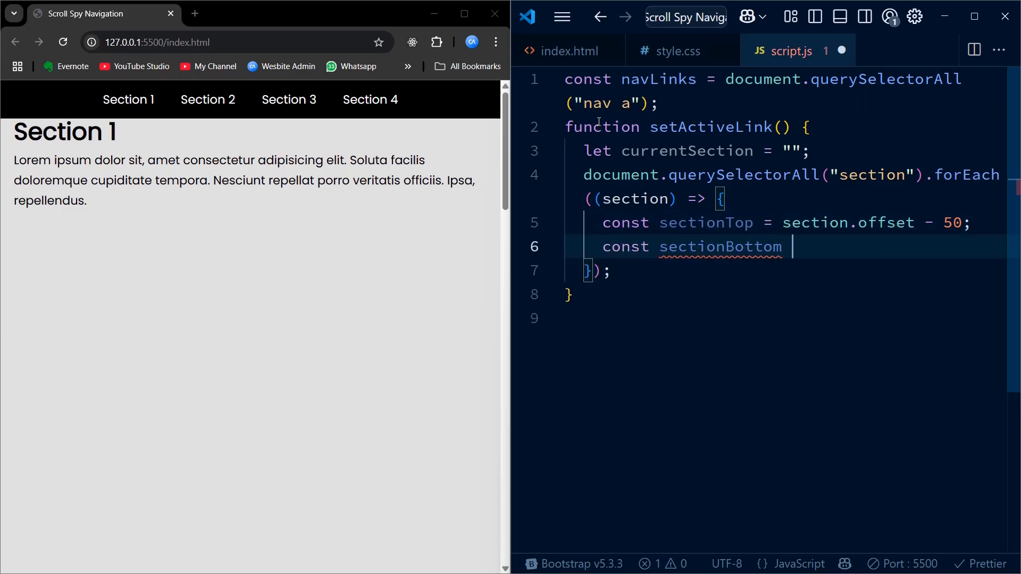
{"action": "type", "text": "= sectop"}
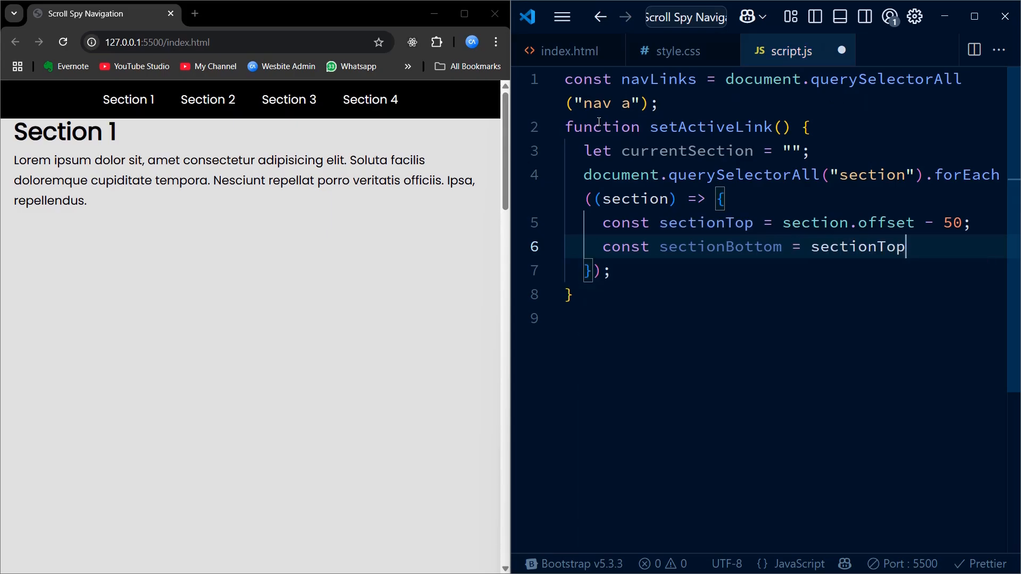
{"action": "type", "text": "+ section.offsetHeight;"}
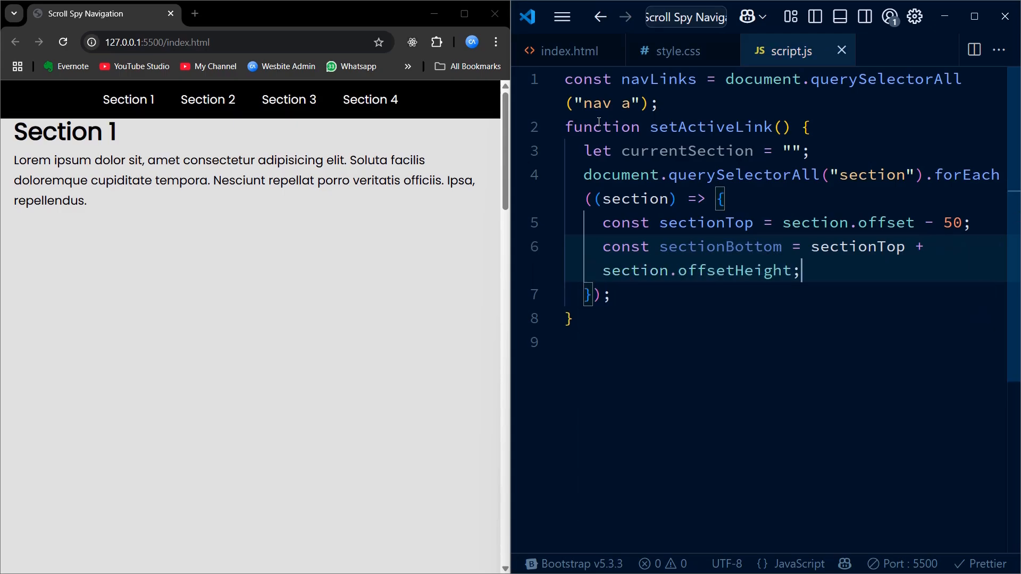
{"action": "type", "text": "if"}
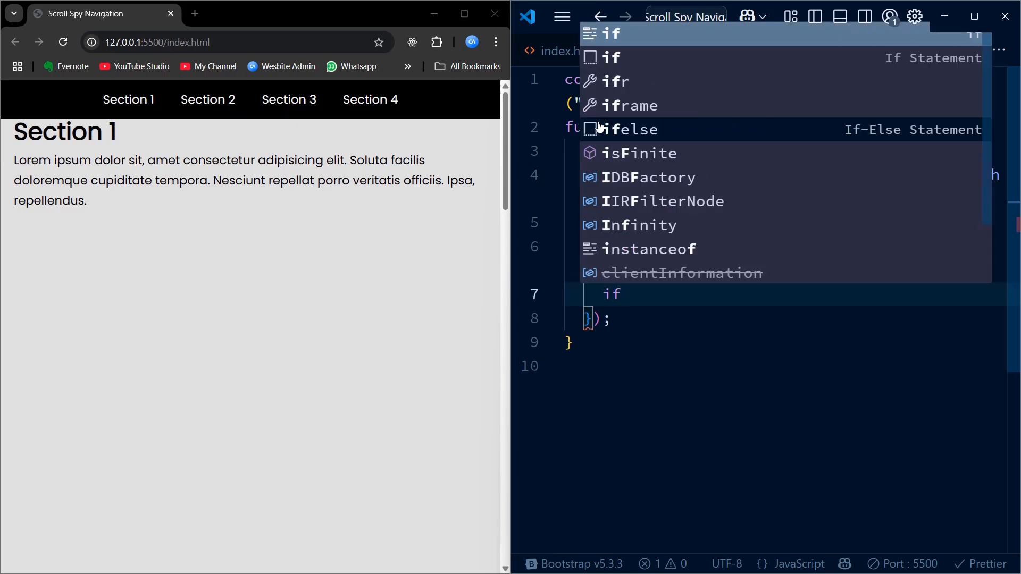
Add an if testing window.scrollY between sectionTop and sectionBottom, assigning the section's id to currentSection
{"action": "type", "text": "(window"}
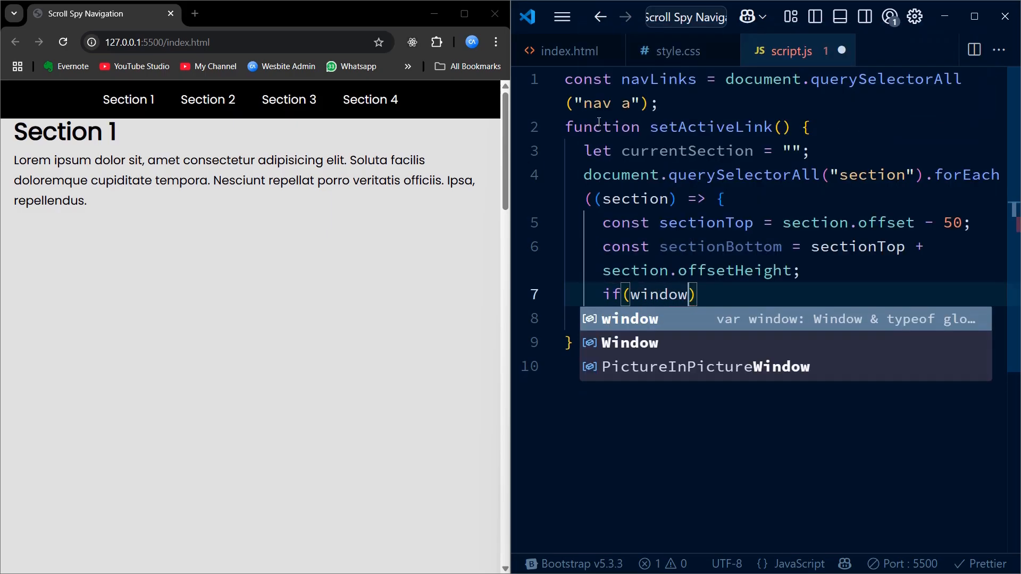
{"action": "type", "text": ".scrollY >"}
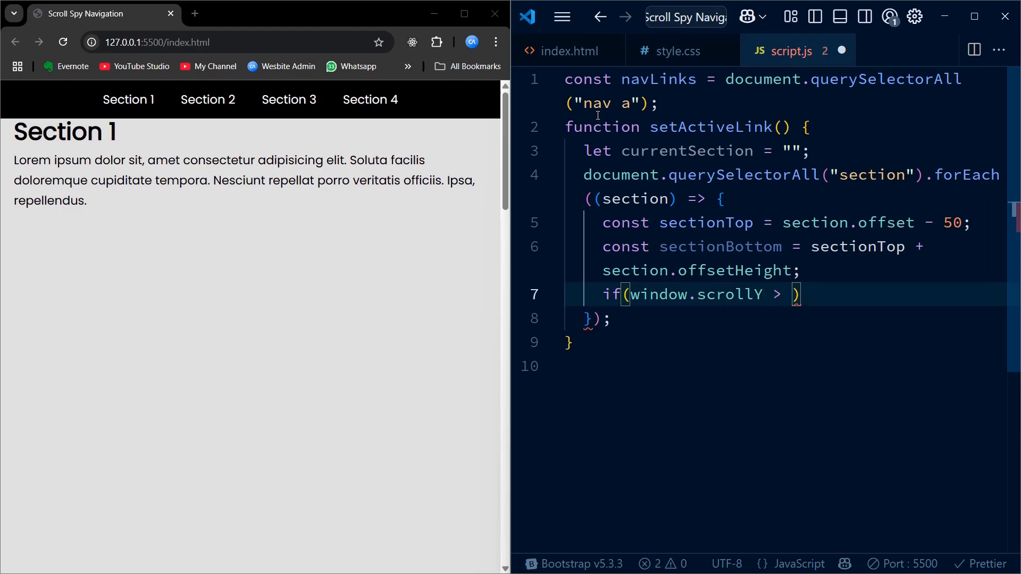
{"action": "type", "text": "= sectionBottom"}
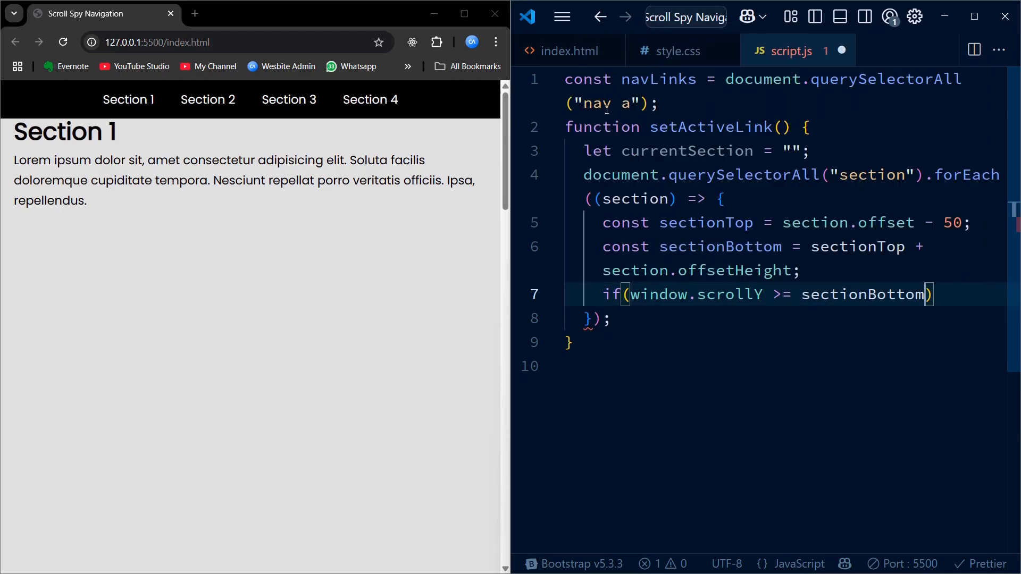
{"action": "type", "text": "sec"}
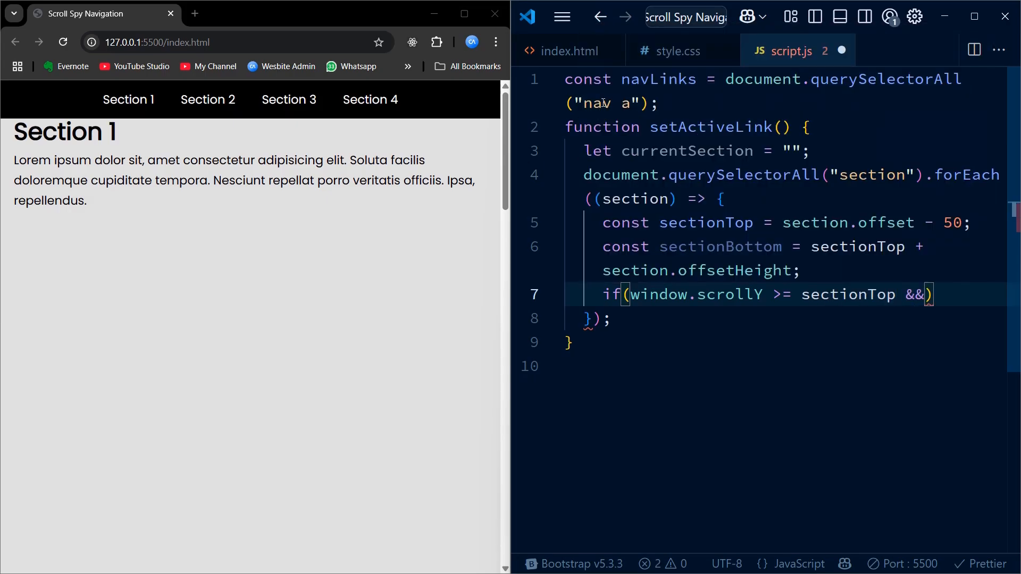
{"action": "type", "text": "sec"}
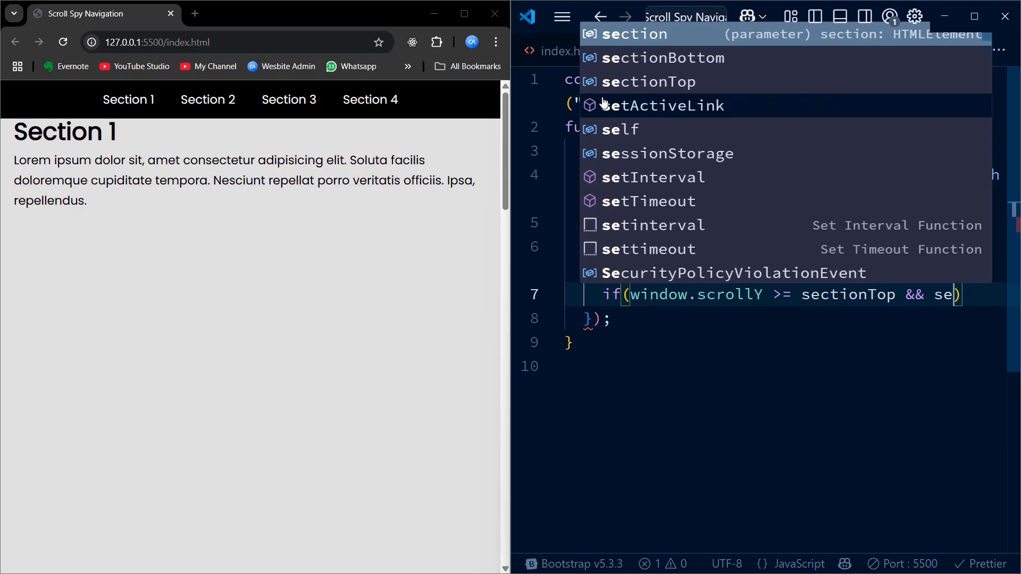
{"action": "type", "text": "wind"}
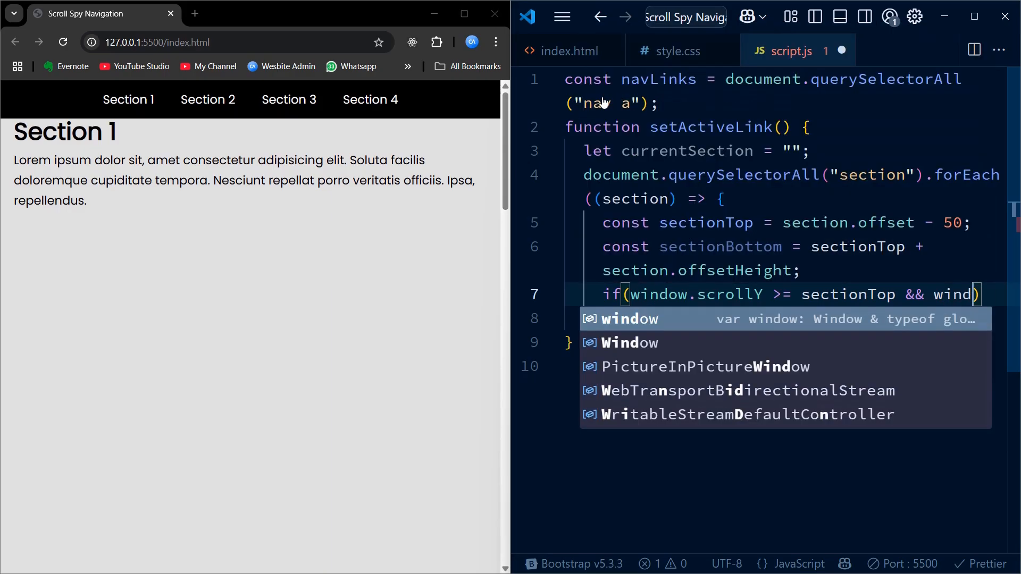
{"action": "type", "text": "scrollY < sectionBottom"}
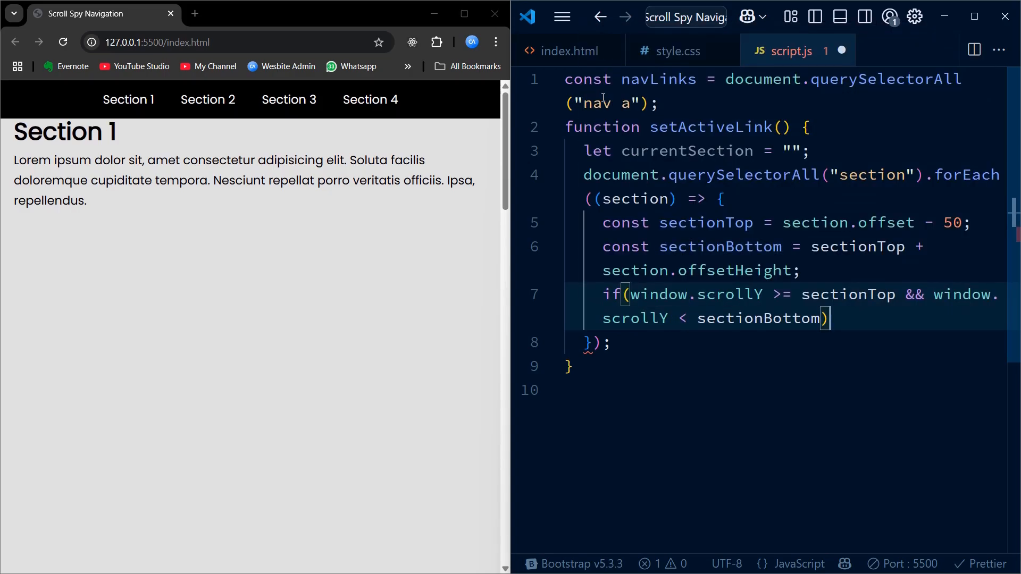
{"action": "type", "text": "cu"}
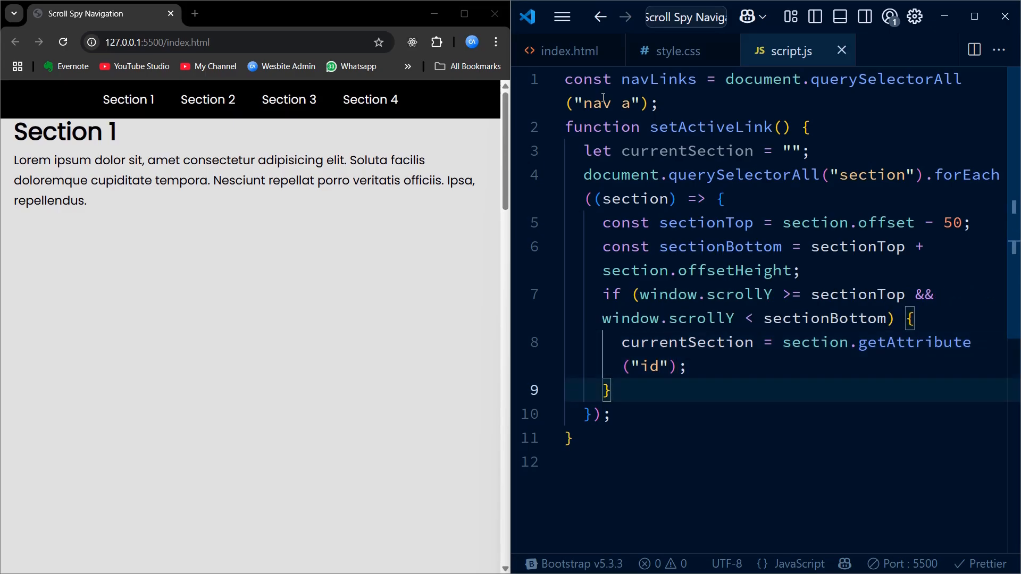
{"action": "left_click", "coordinate": [610, 413]}
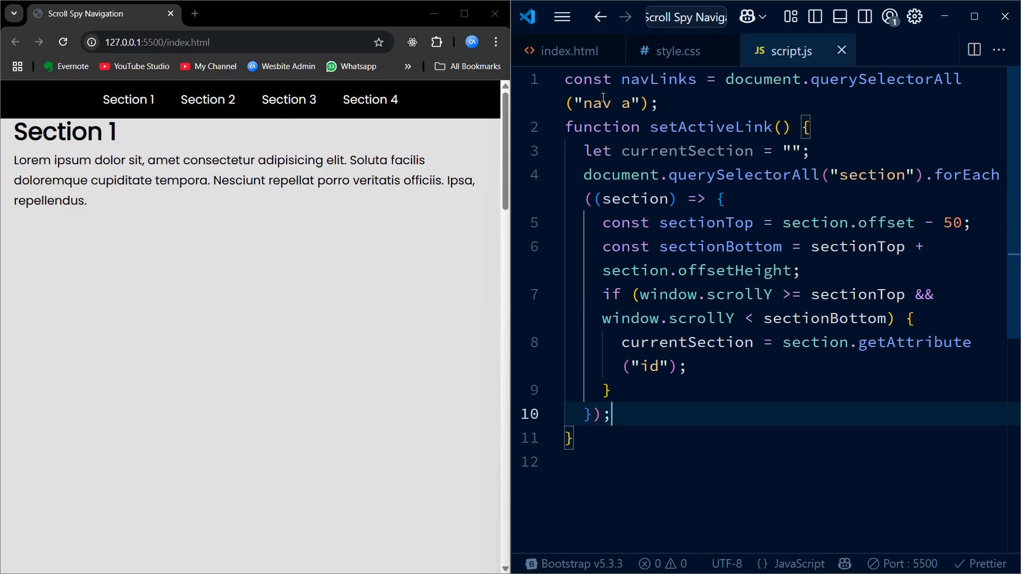
{"action": "type", "text": "navLinks.forEach((link"}
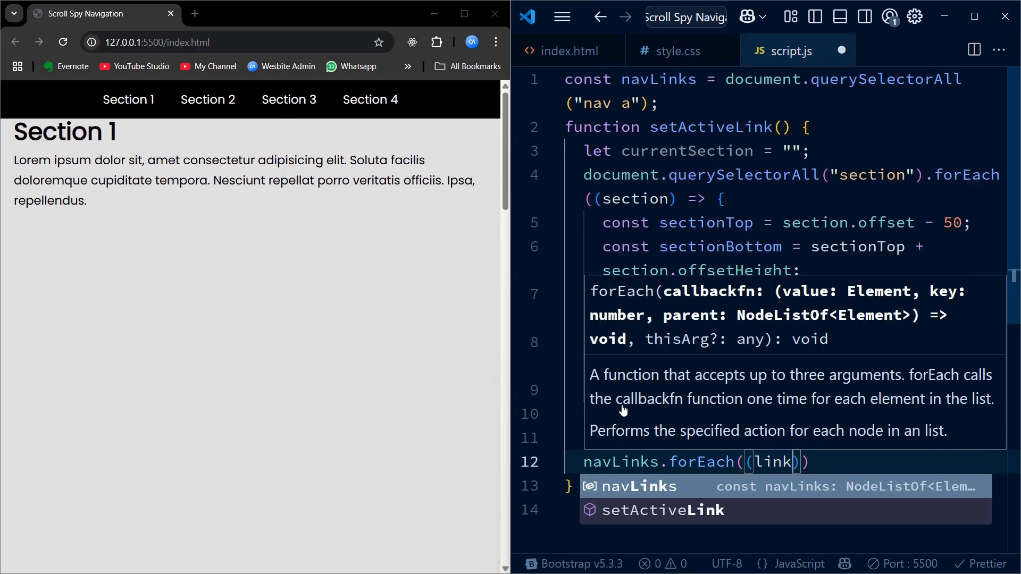
Loop over navLinks removing the "active" class from each link, and save
{"action": "type", "text": "=>"}
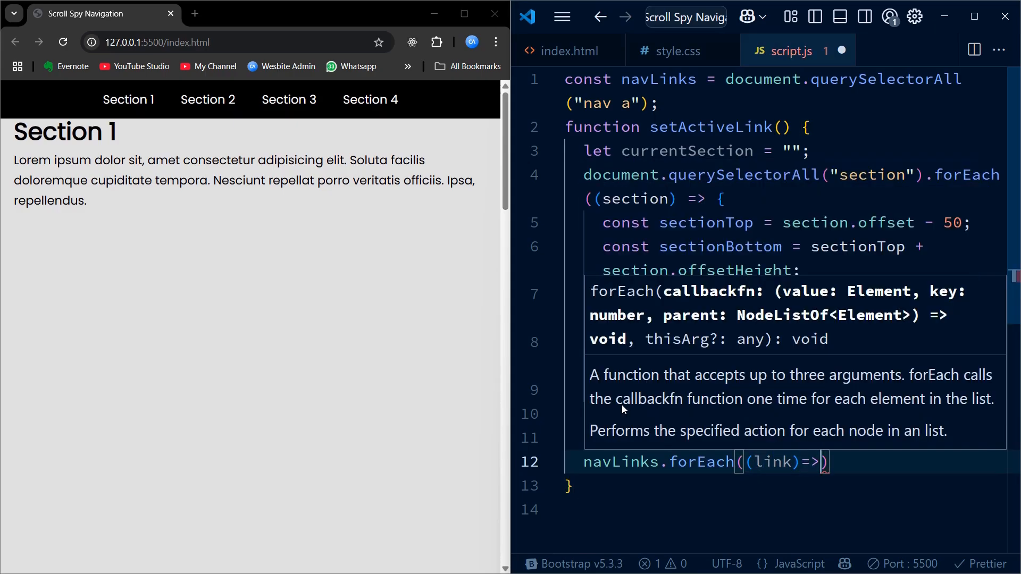
{"action": "type", "text": "link"}
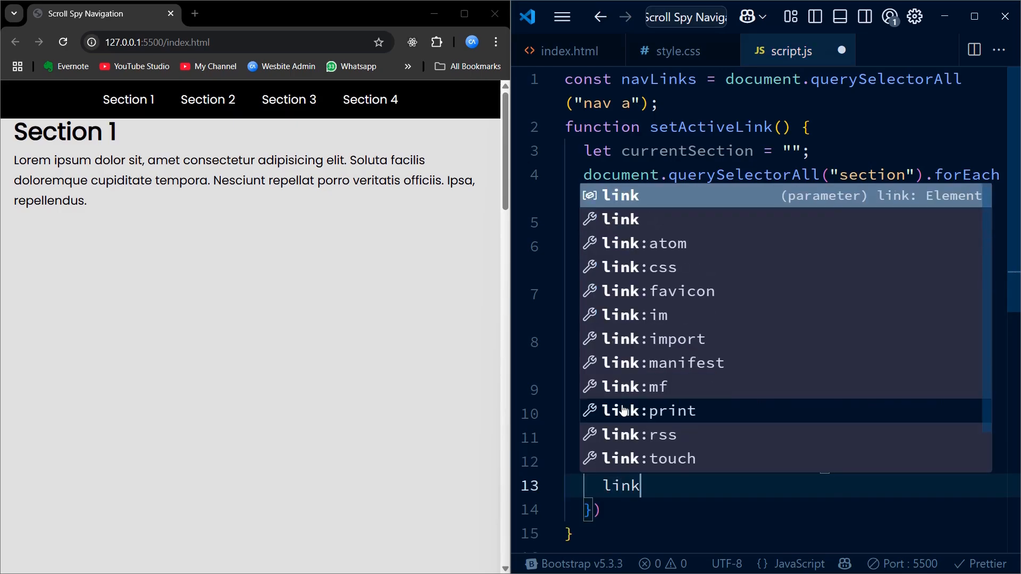
{"action": "type", "text": ".classList.remove("}
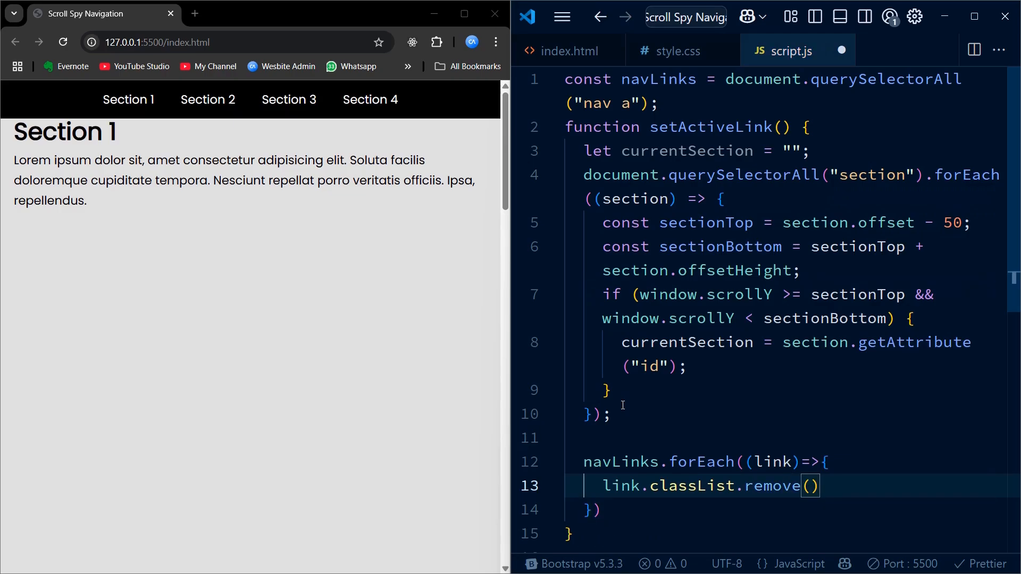
{"action": "type", "text": "\"acti"}
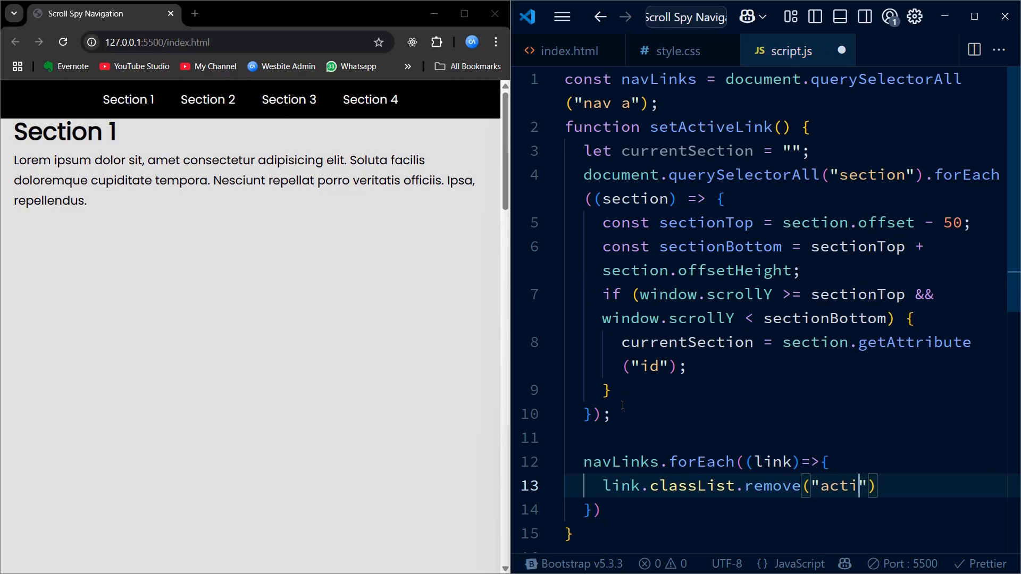
{"action": "type", "text": "ve"}
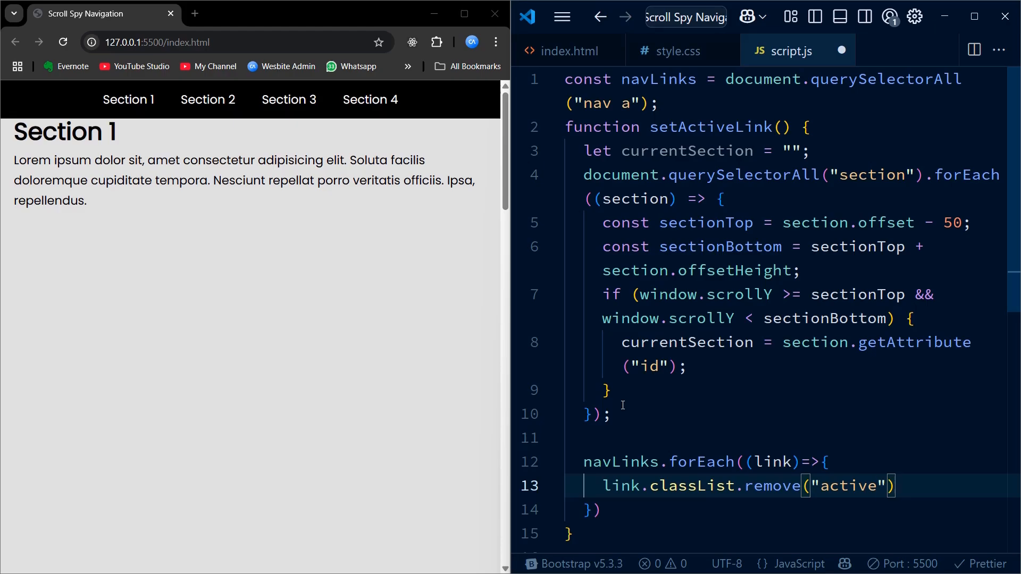
{"action": "key", "text": "ctrl+s"}
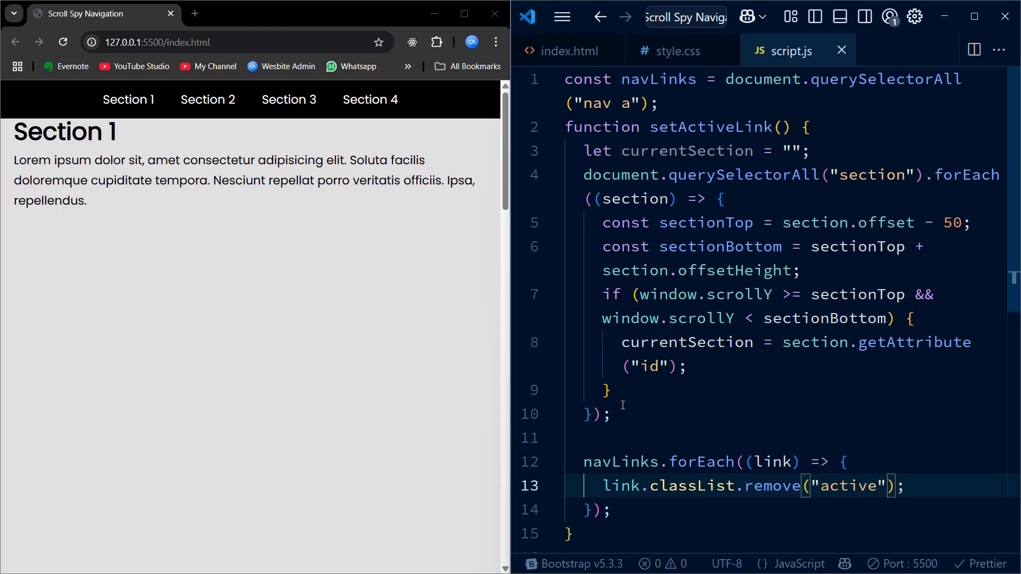
Add classList.add("active") when the link's href.substring(1) equals currentSection
{"action": "type", "text": "if"}
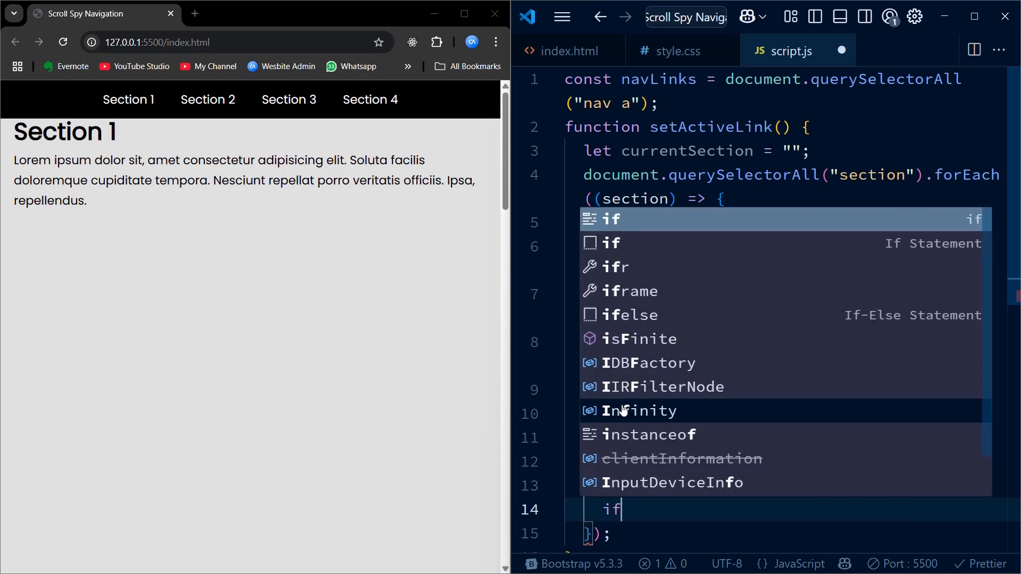
{"action": "type", "text": "(link)"}
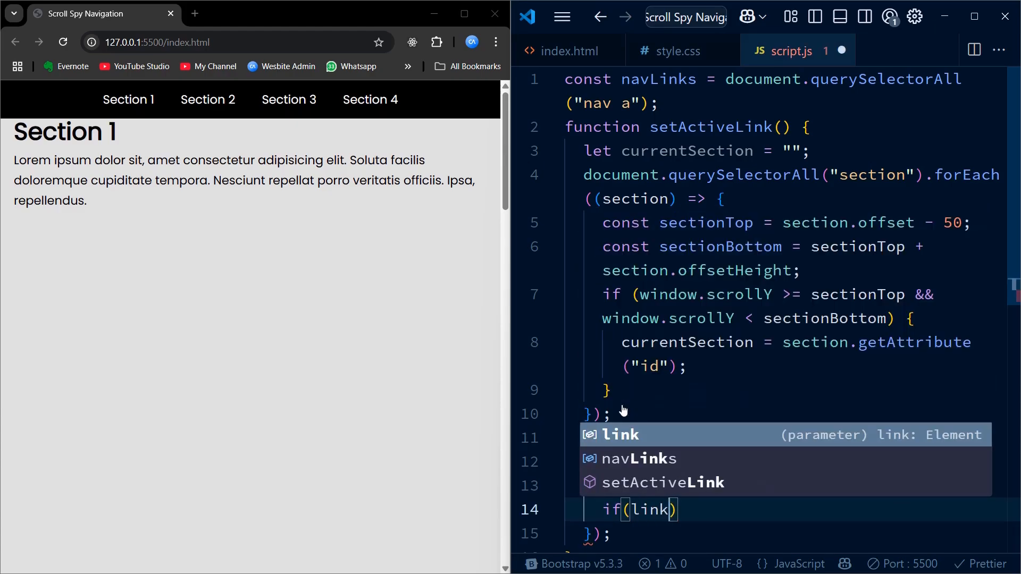
{"action": "type", "text": ".a"}
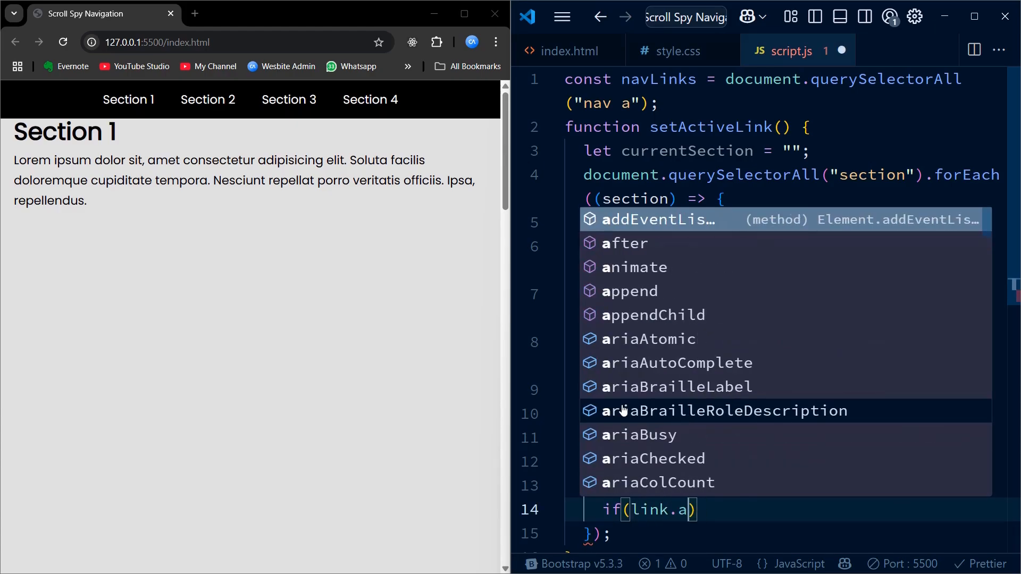
{"action": "type", "text": "tAttribute"}
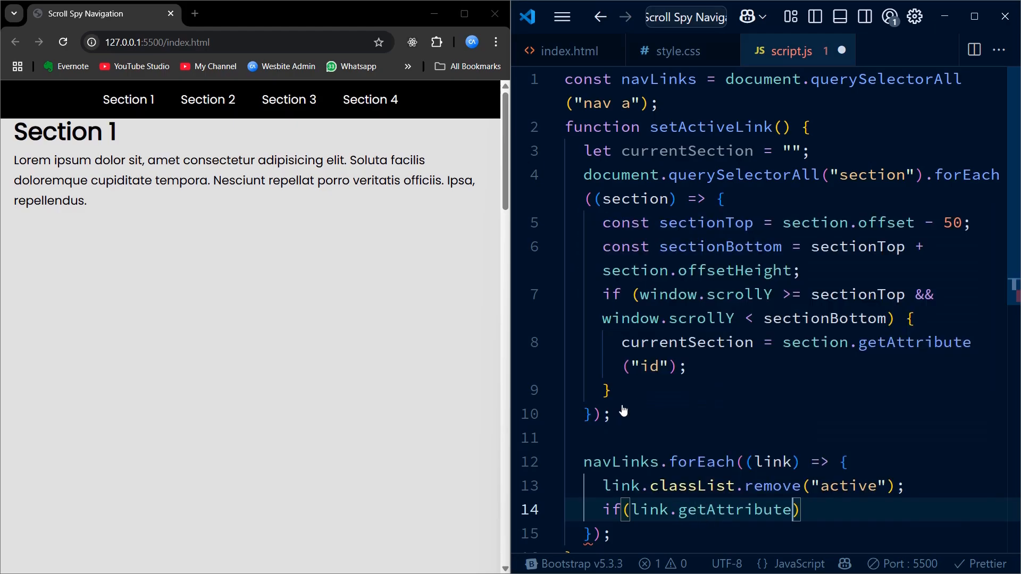
{"action": "type", "text": "(\"\")"}
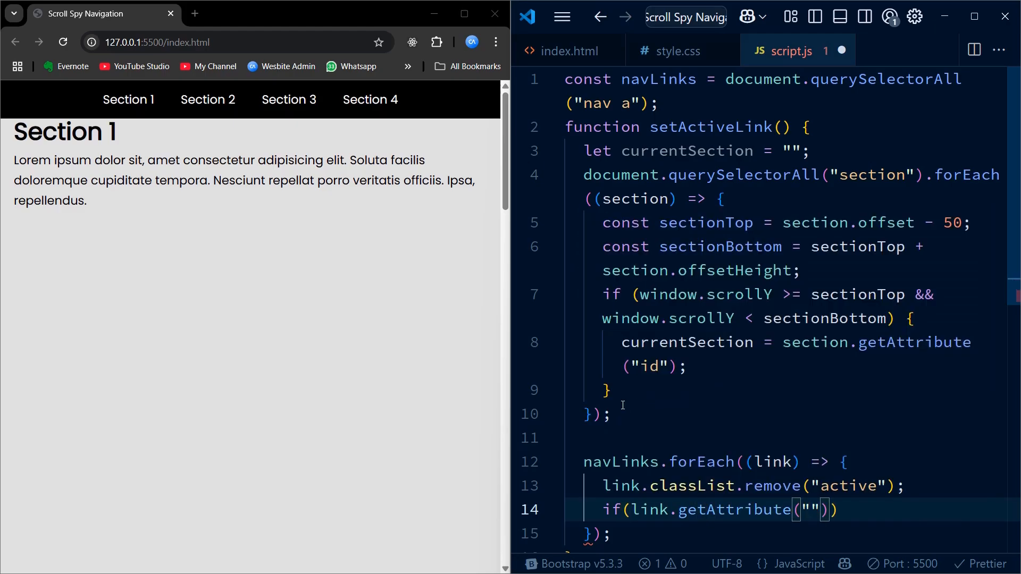
{"action": "type", "text": "href"}
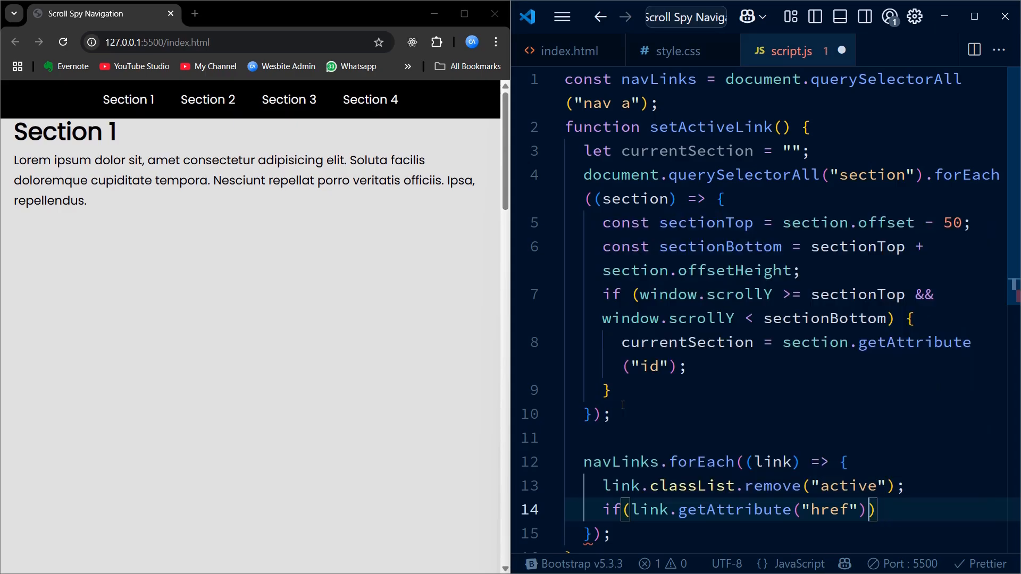
{"action": "type", "text": ".suns"}
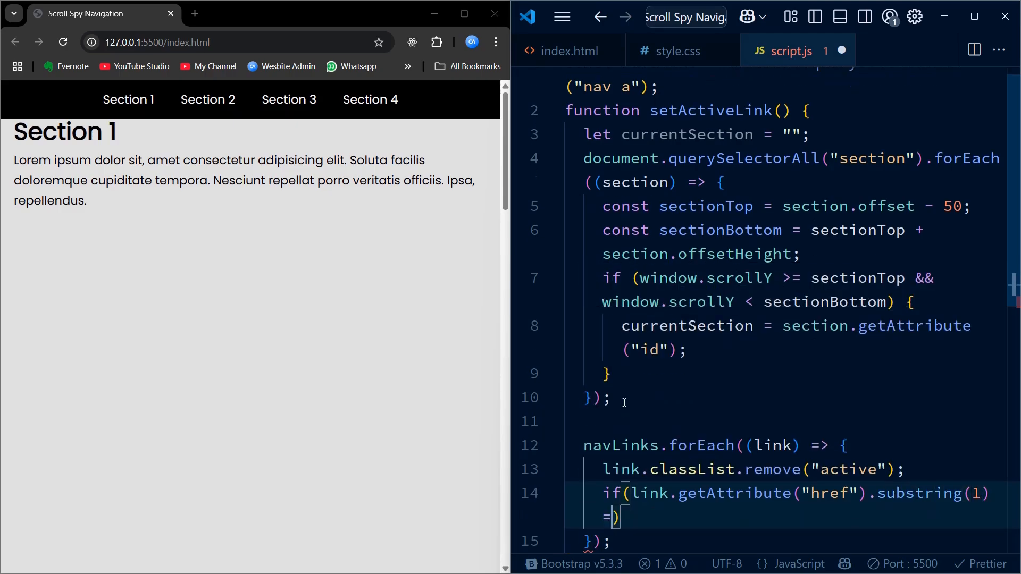
{"action": "type", "text": "currentSection"}
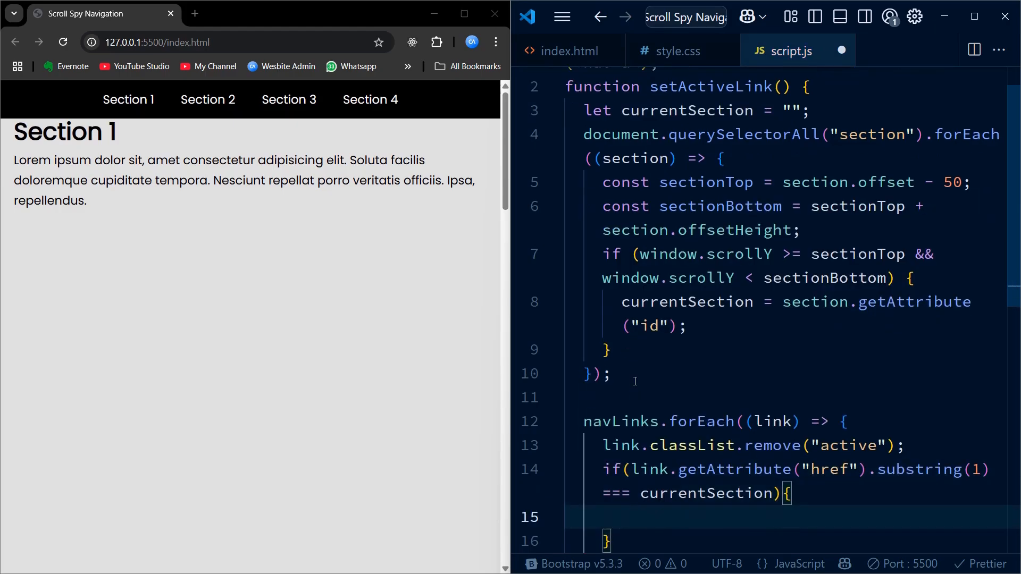
{"action": "type", "text": "link.classL"}
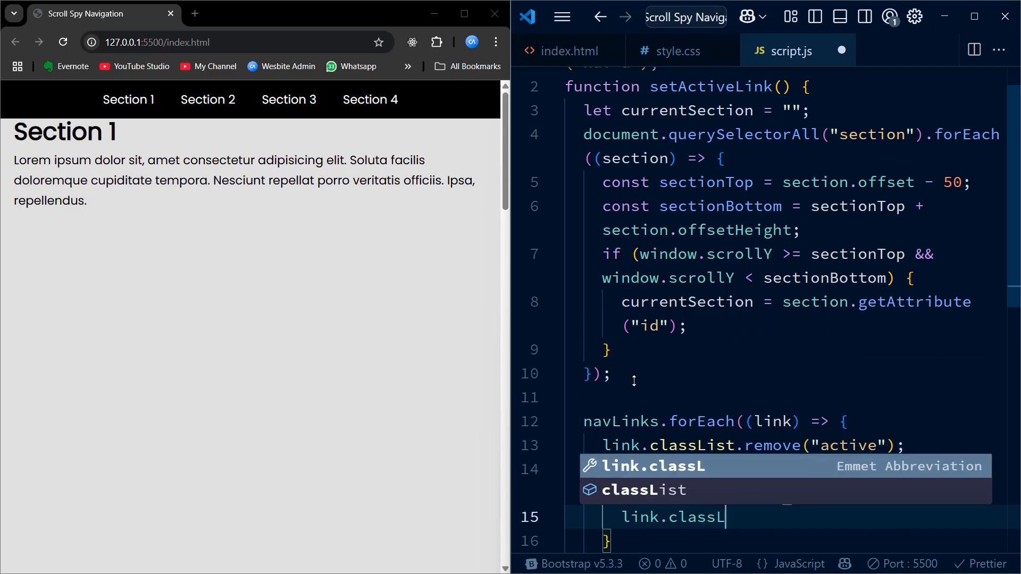
{"action": "type", "text": "ist"}
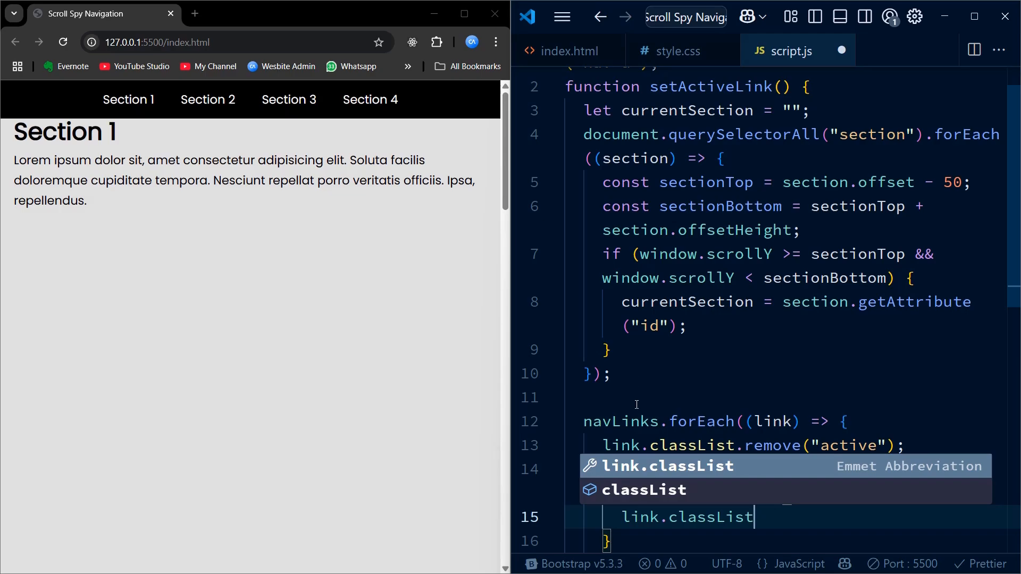
{"action": "type", "text": "add("}
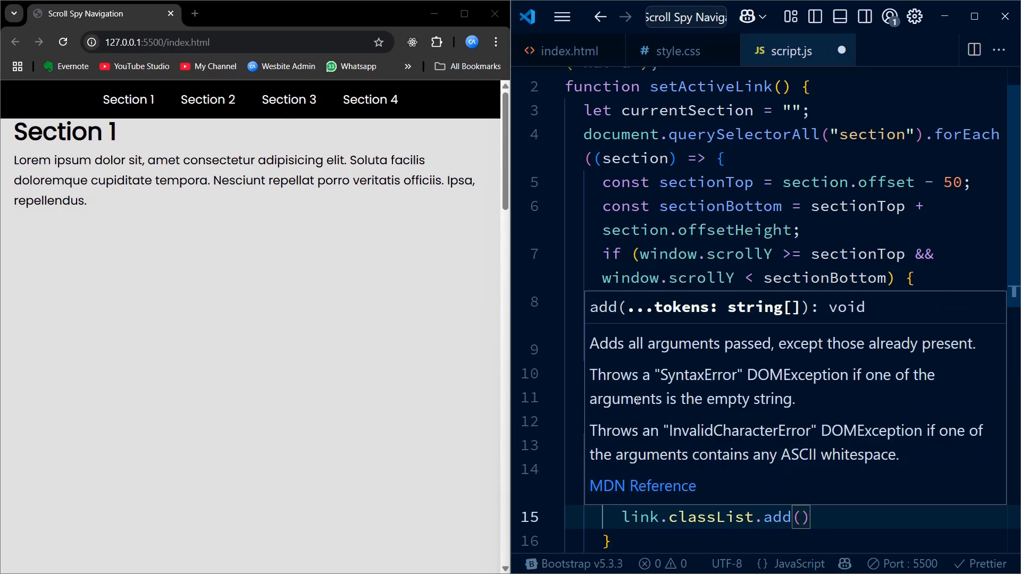
{"action": "type", "text": "\"activ"}
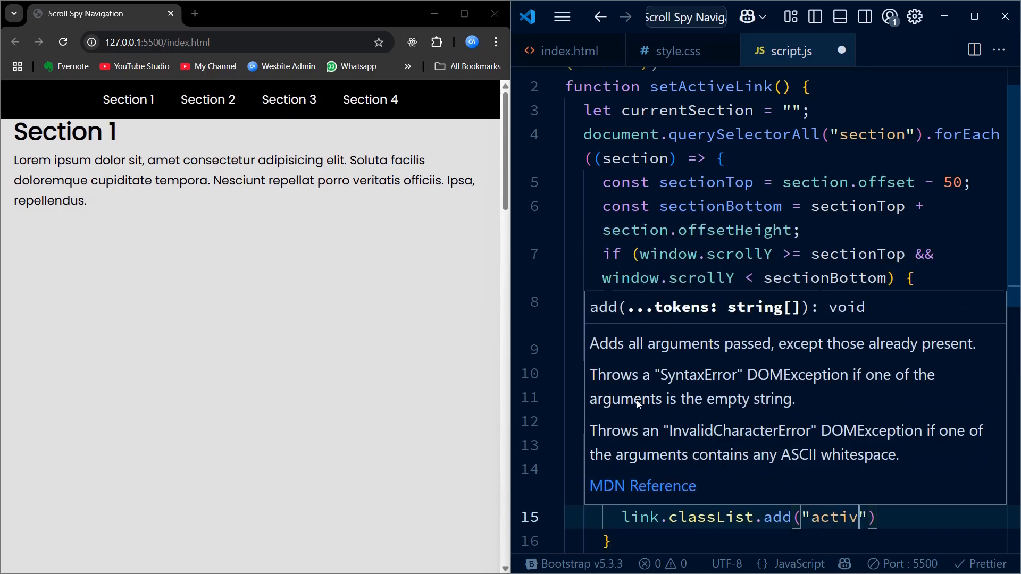
{"action": "type", "text": "e\");"}
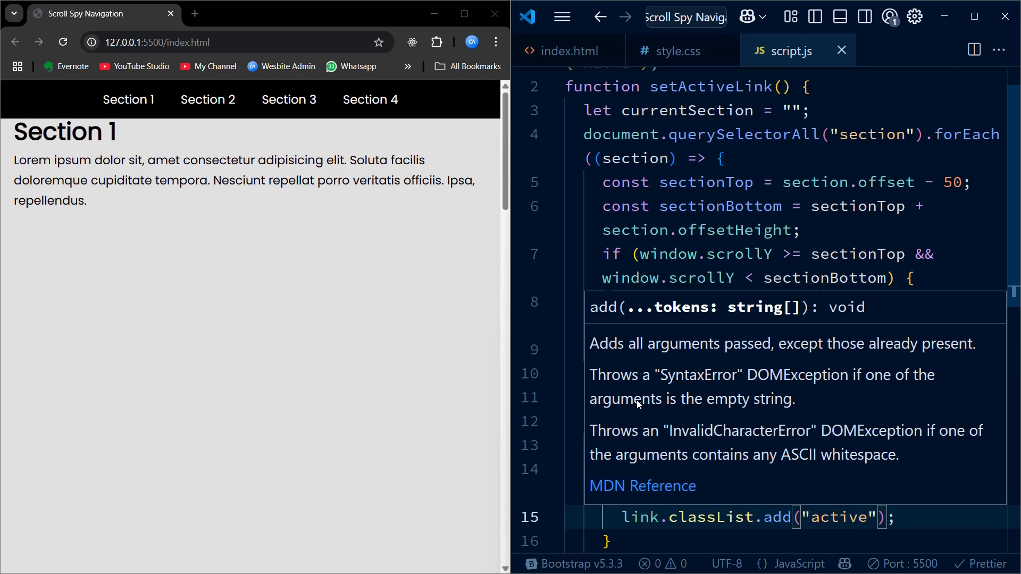
{"action": "scroll", "scroll_direction": "down", "scroll_amount": 3}
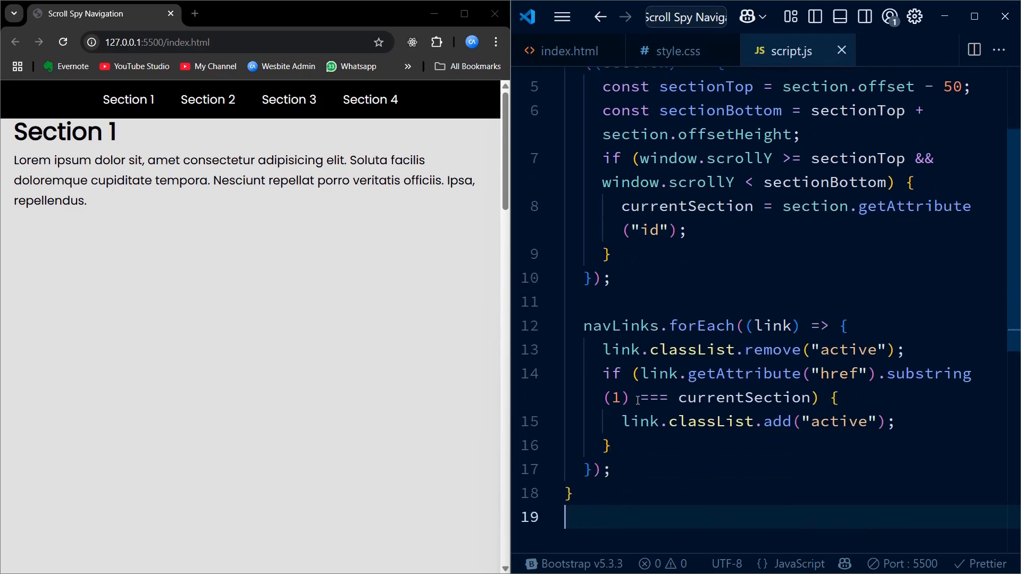
Append window.addEventListener("scroll", setActiveLink) to the end of script.js
{"action": "type", "text": "window."}
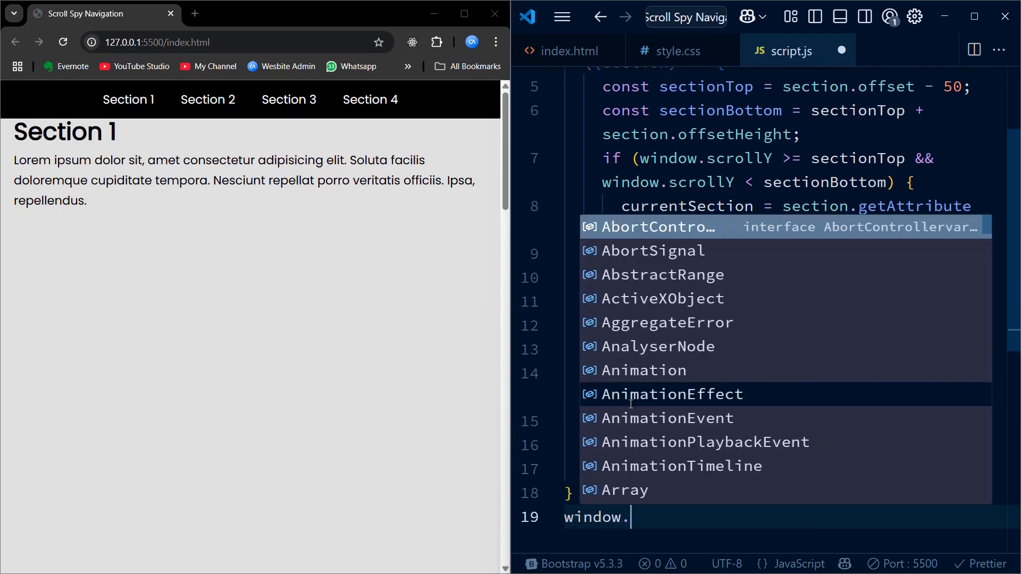
{"action": "type", "text": "addEventListener"}
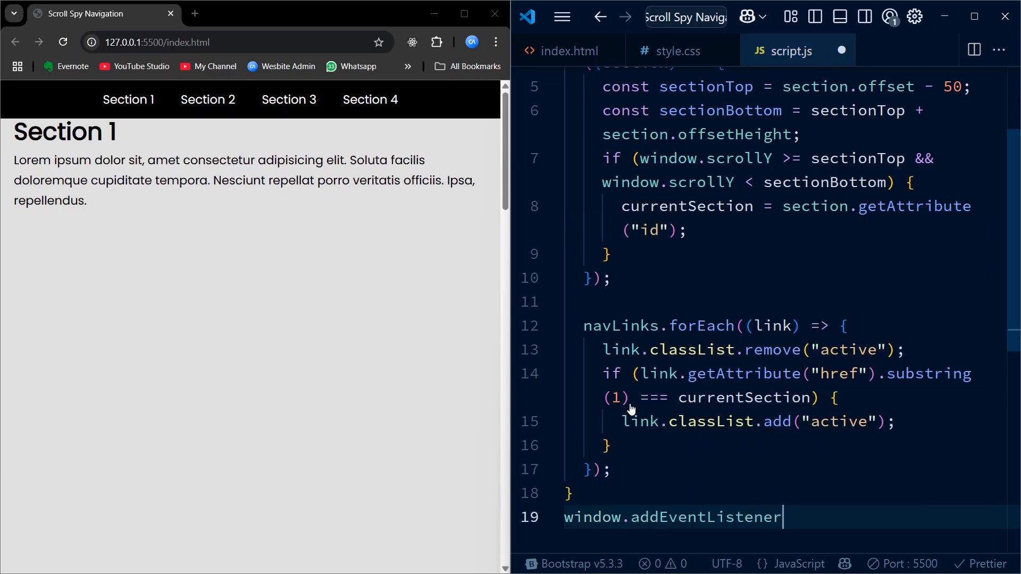
{"action": "type", "text": "(\"sc\")"}
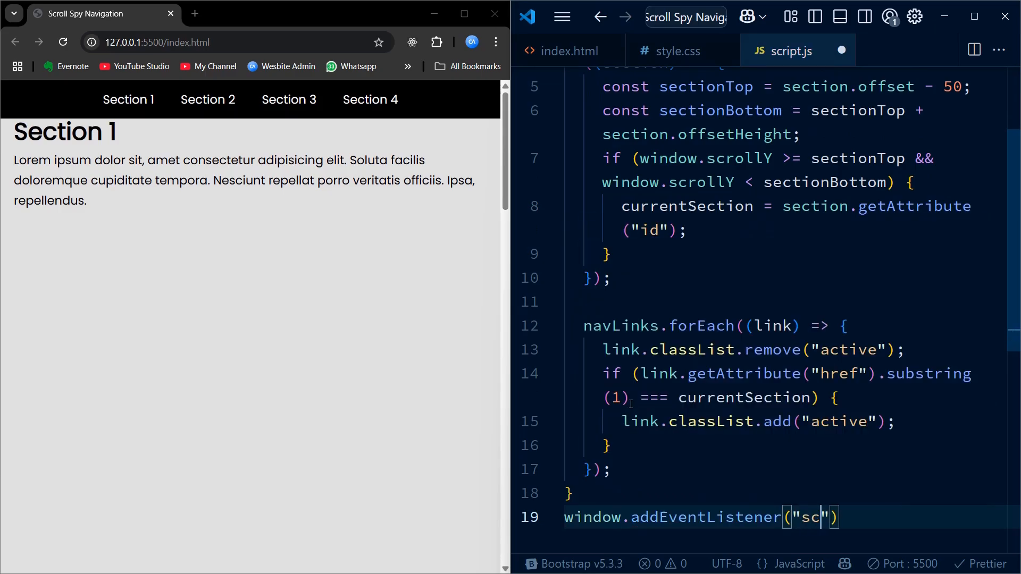
{"action": "type", "text": "roll\",s"}
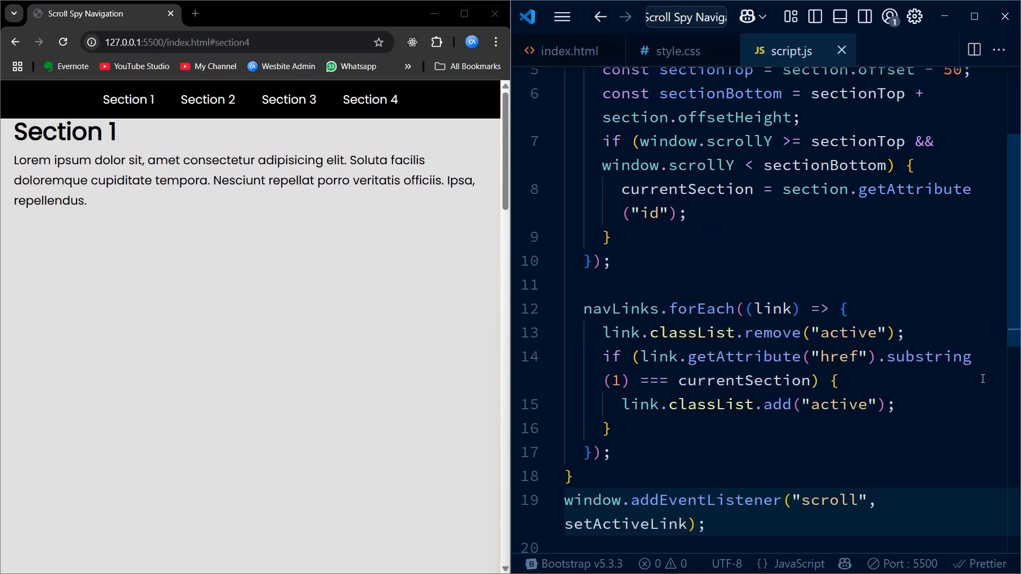
{"action": "scroll", "scroll_direction": "up", "scroll_amount": 3}
{"action": "type", "text": "Top"}
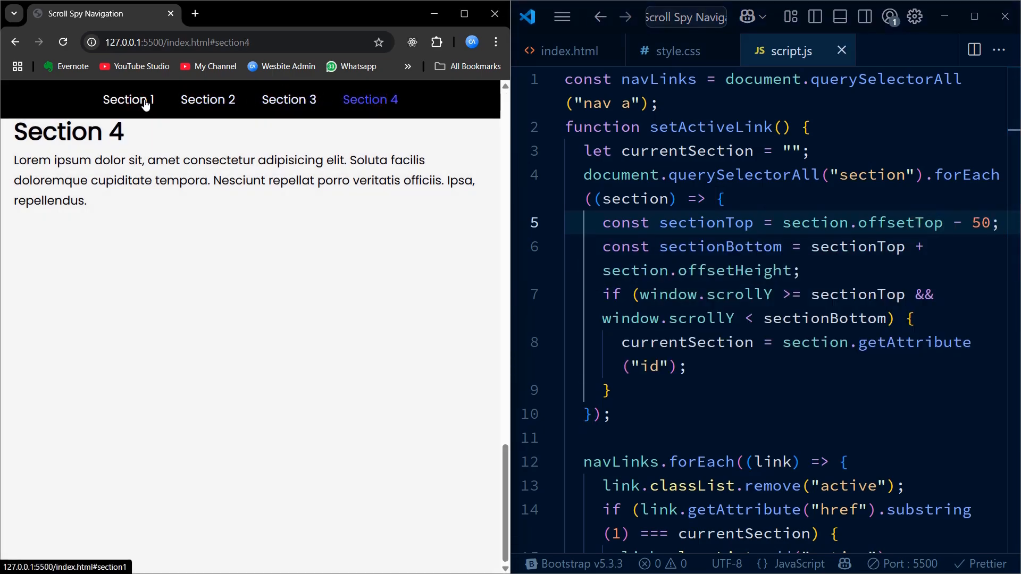
Test the offsetTop fix by jumping to Section 1, scrolling, and maximising the browser window
{"action": "left_click", "coordinate": [128, 99]}
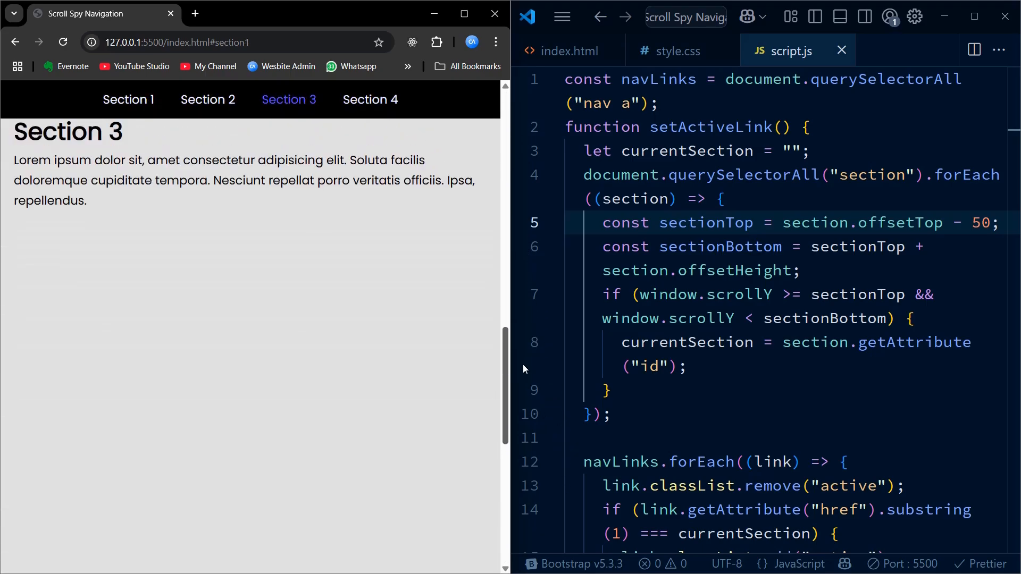
{"action": "scroll", "scroll_direction": "up", "scroll_amount": 3}
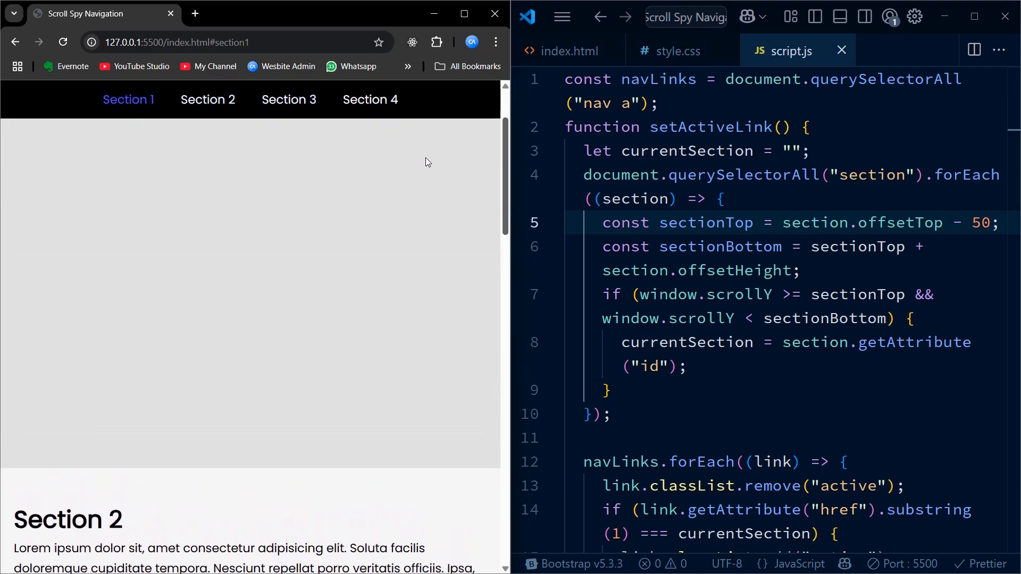
{"action": "left_click", "coordinate": [369, 99]}
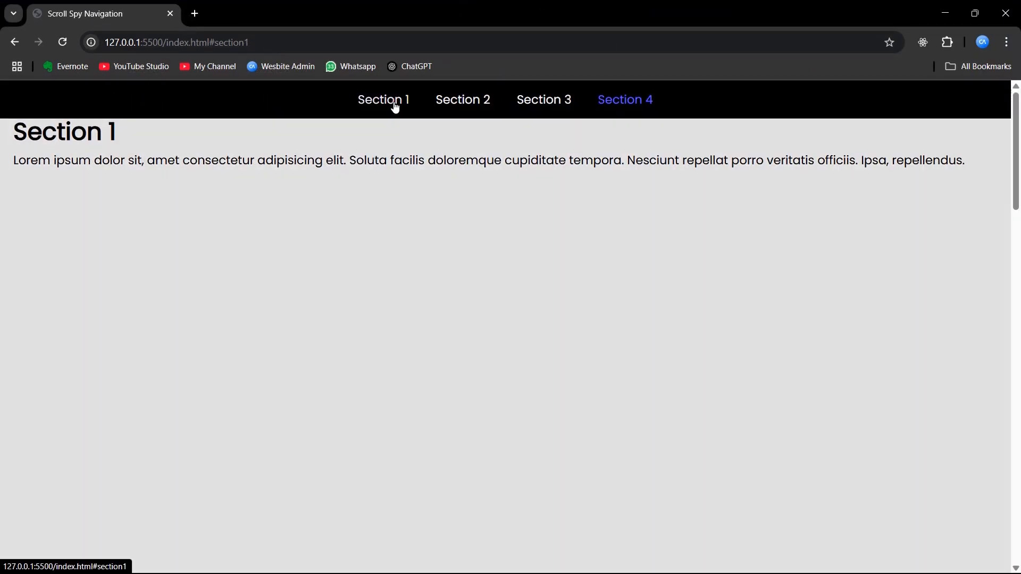
Jump to Section 4 from its navbar link to confirm the link lights up
{"action": "left_click", "coordinate": [623, 99]}
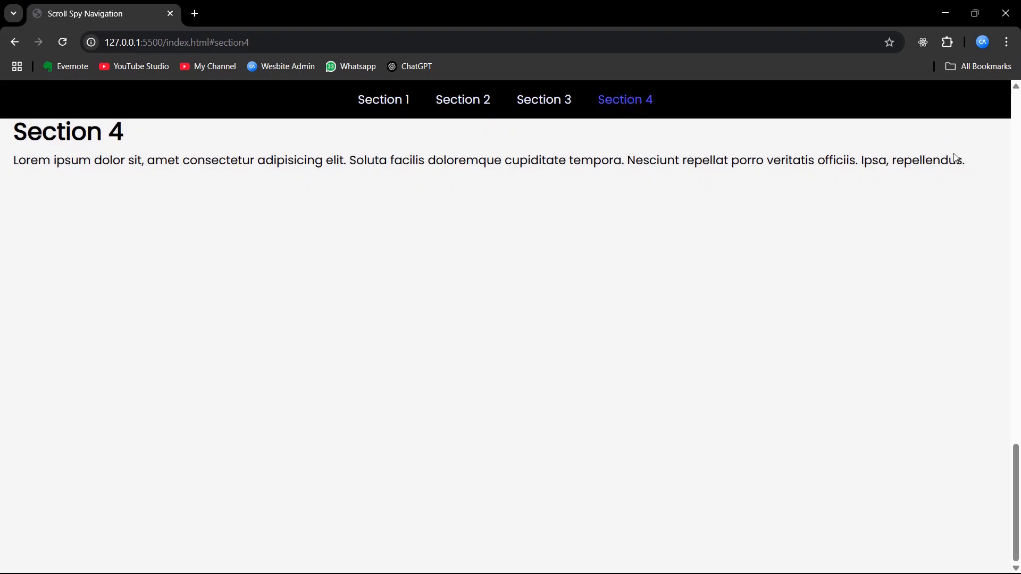